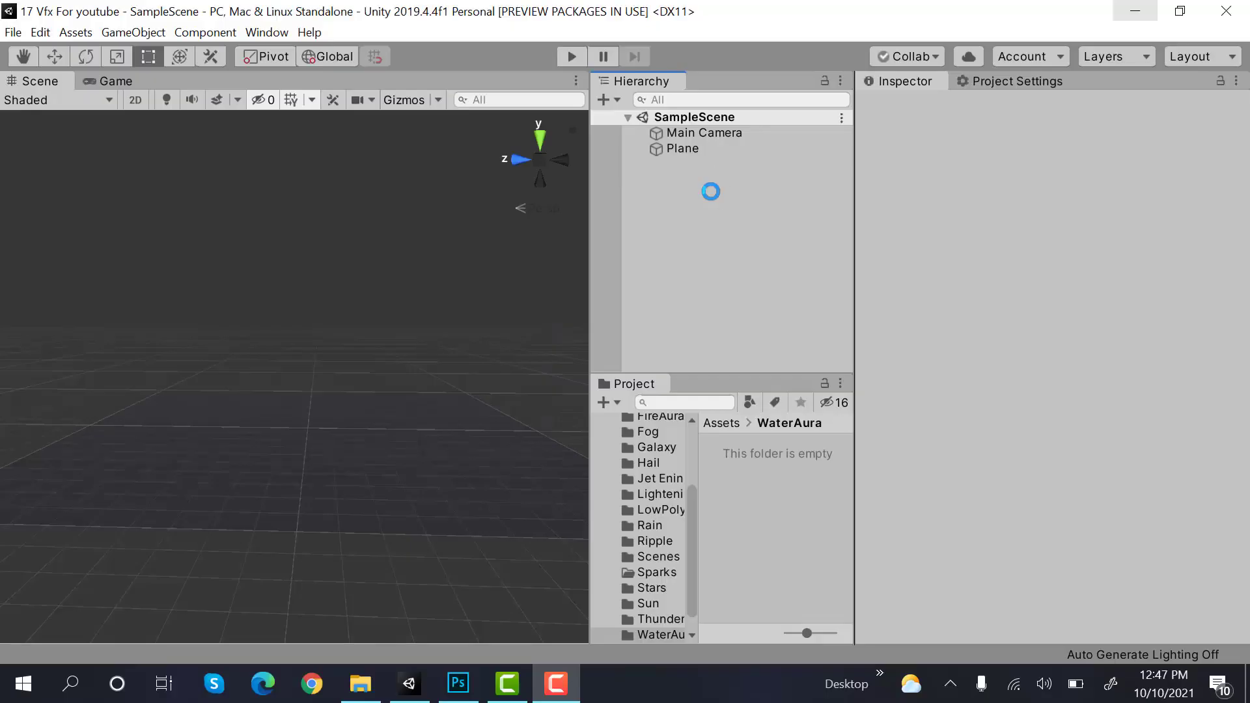
Step: Create a Particle System named WaterAura_PS at Position Y 2 with Duration 1
right_click(710, 191)
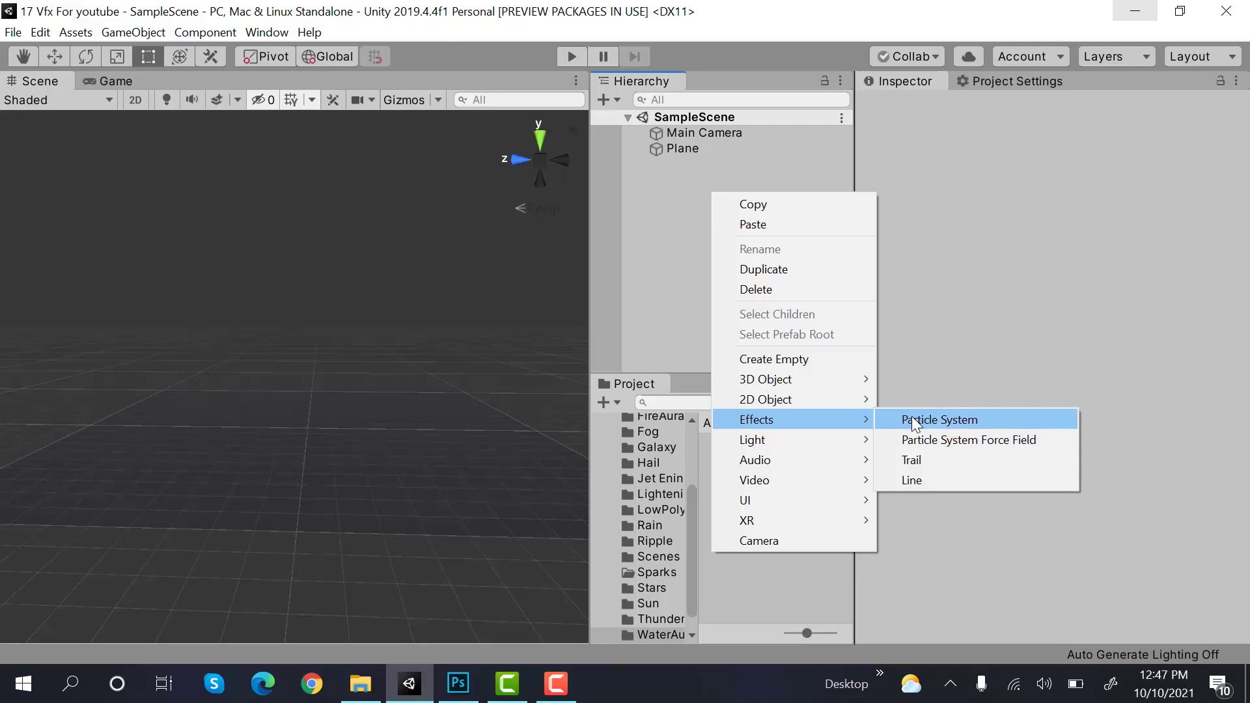
left_click(939, 419)
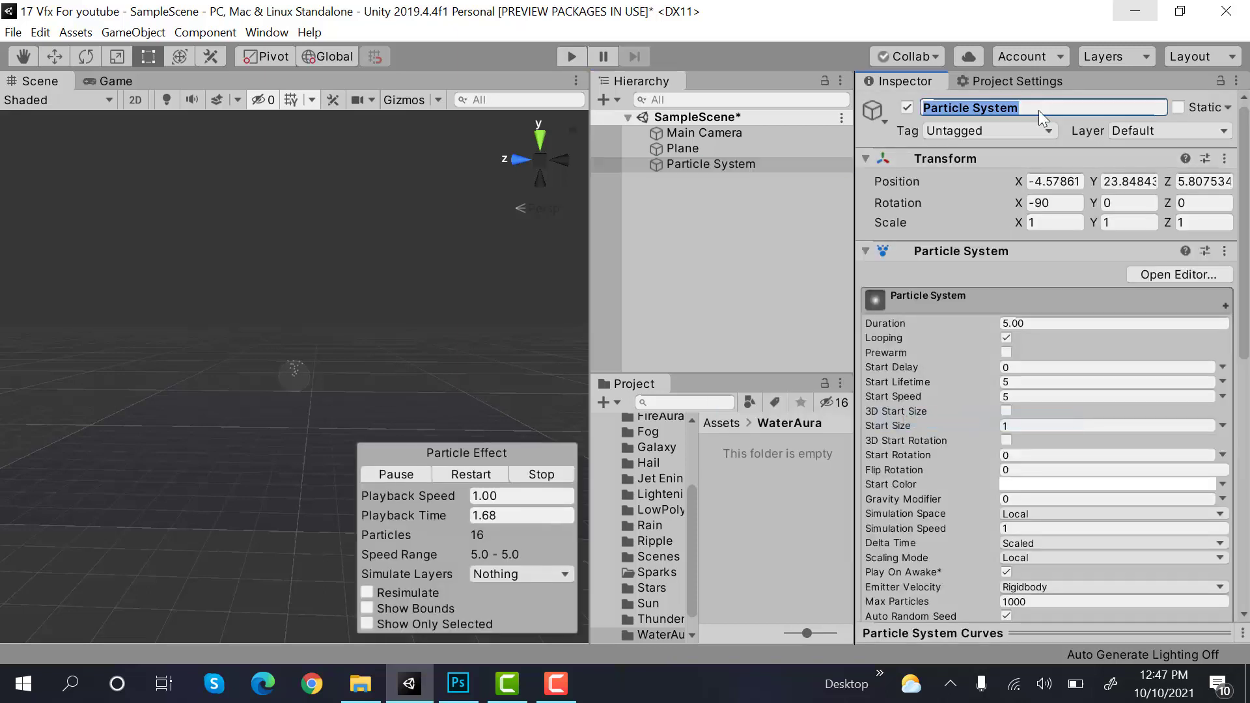
type("WaterAura_PS")
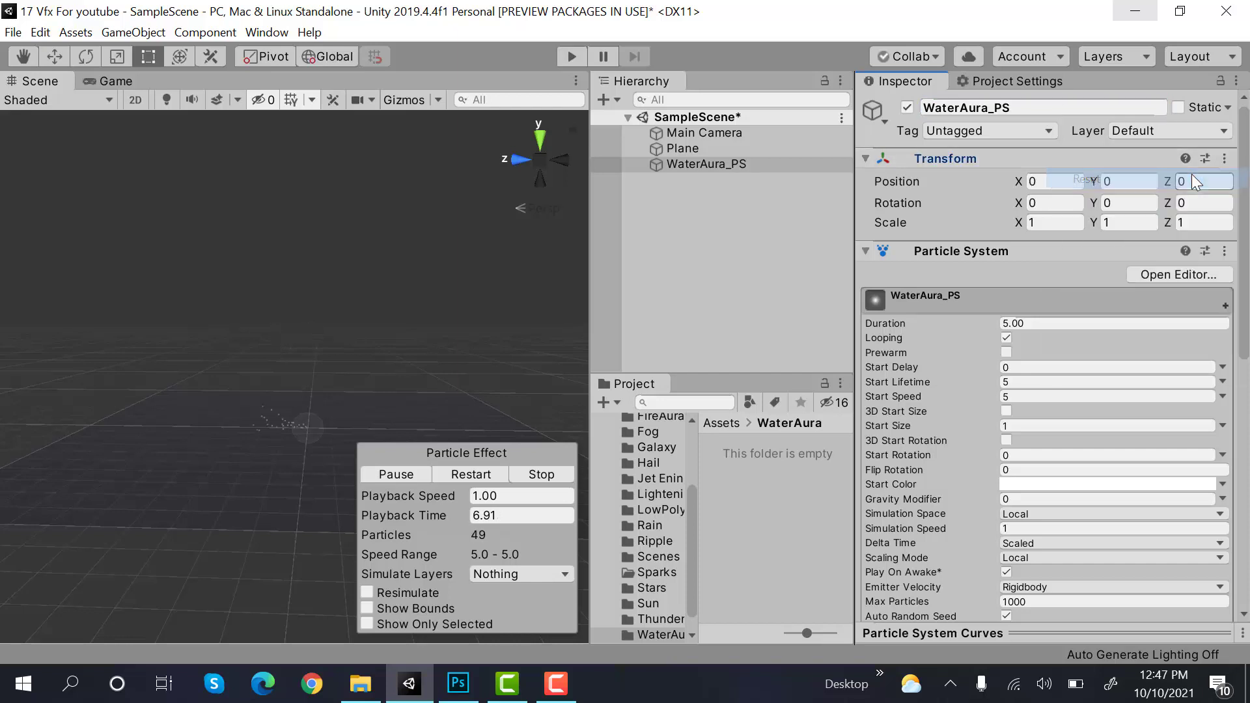
left_click(1128, 181)
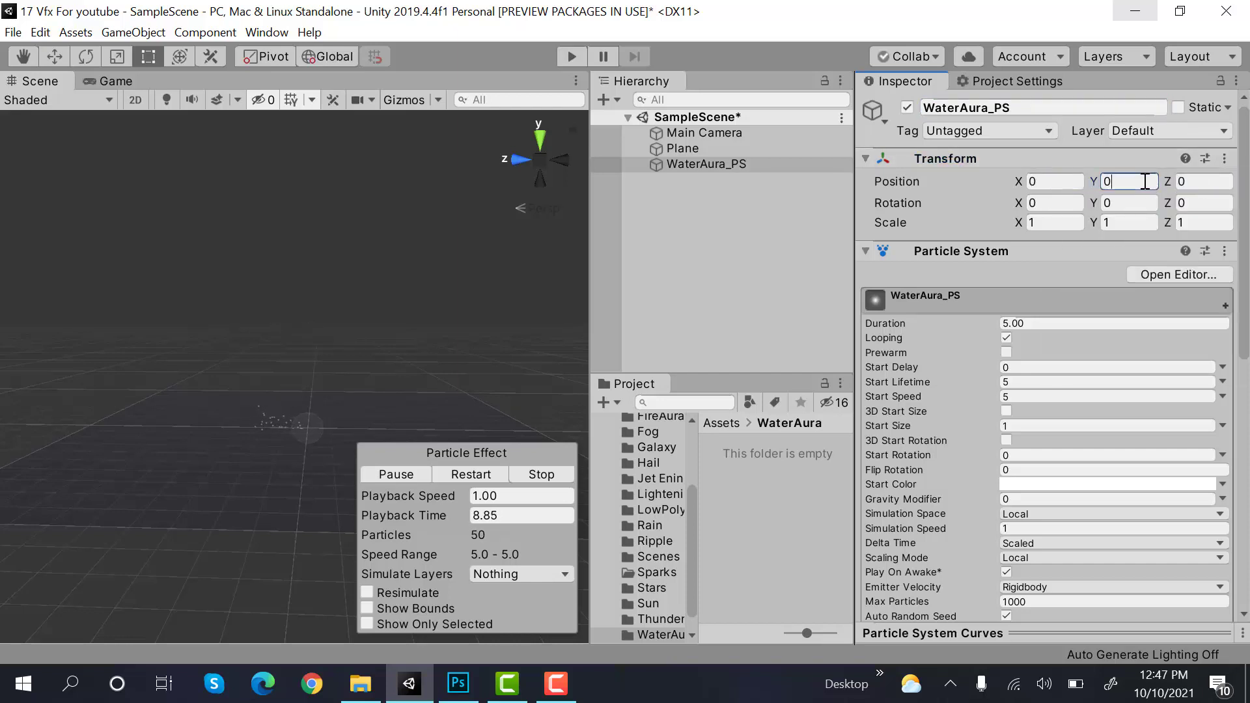
type("2")
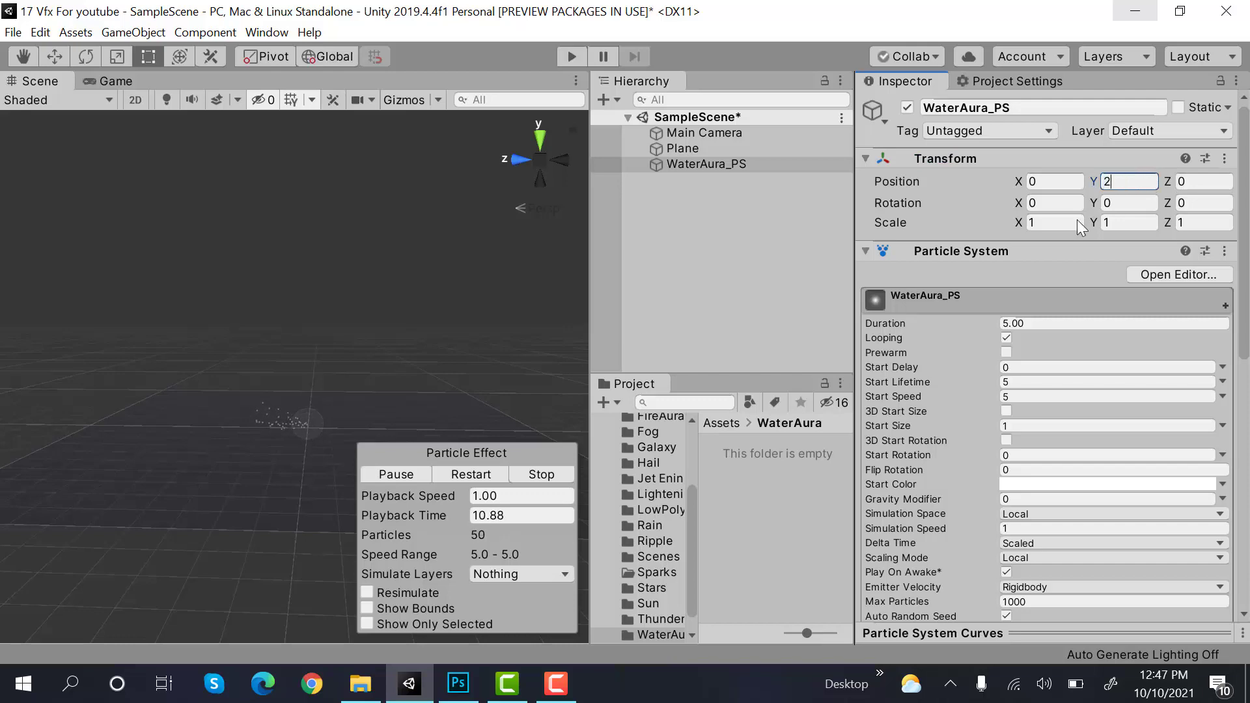
scroll("down", 3)
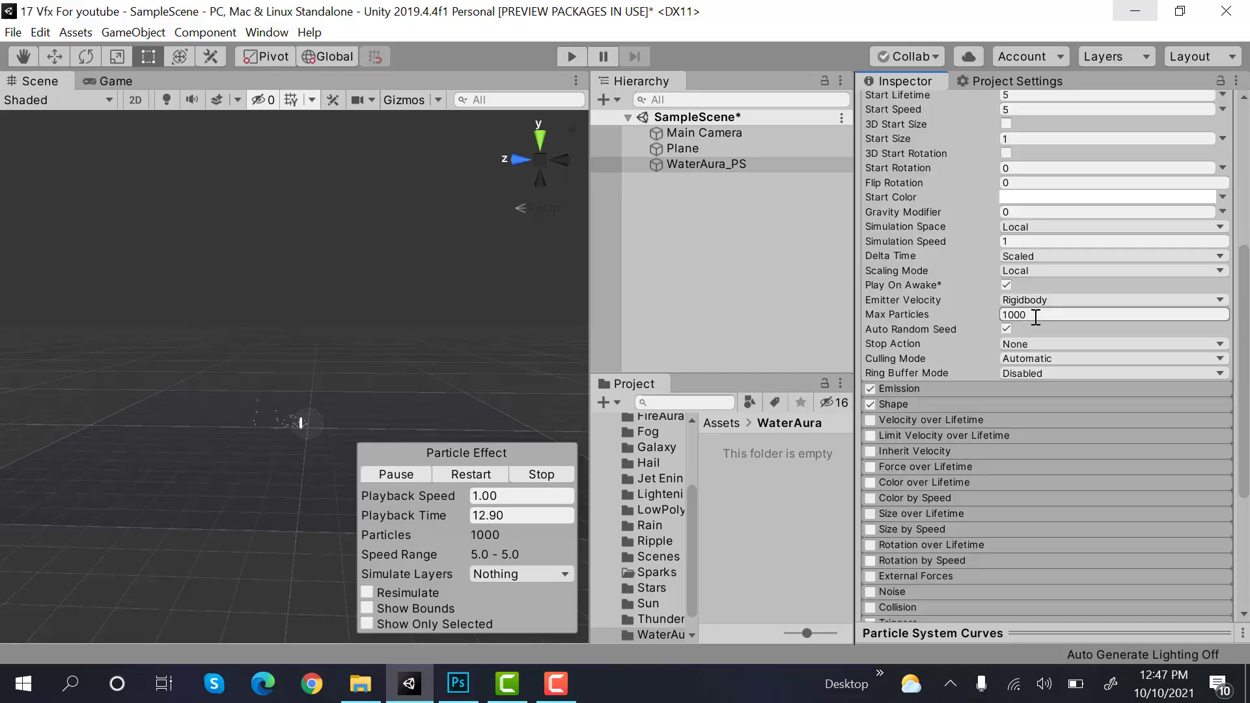
scroll("down", 3)
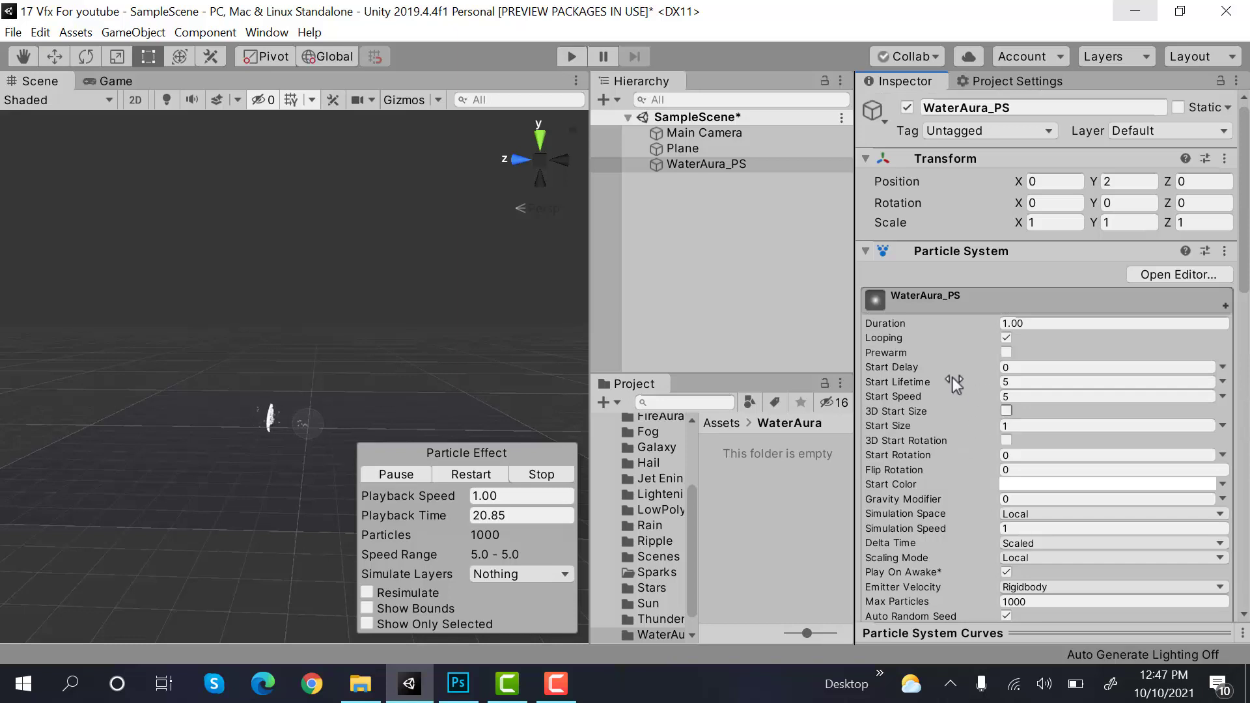
Step: Set Start Lifetime 0.5 and random ranges: speed 0.5–1, size 0.1–0, rotation 0–360
left_click(1108, 382)
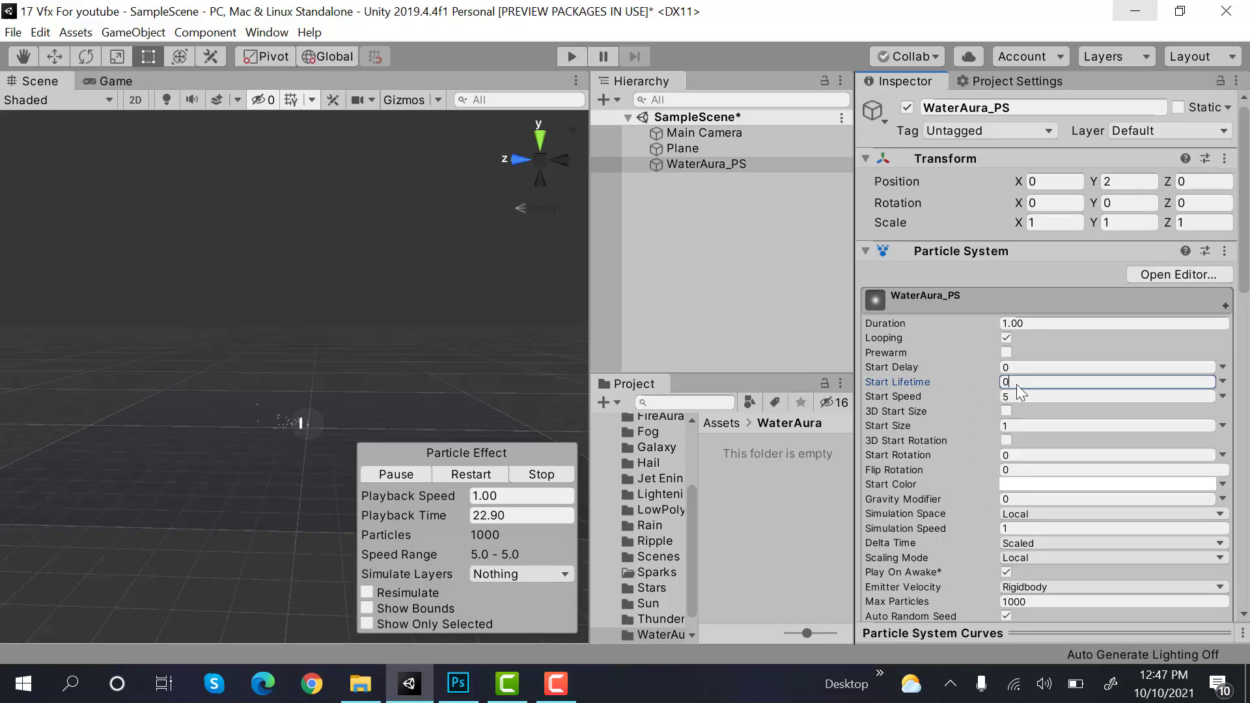
type("0.5")
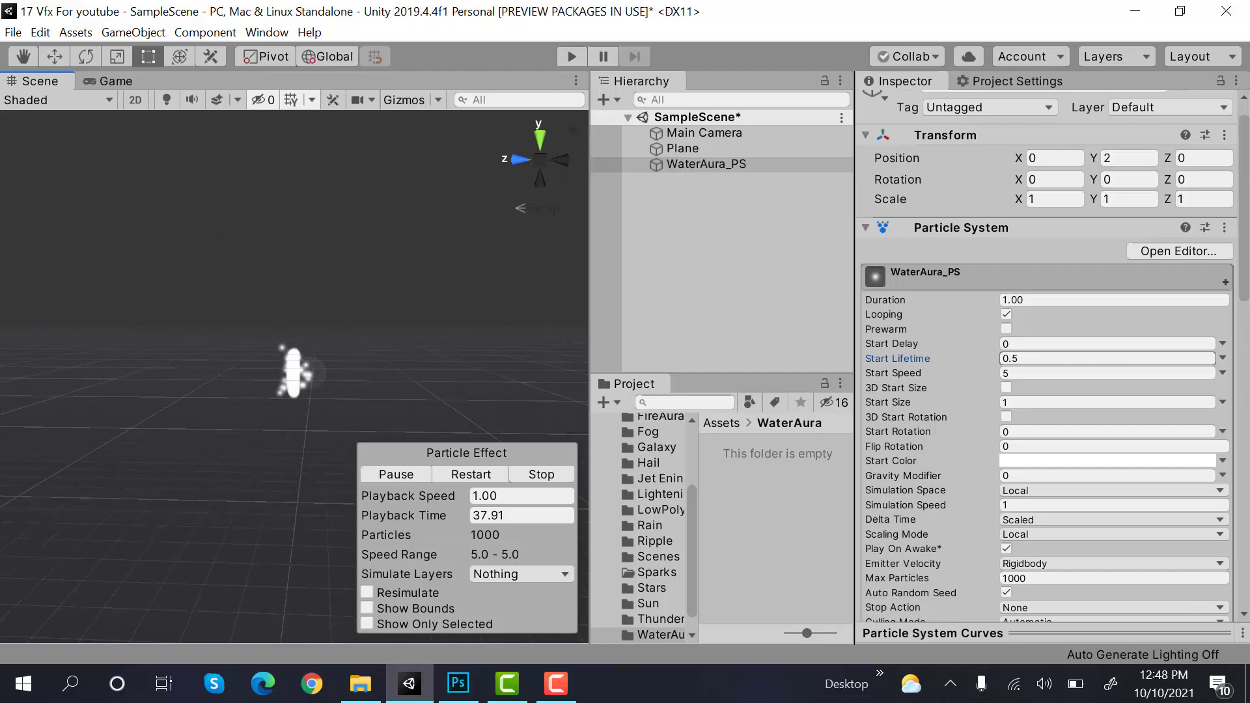
left_click(1224, 358)
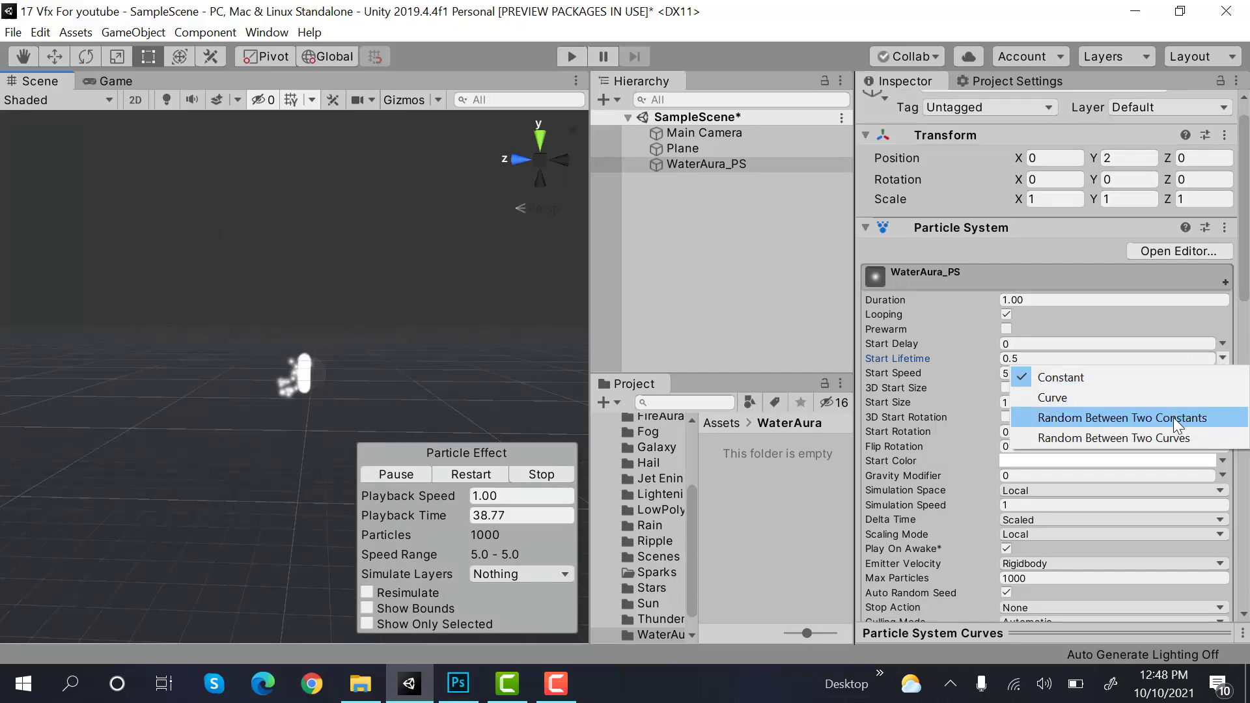
left_click(1121, 417)
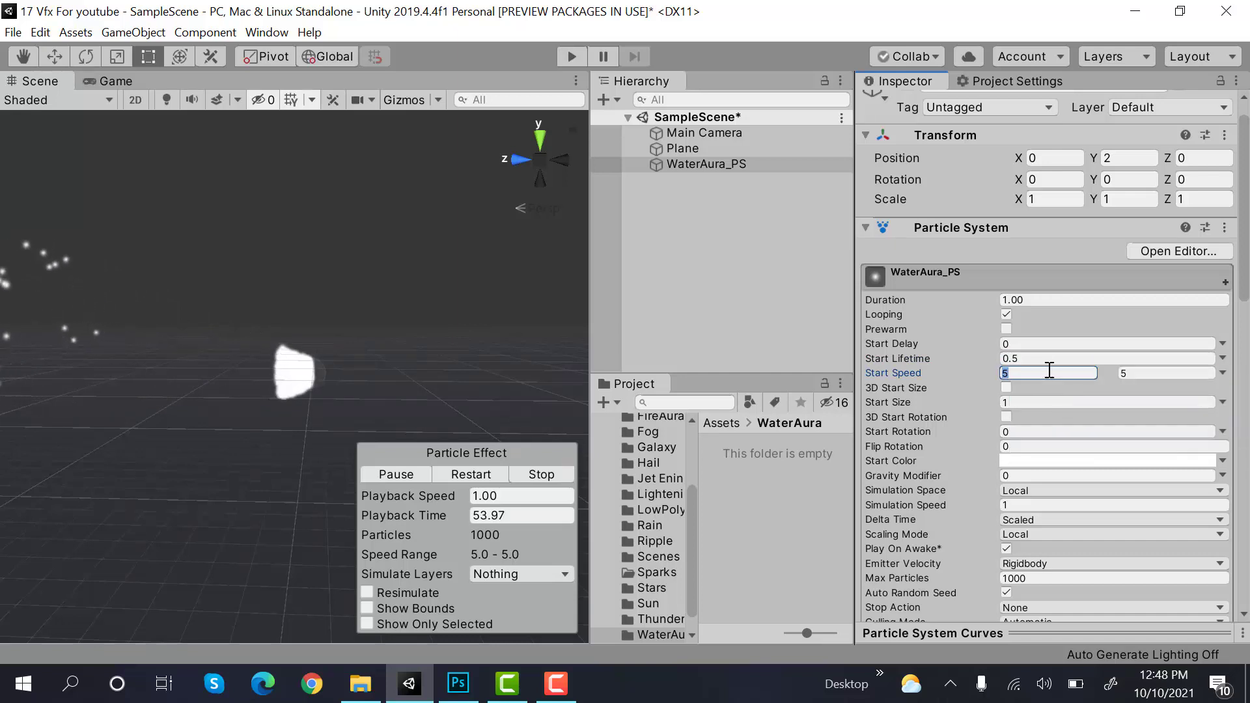
type("0.5")
left_click(1166, 373)
type("1")
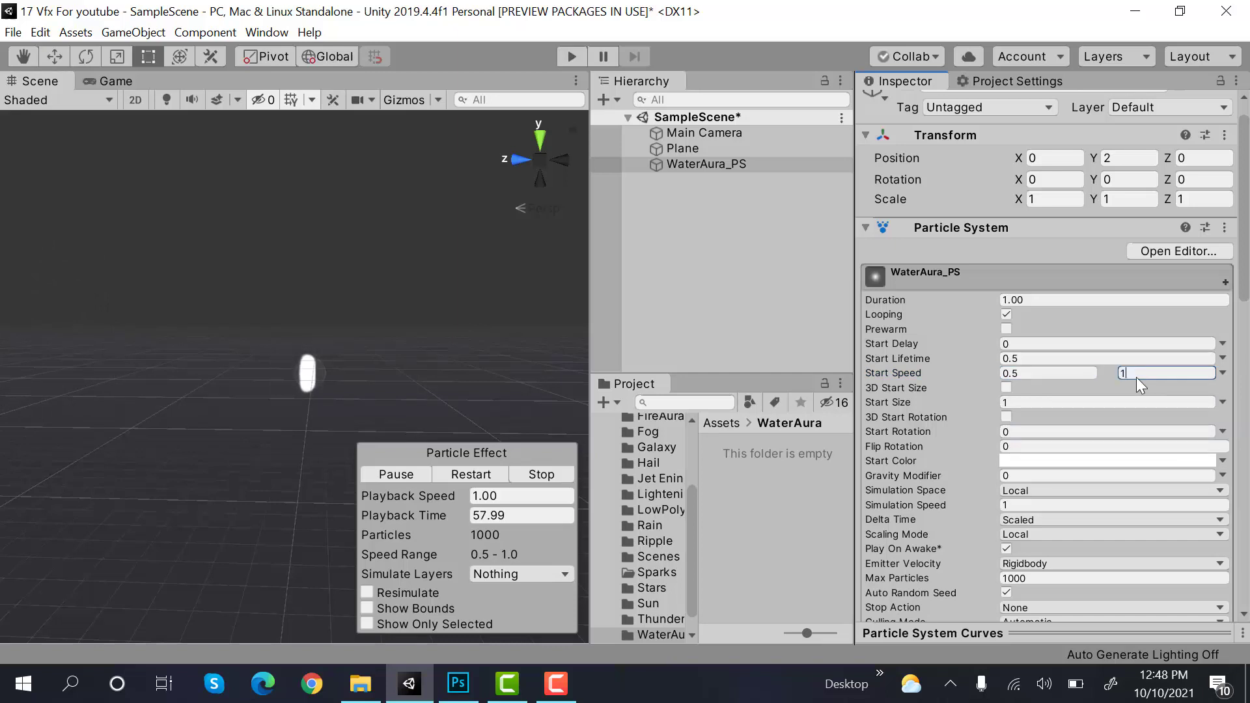
left_click(1220, 372)
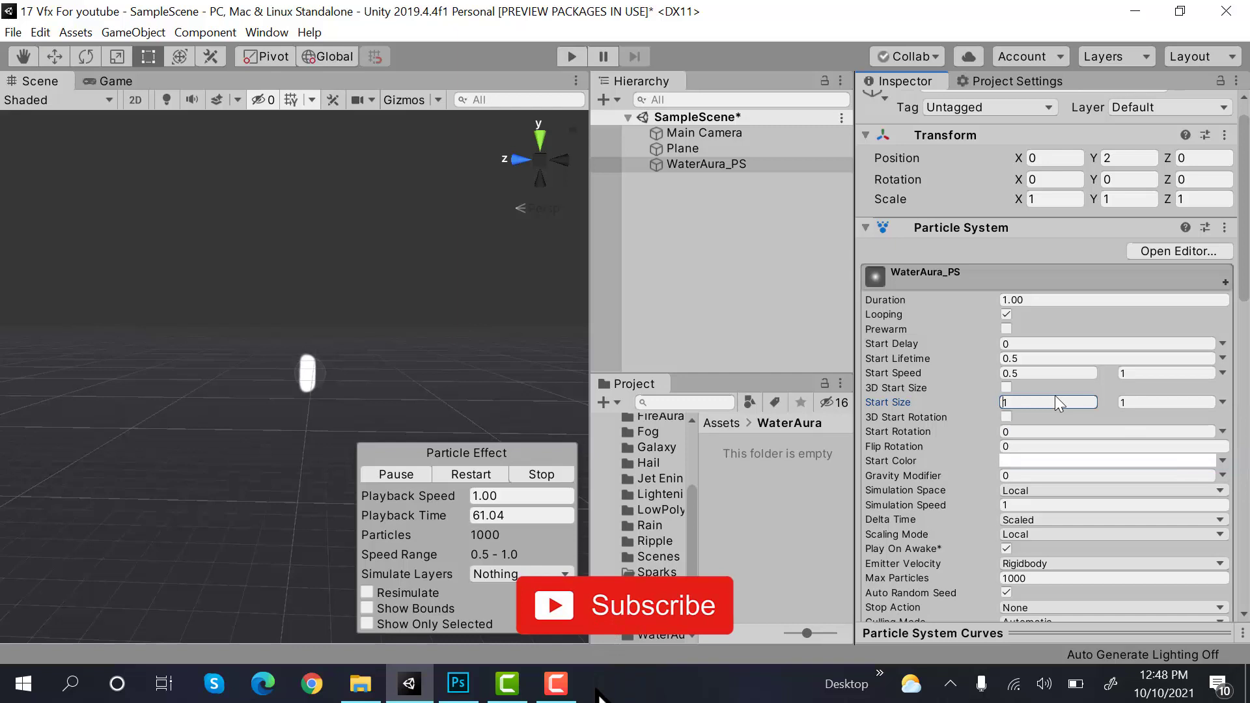
type("0.1")
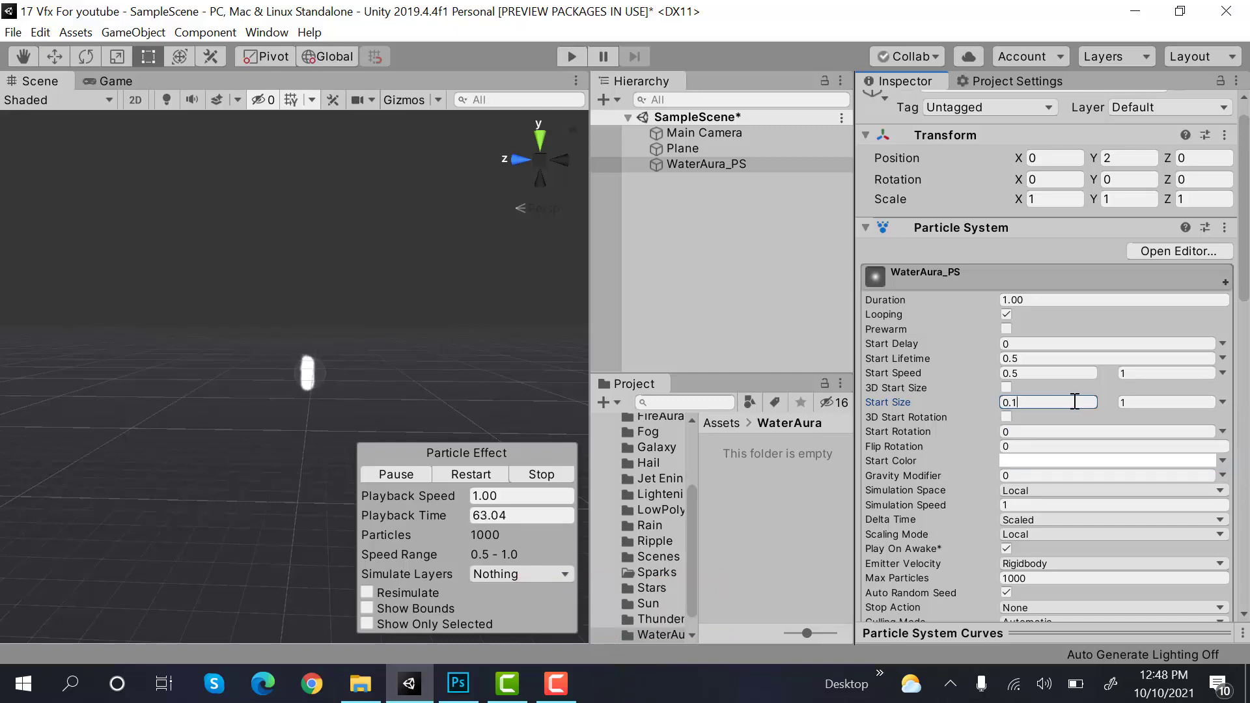
left_click(1167, 402)
type("0")
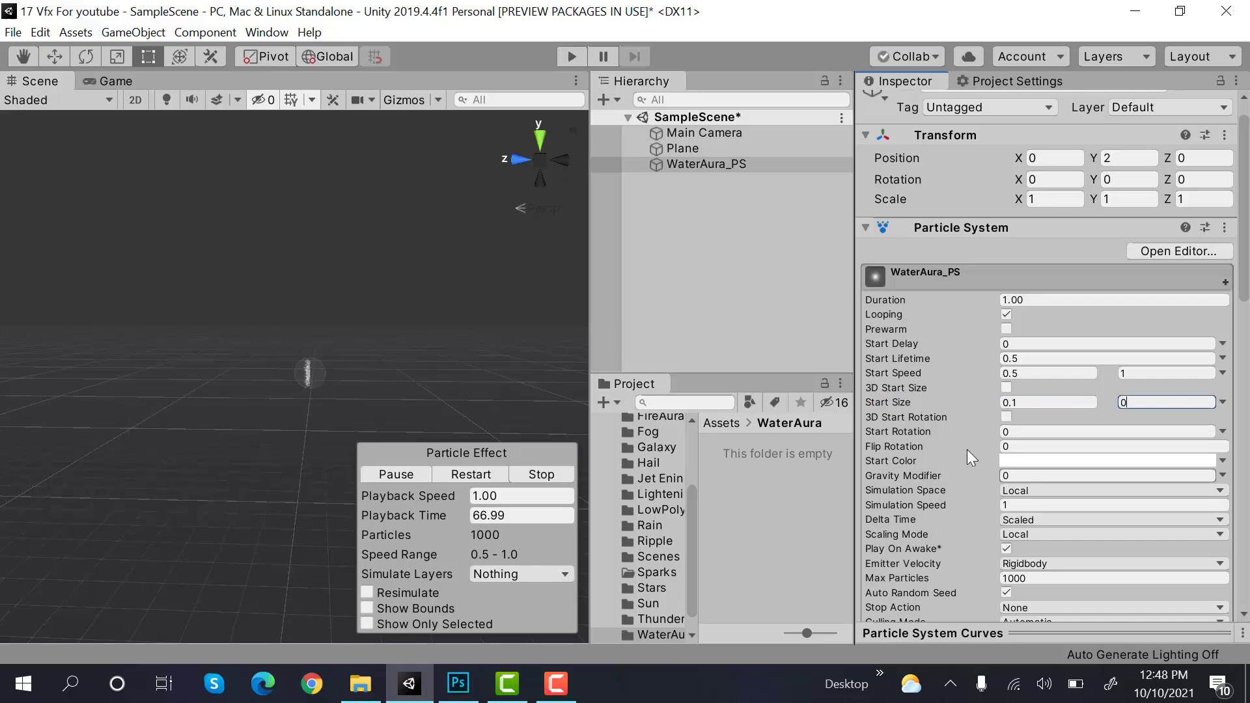
left_click(1224, 401)
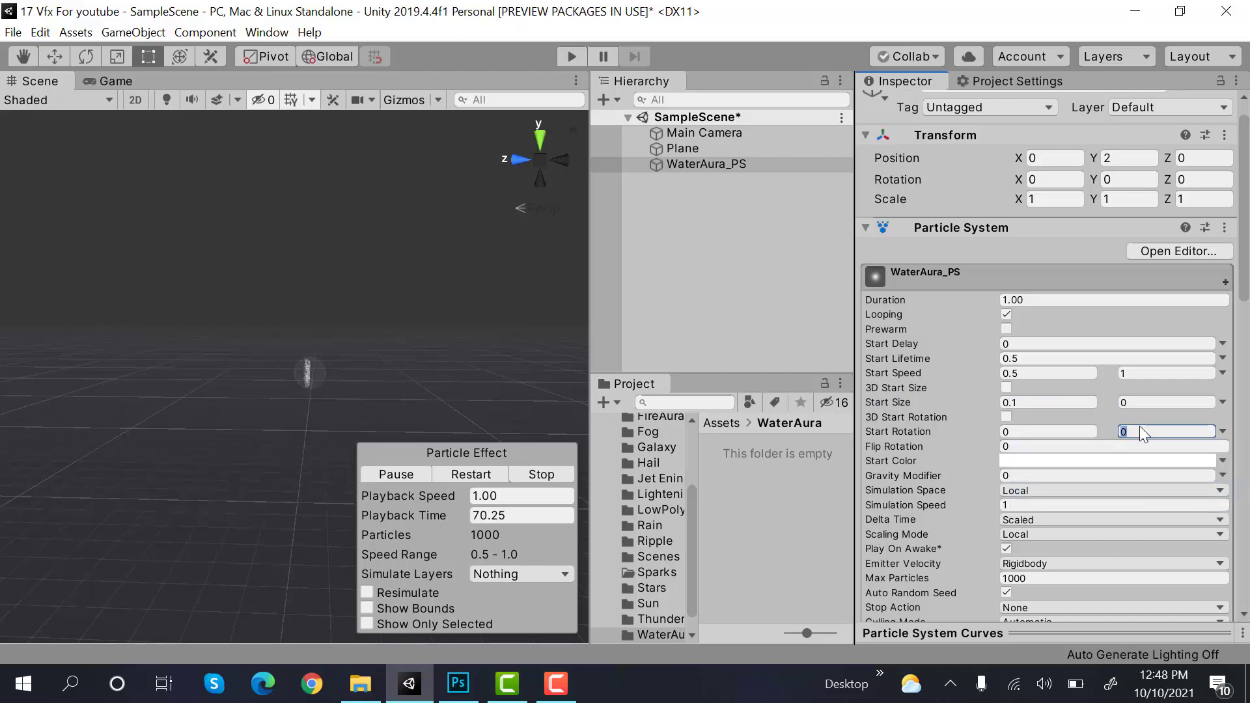
type("360")
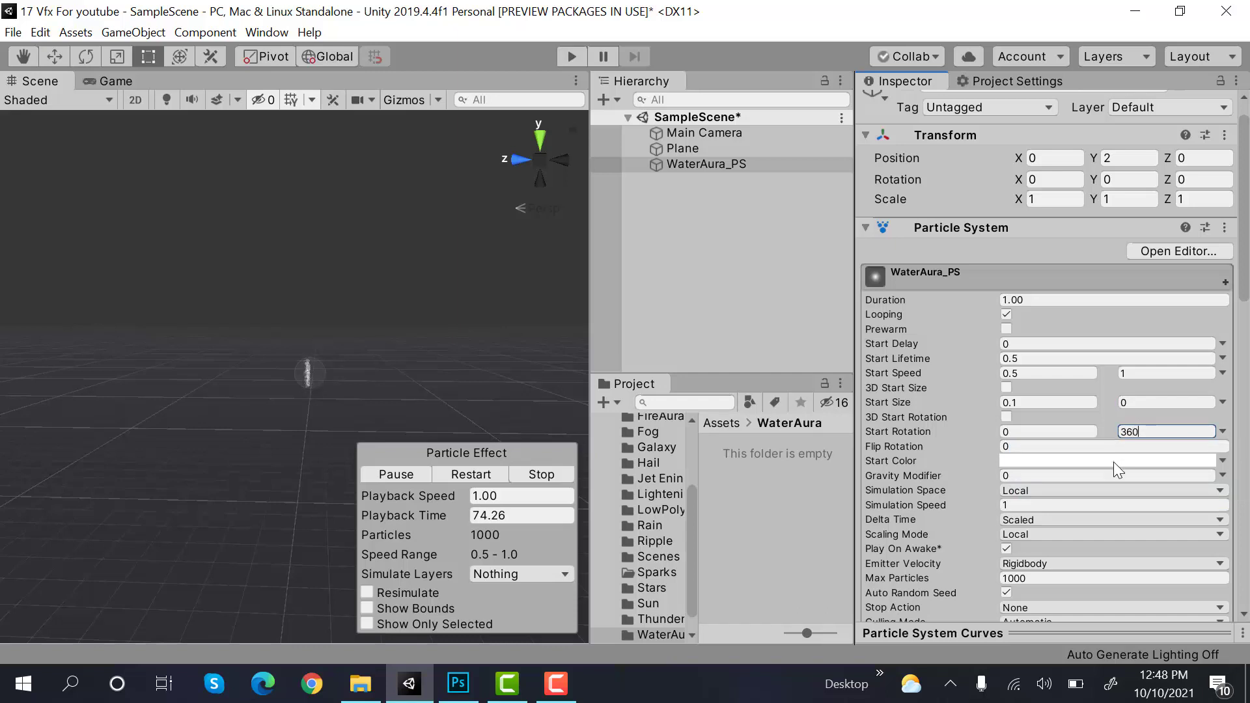
Step: Set the Start Color to a light purple
left_click(1111, 460)
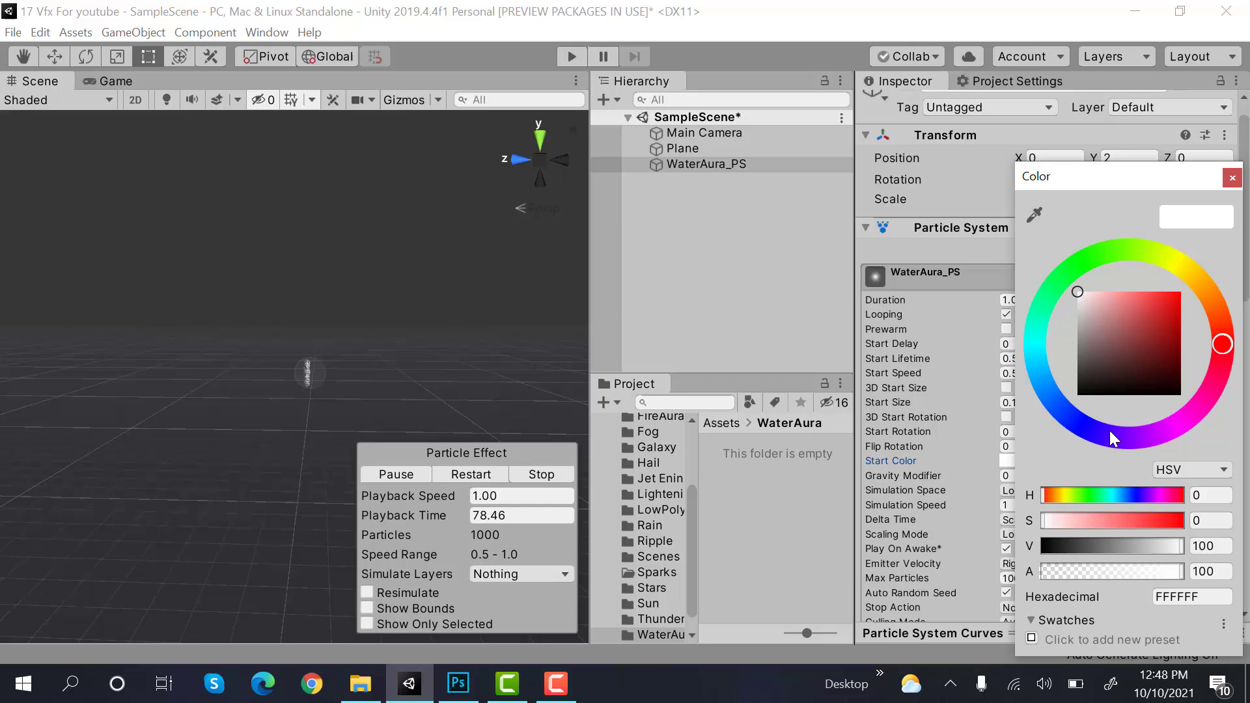
left_click(1161, 296)
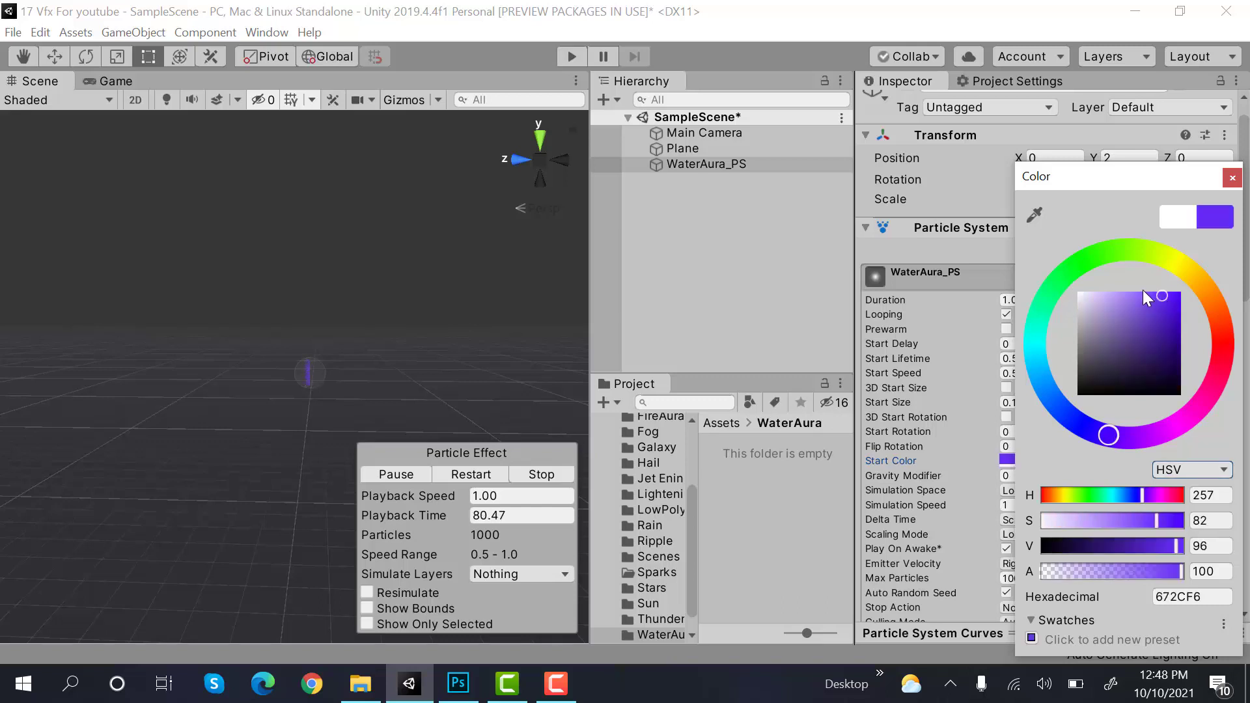
left_click(1128, 303)
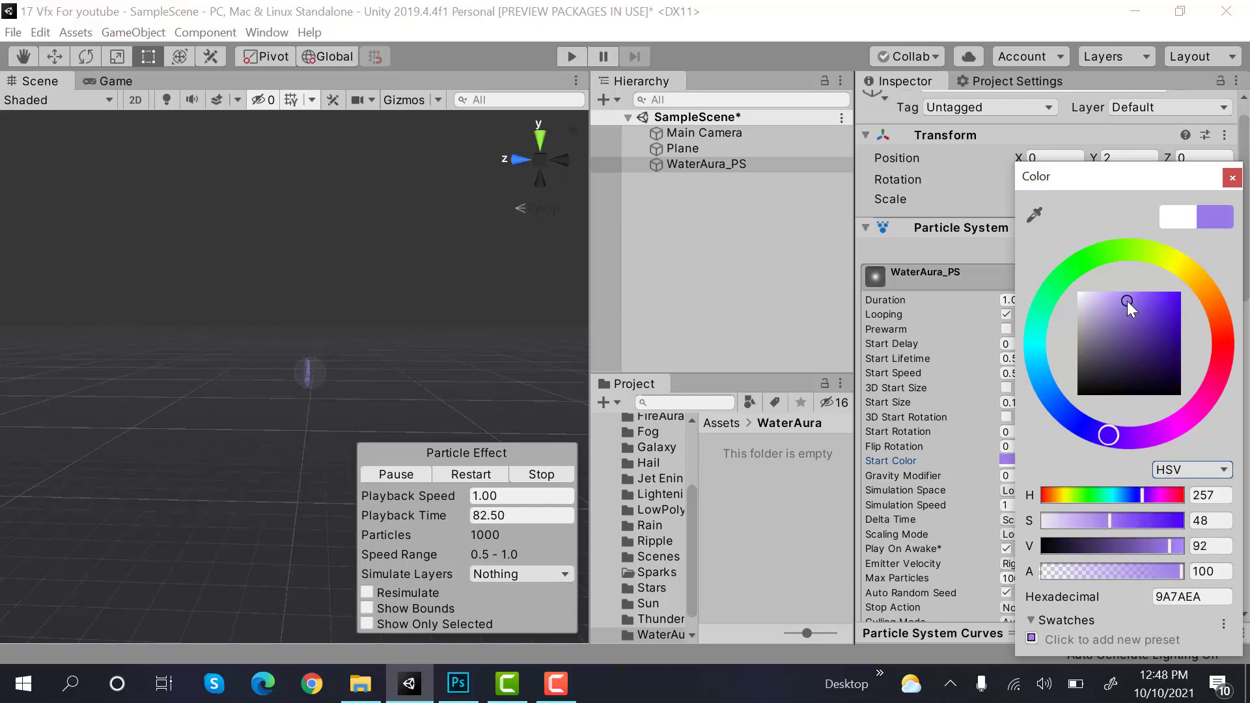
left_click(1230, 177)
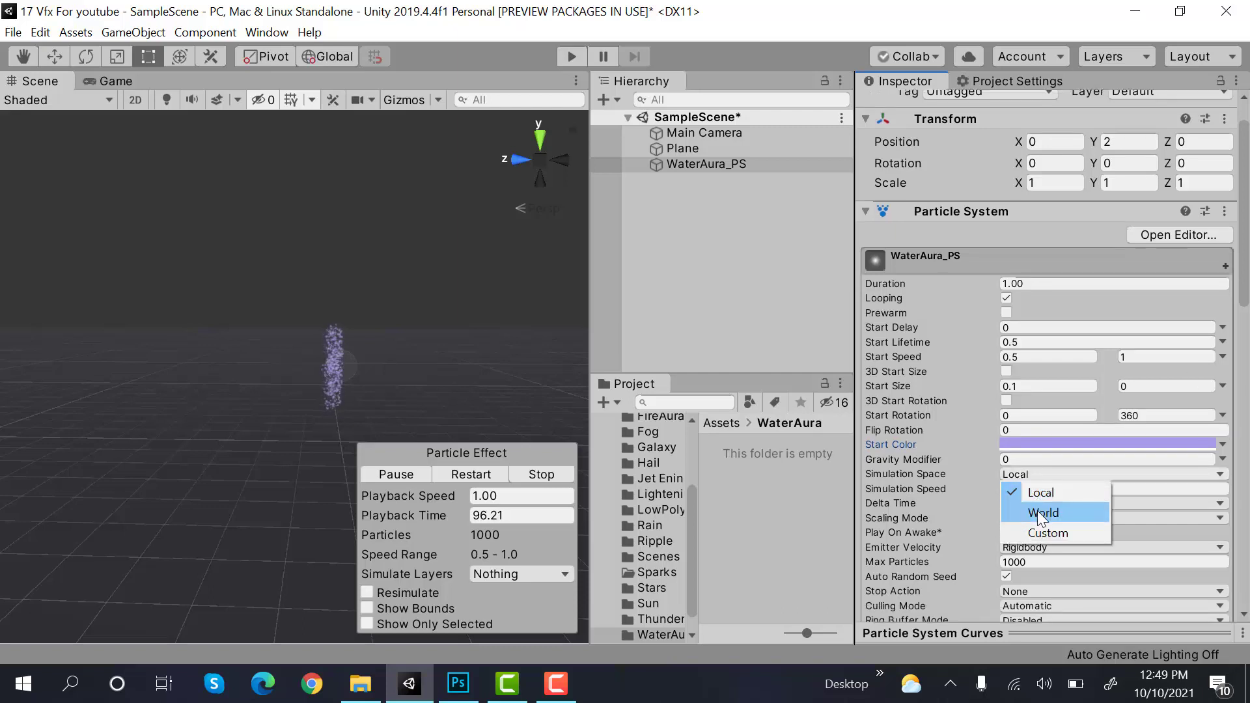
Step: Set World simulation space, Rate over Time 0, a 30-count burst, and Sphere radius 0.52
left_click(1044, 512)
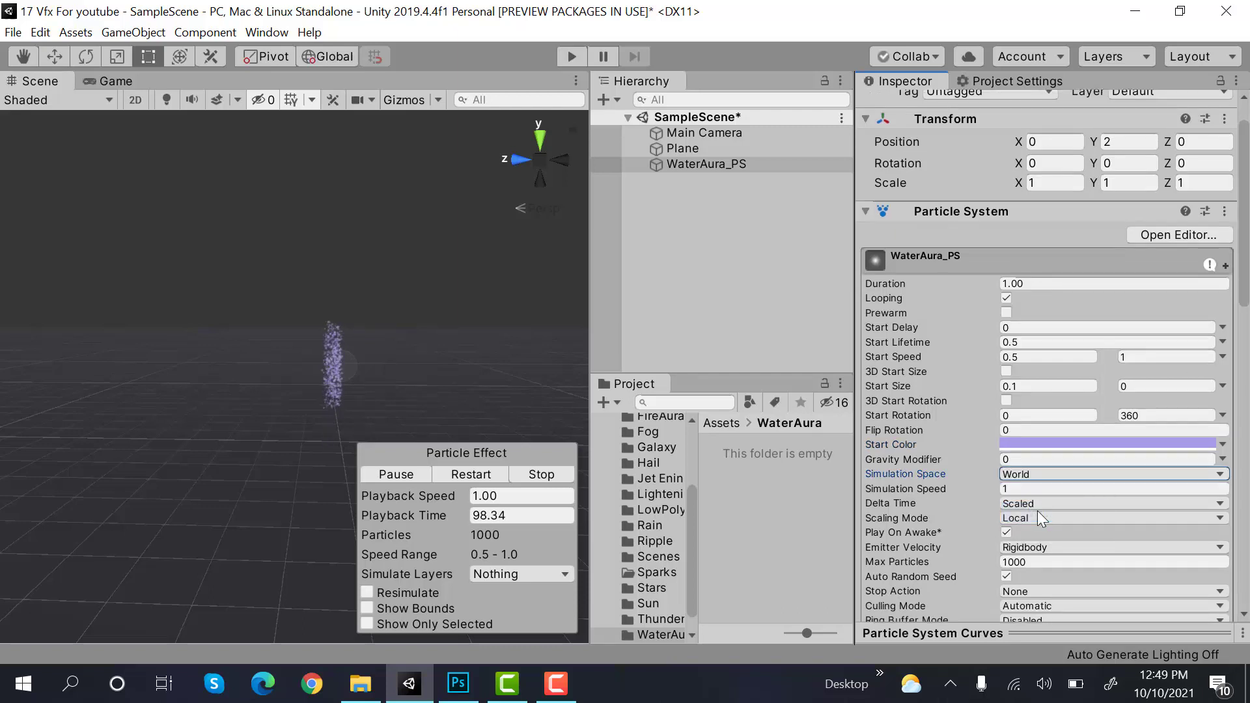
scroll("down", 3)
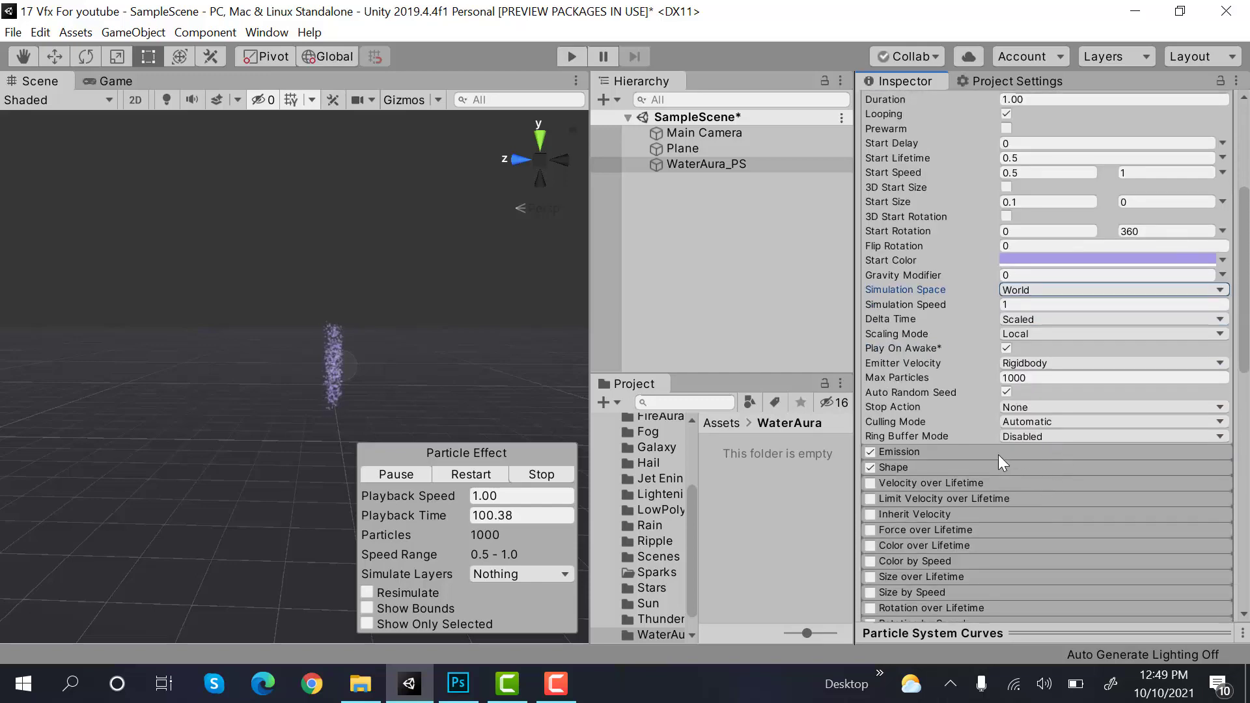
left_click(899, 451)
type("0")
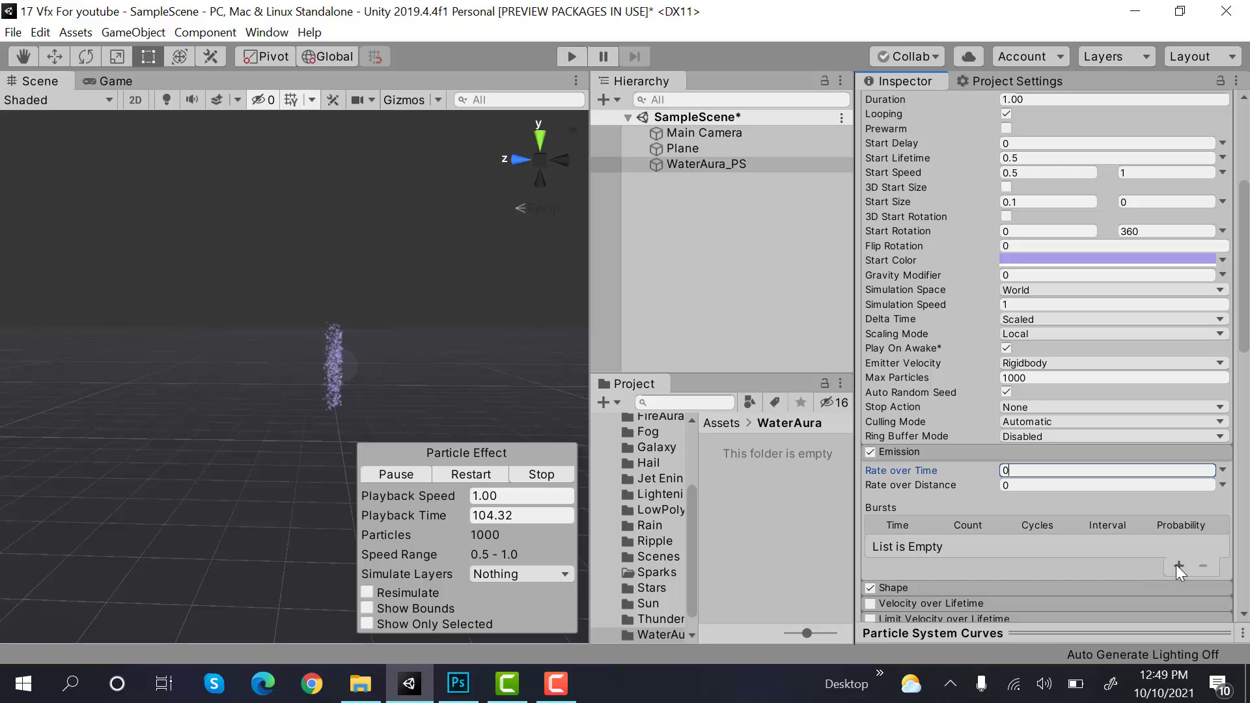
left_click(1179, 567)
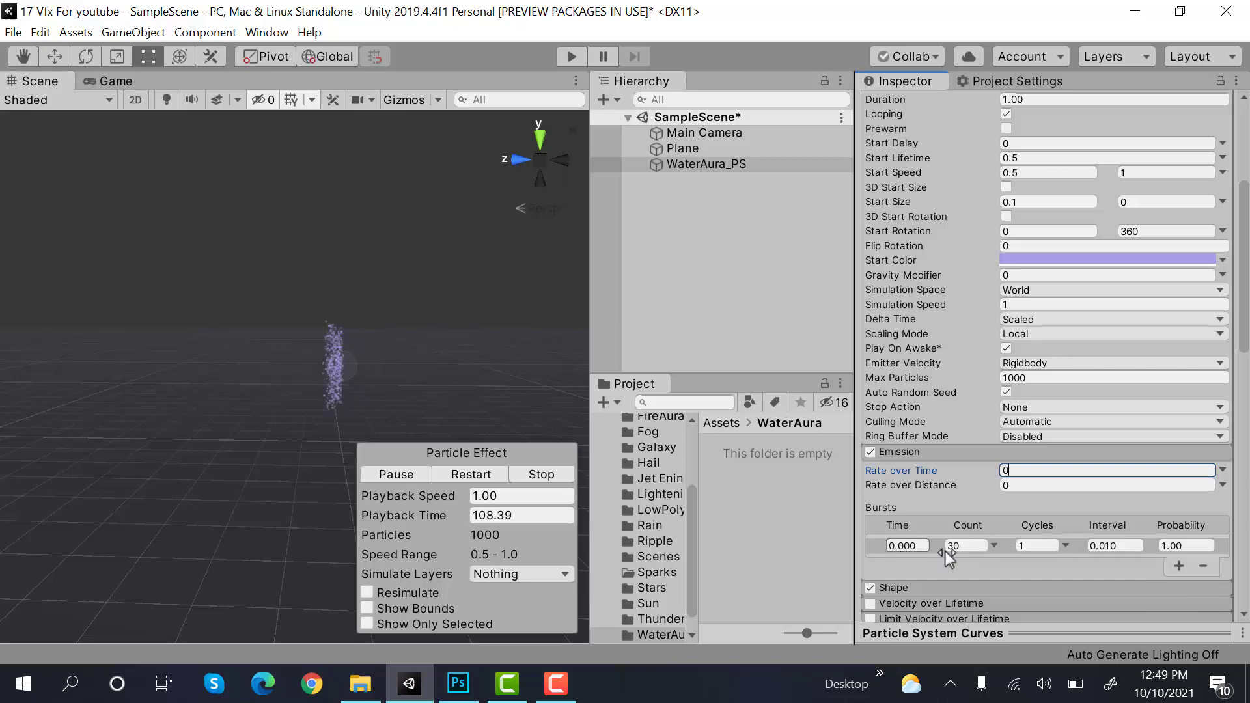
left_click(964, 545)
type("0.52")
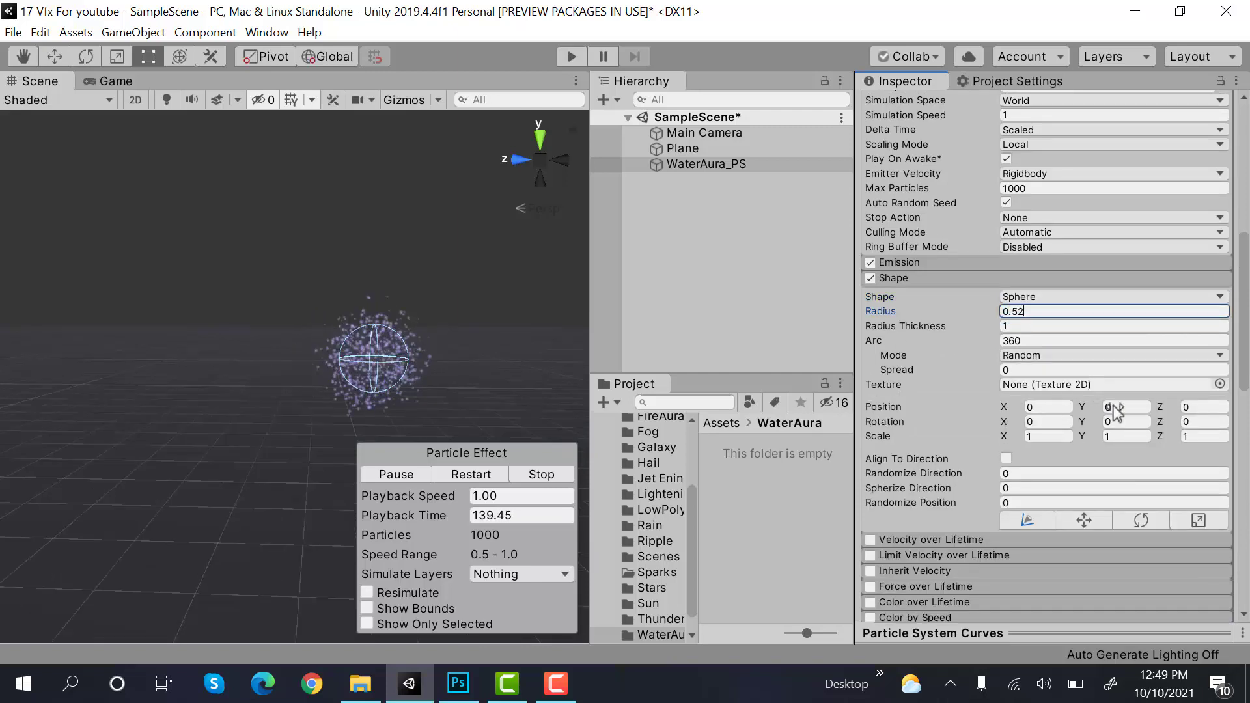
Step: Set Shape Scale Y to 1.5 and enable Velocity and Size over Lifetime
left_click(1124, 436)
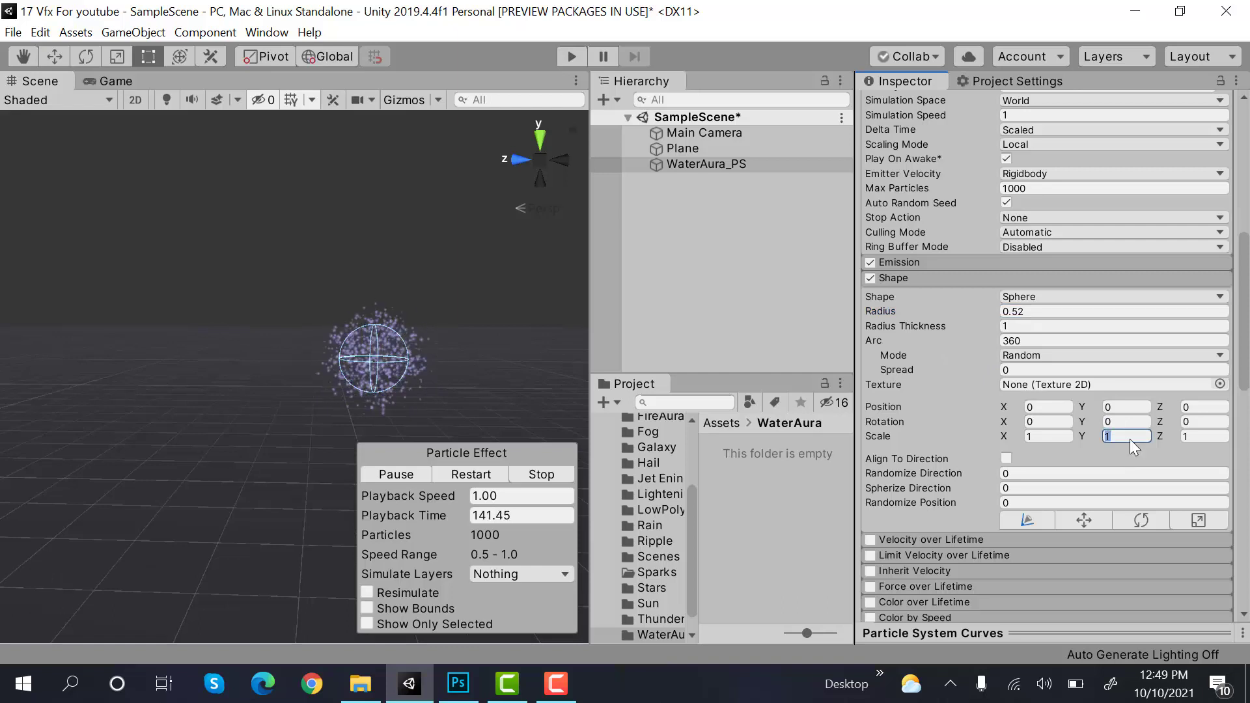
type("1,5")
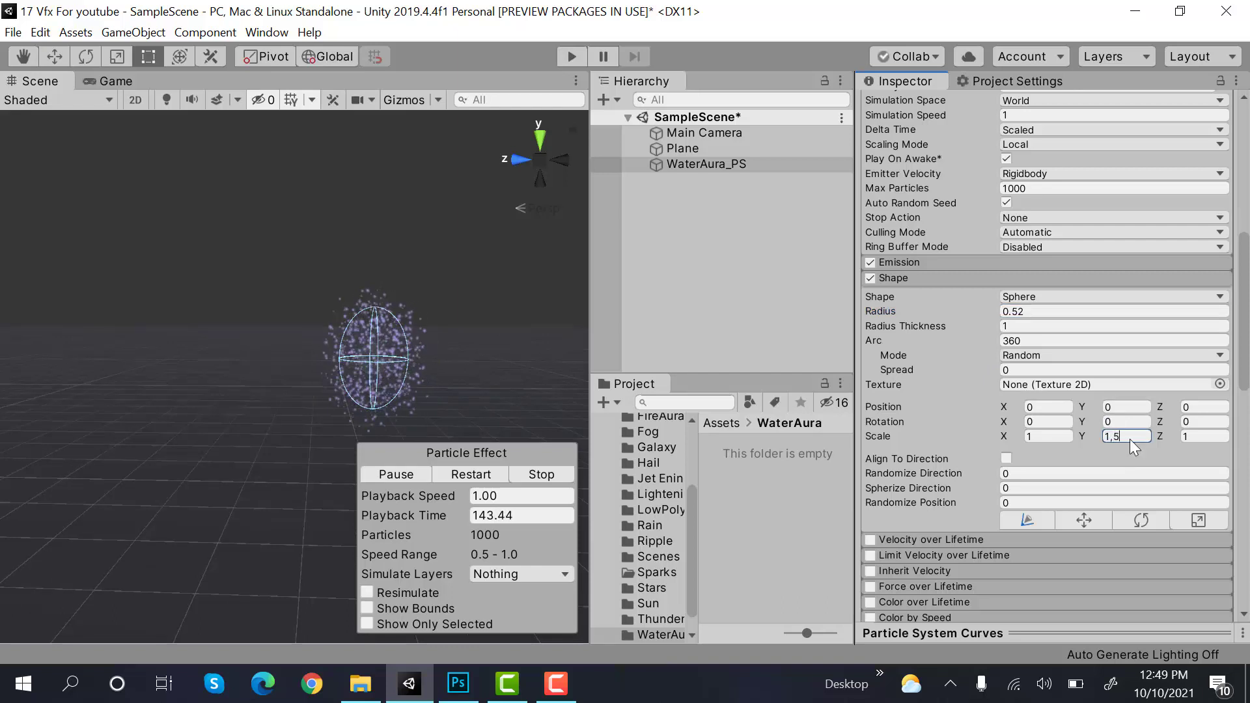
scroll("down", 3)
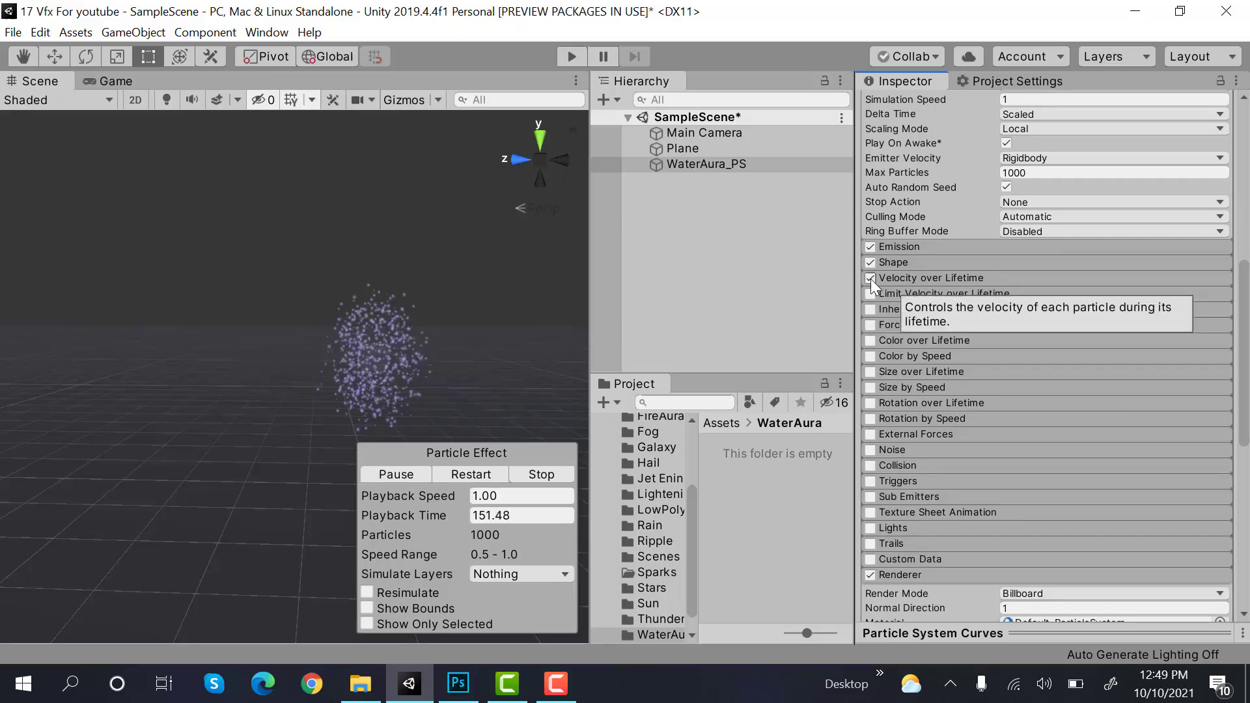
left_click(869, 278)
type("1")
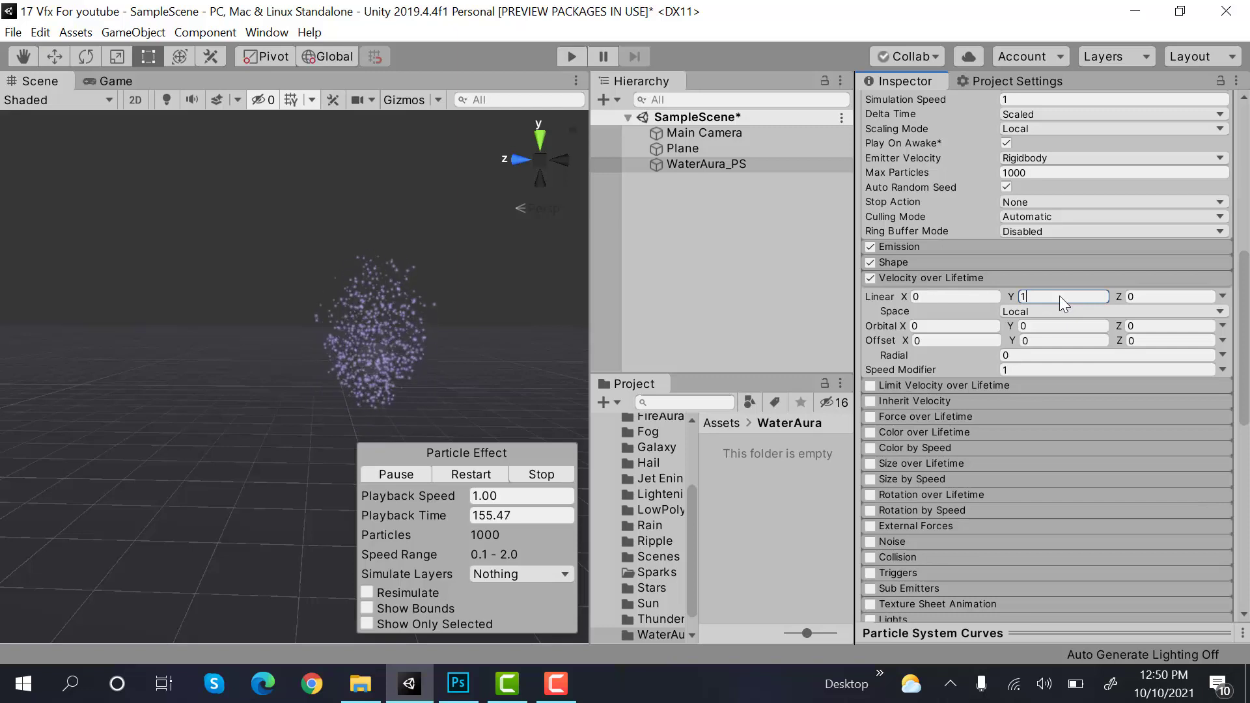
mouse_move(1012, 288)
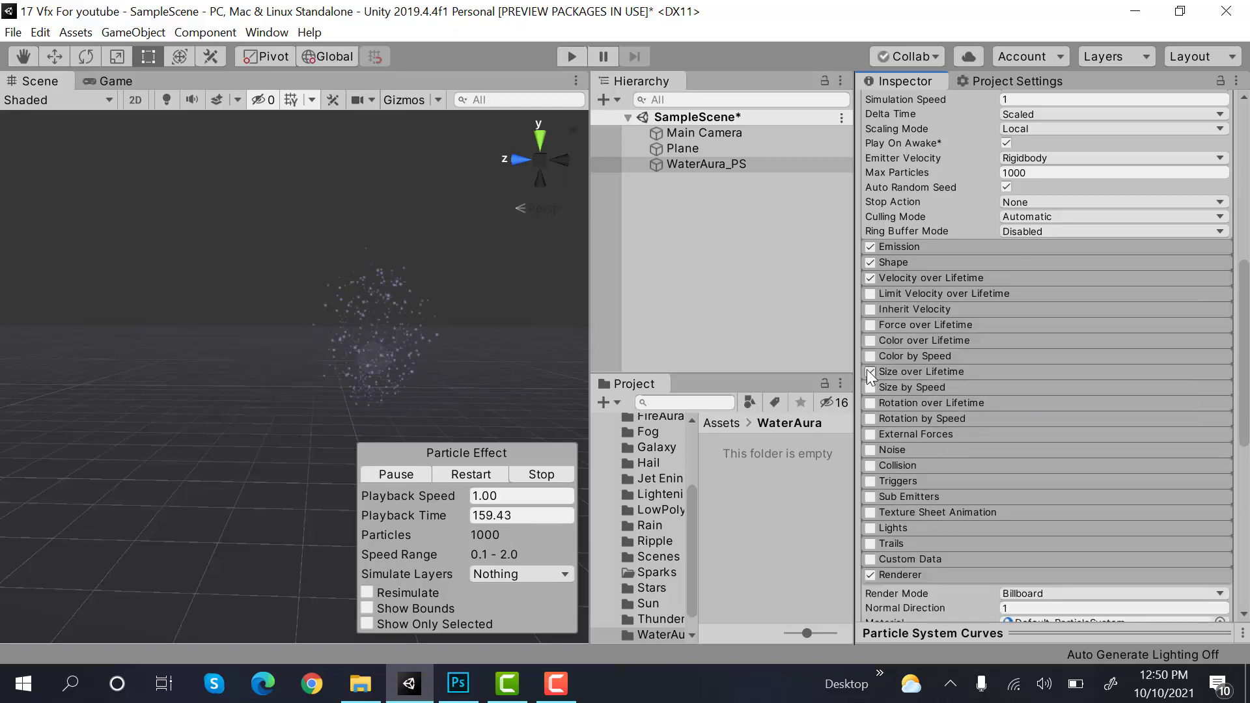
left_click(869, 372)
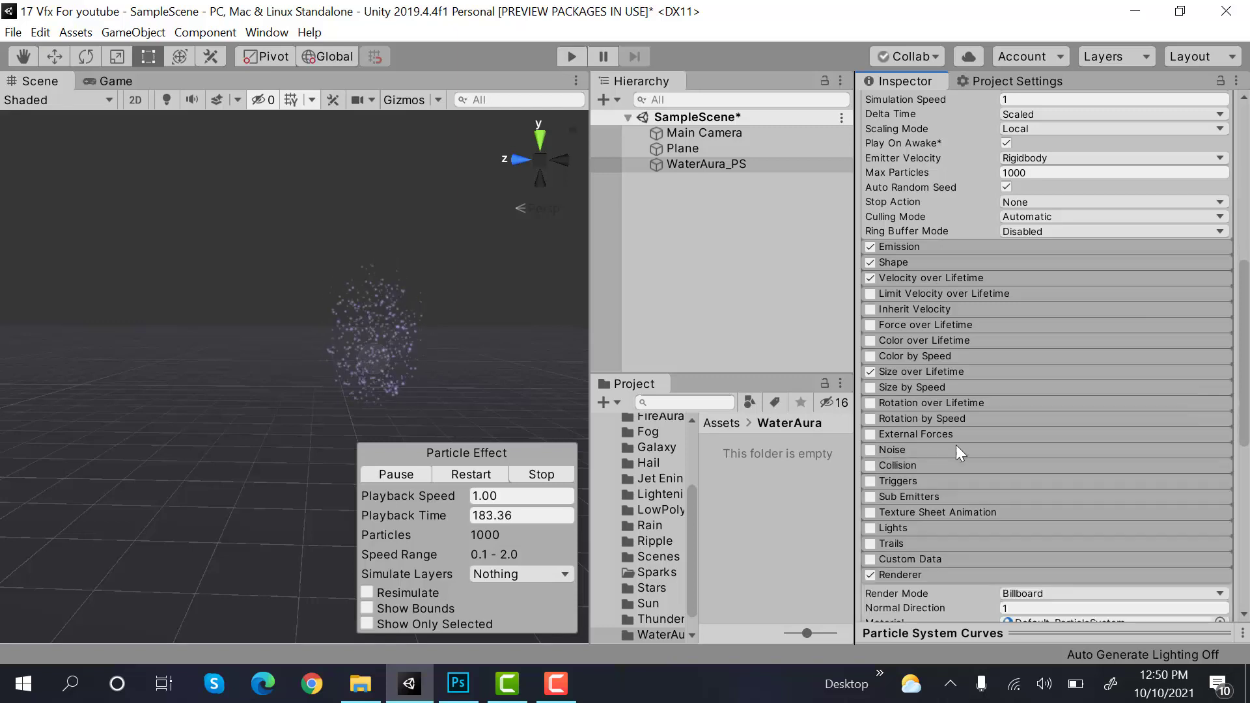
Step: Enable Noise with a Scroll Speed of 0.3
left_click(869, 450)
type("1")
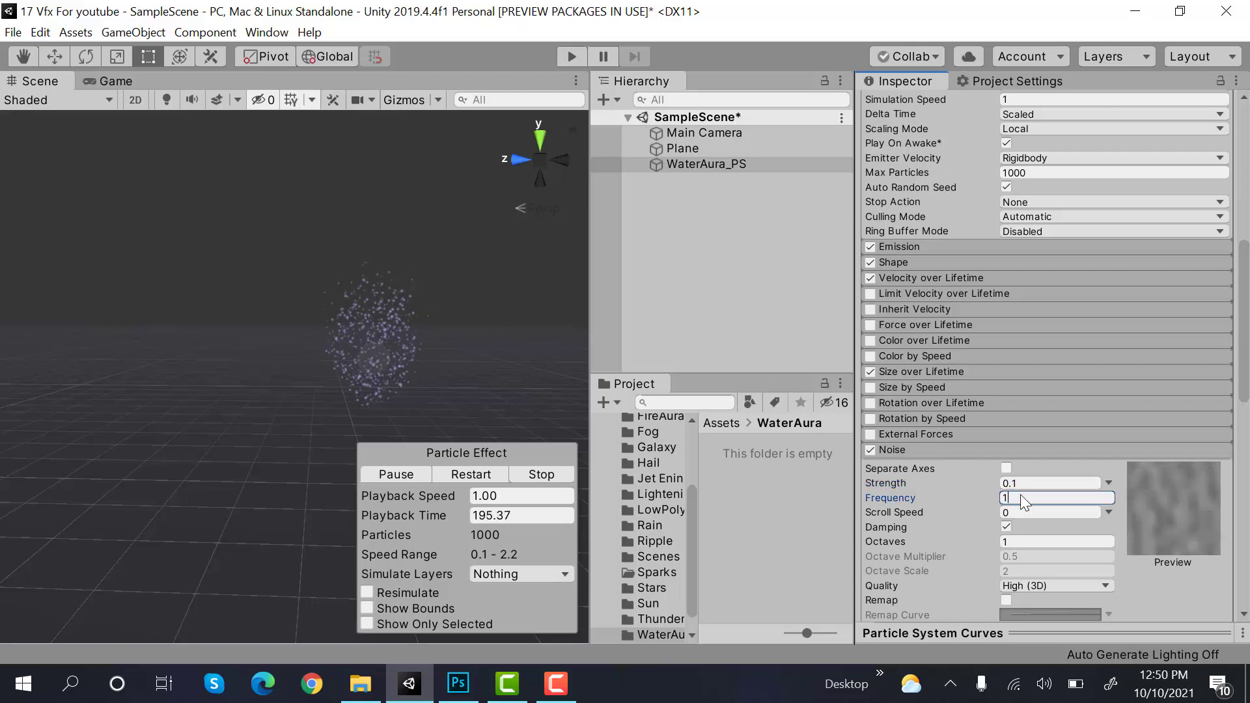
left_click(1048, 512)
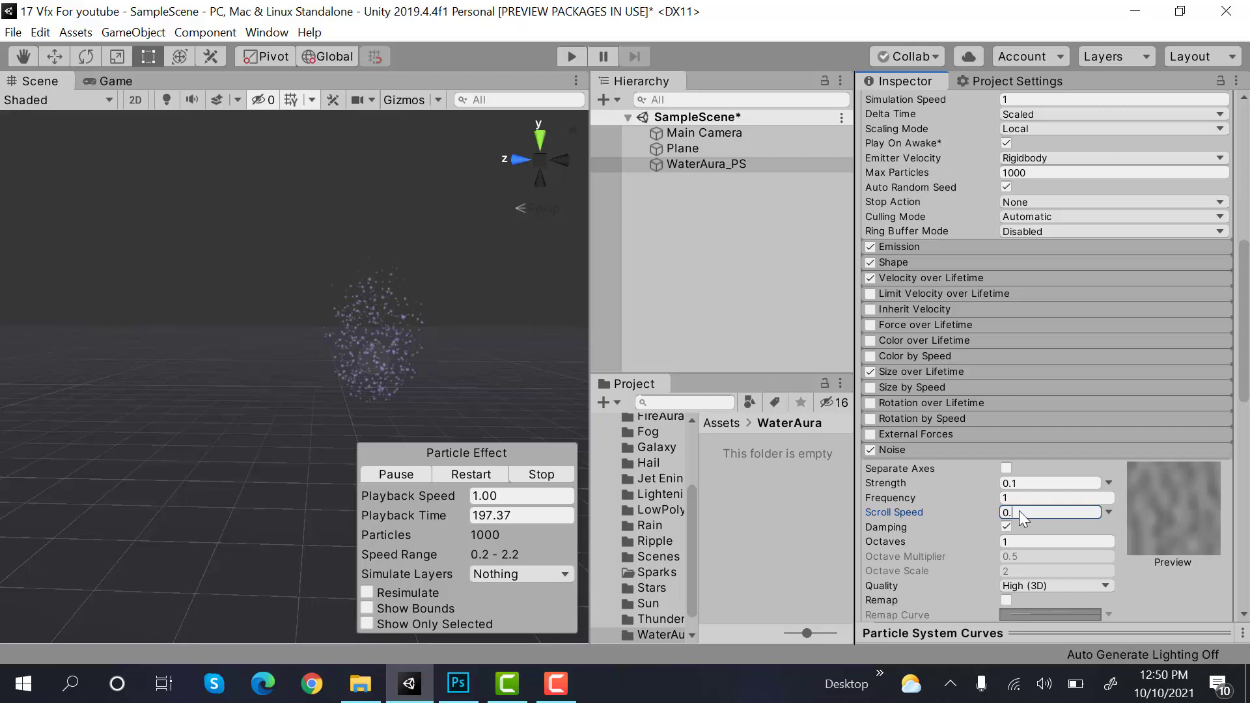
type("0.3")
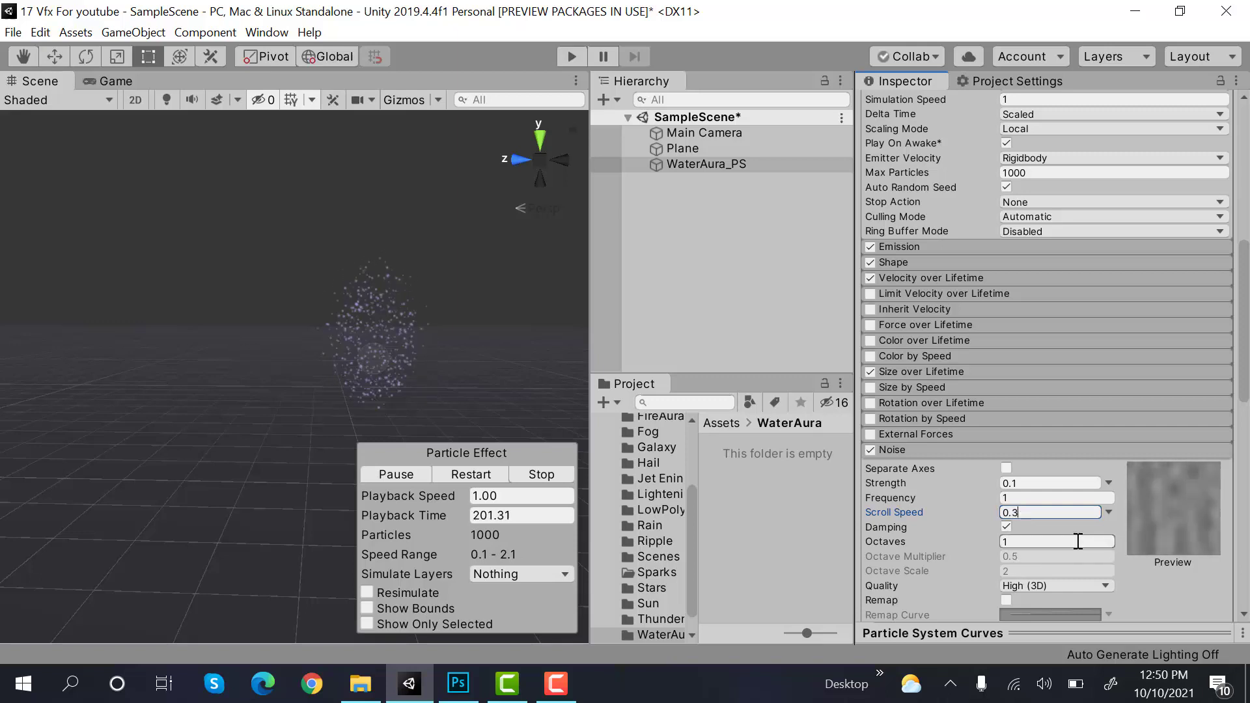
Step: Preview the Bubble 1 texture from the WaterAura folder
left_click(658, 615)
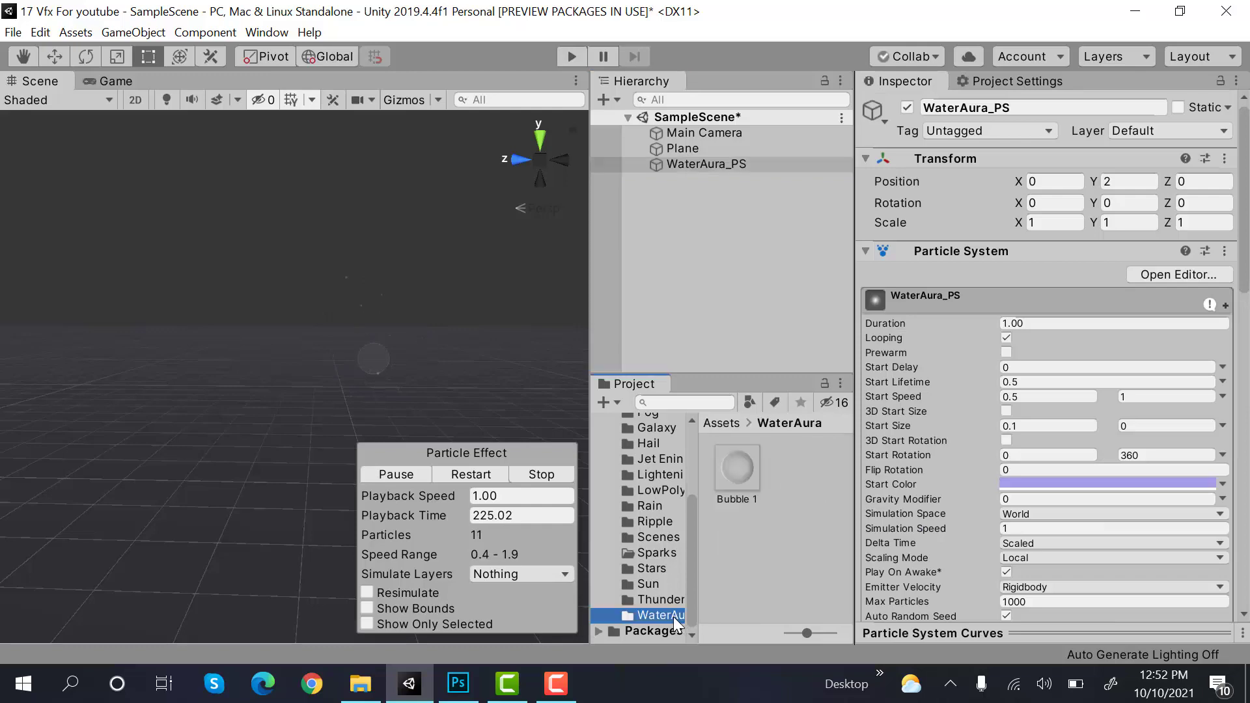
left_click(735, 469)
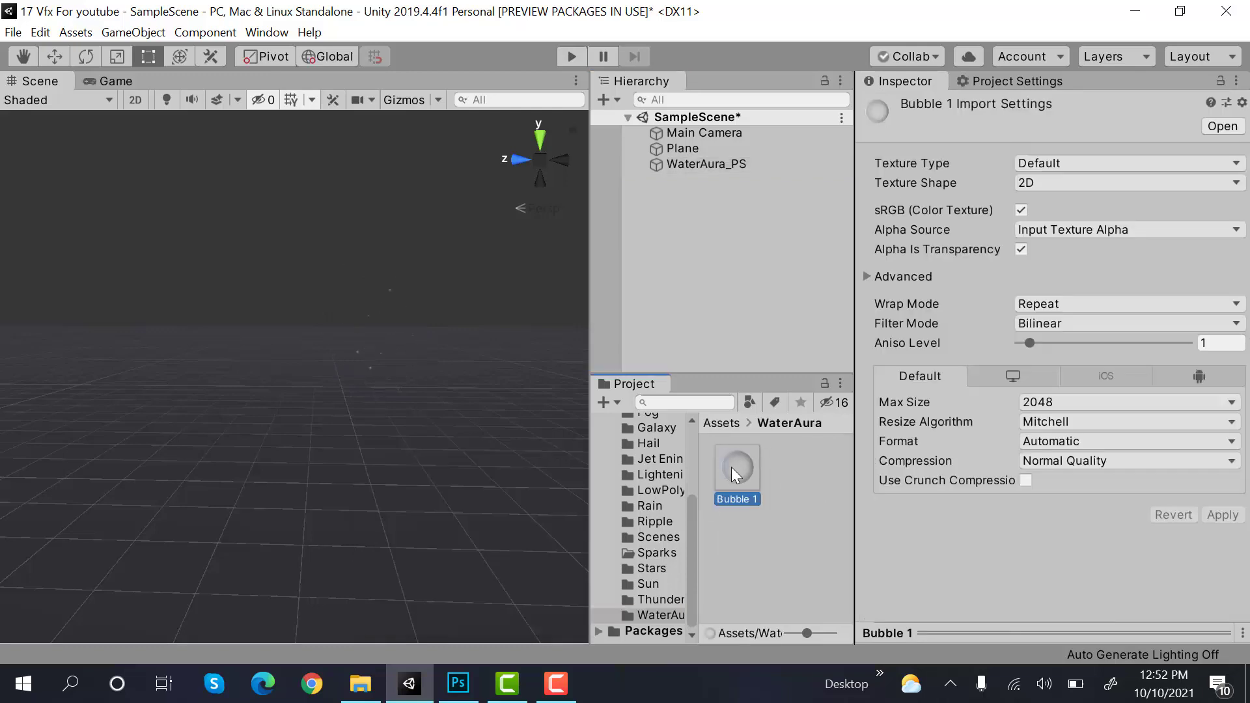
double_click(735, 466)
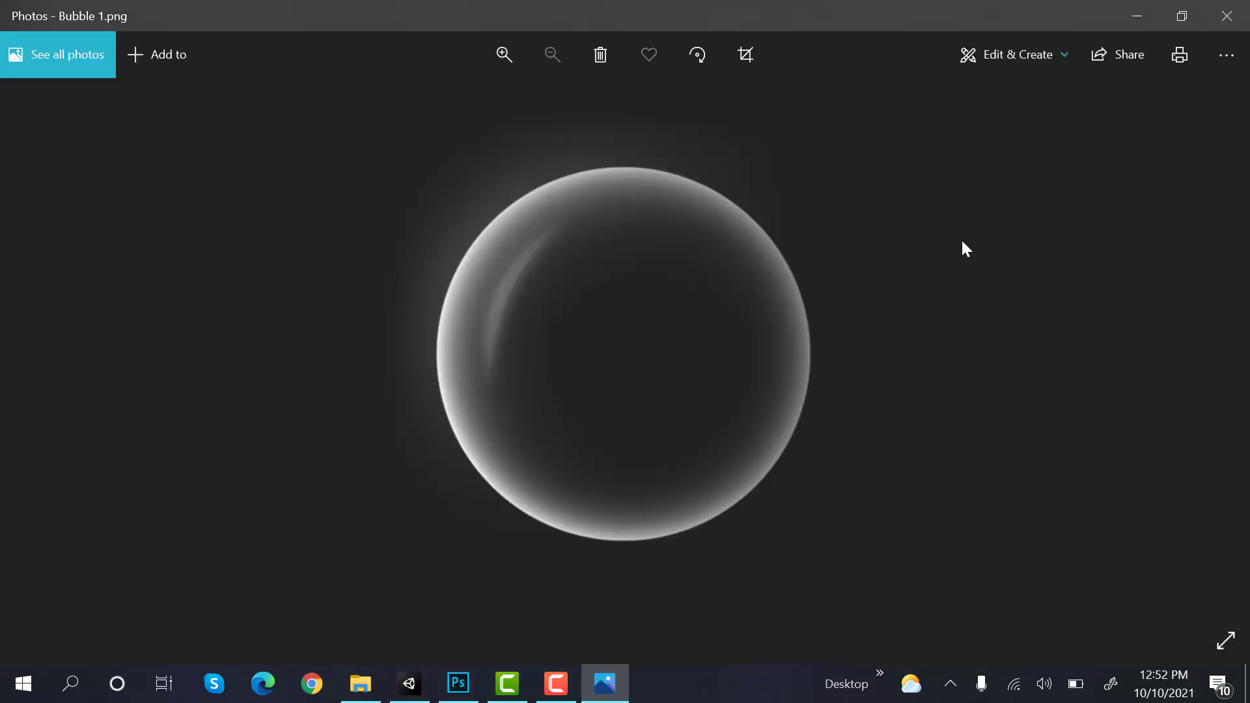
left_click(408, 683)
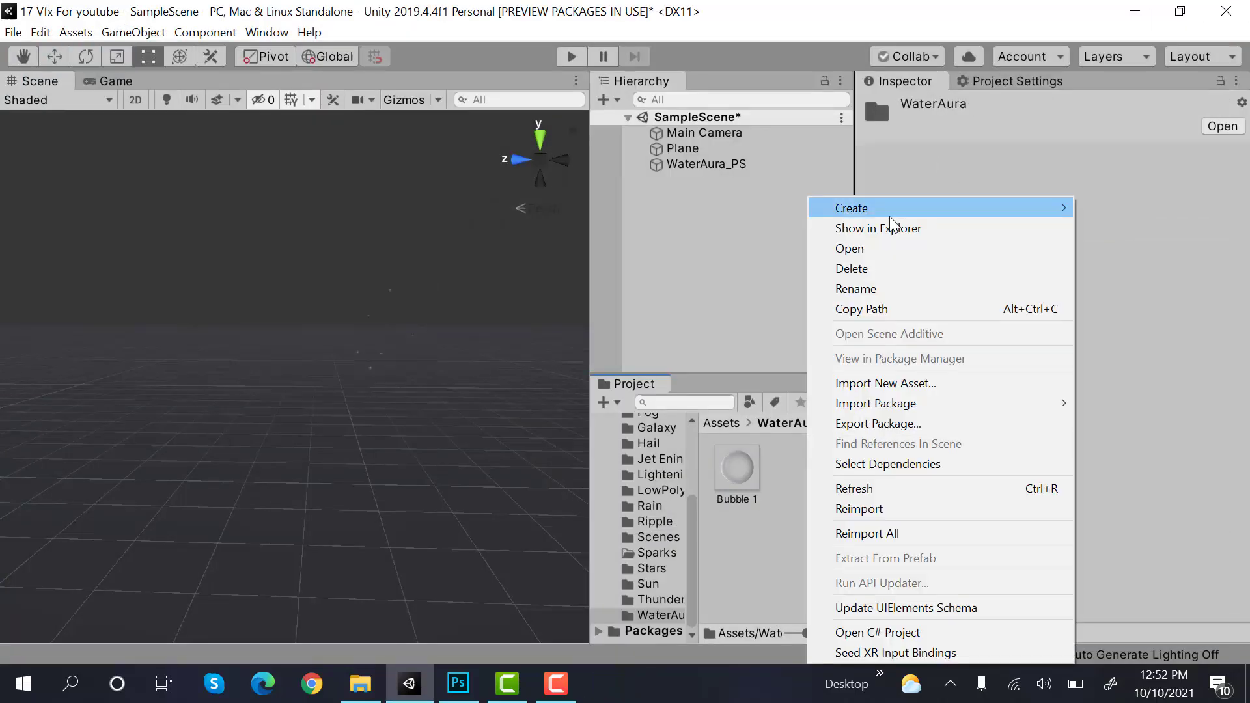
Step: Create Bubble_Mat with the Legacy Shaders/Particles/Additive shader and Bubble 1 as its texture
left_click(850, 207)
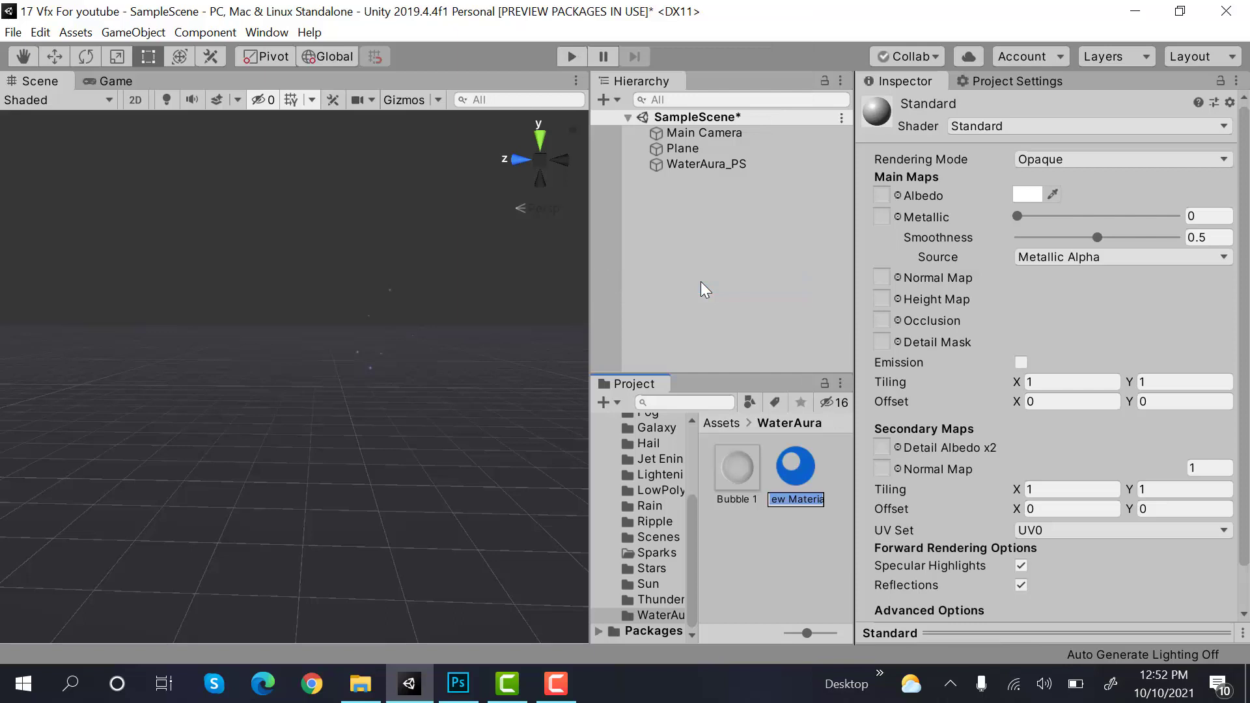
type("Bubble")
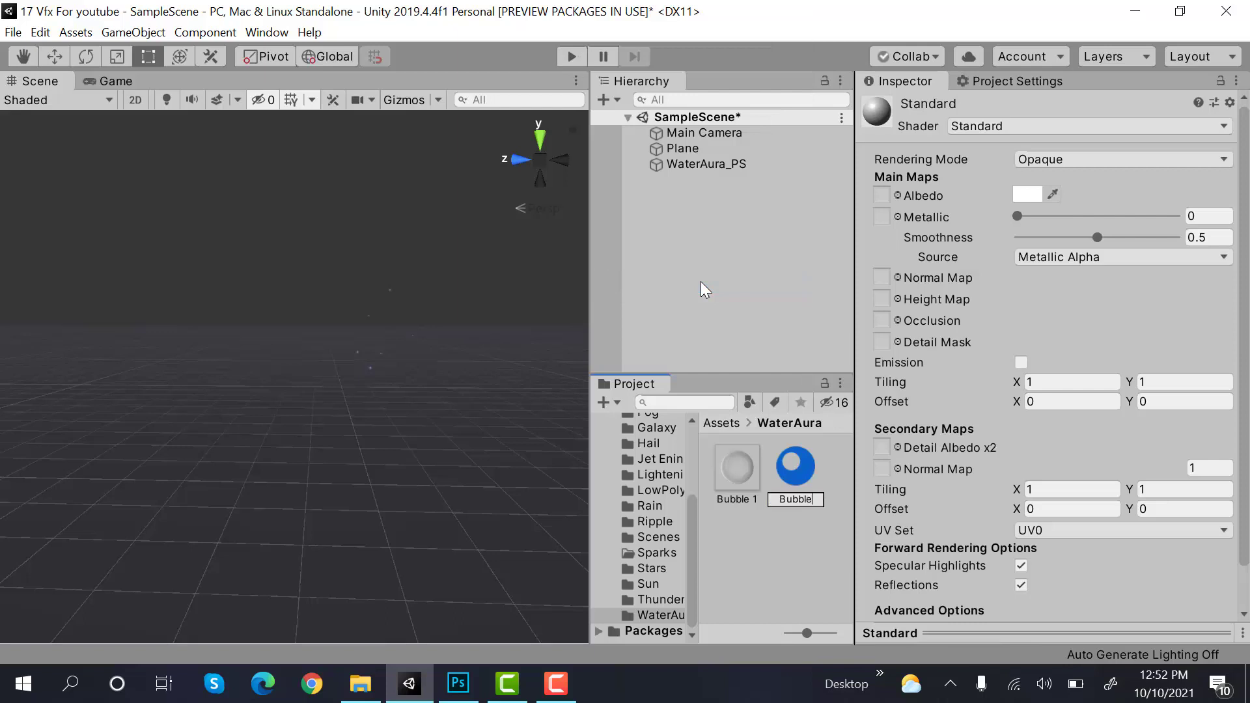
left_click(794, 468)
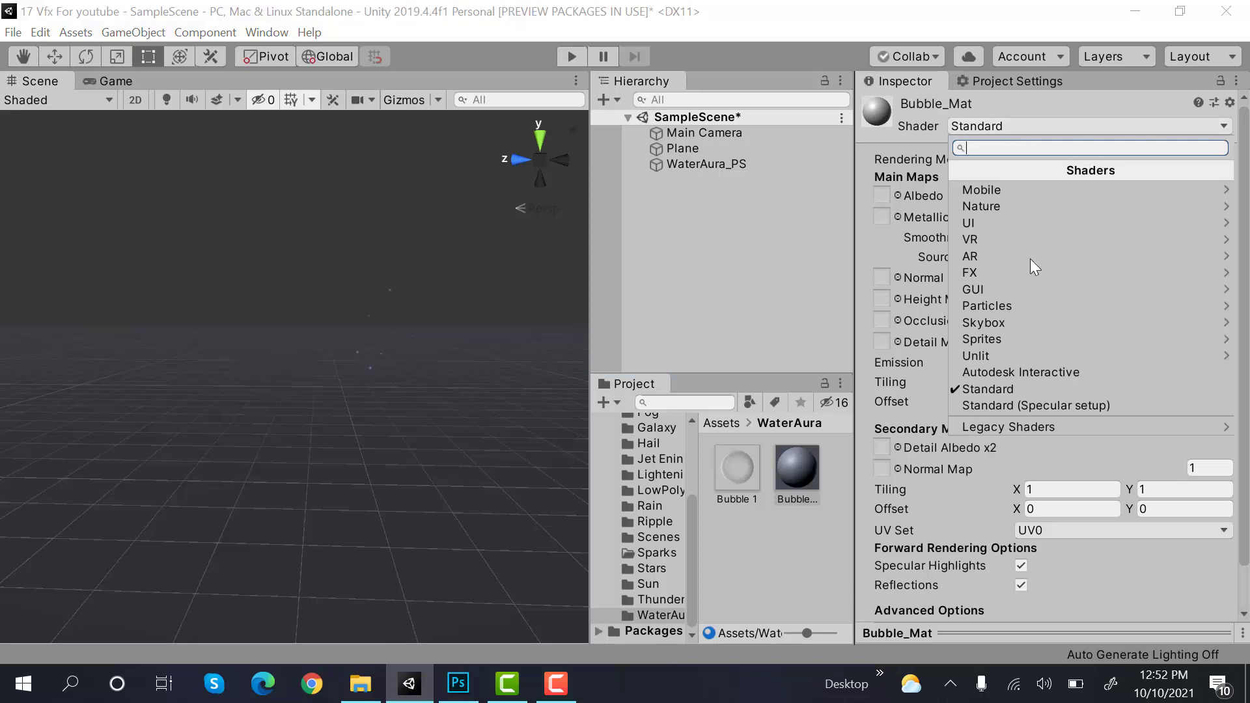
left_click(1007, 426)
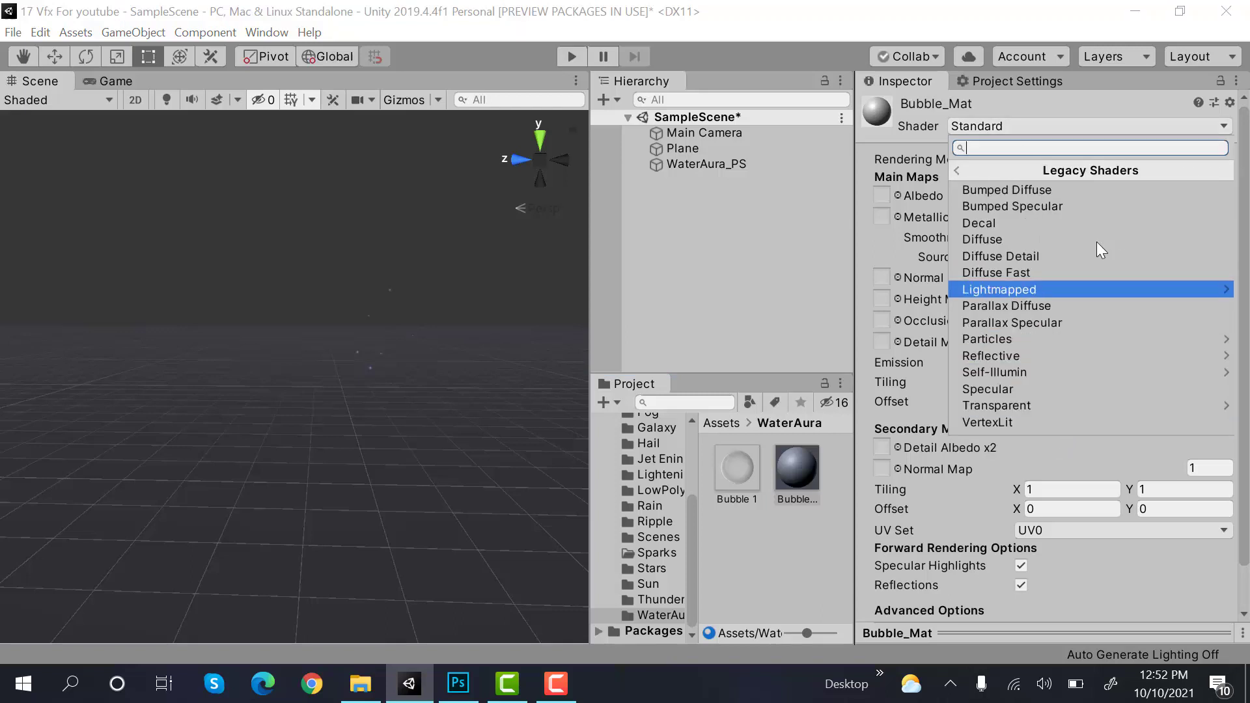
left_click(986, 338)
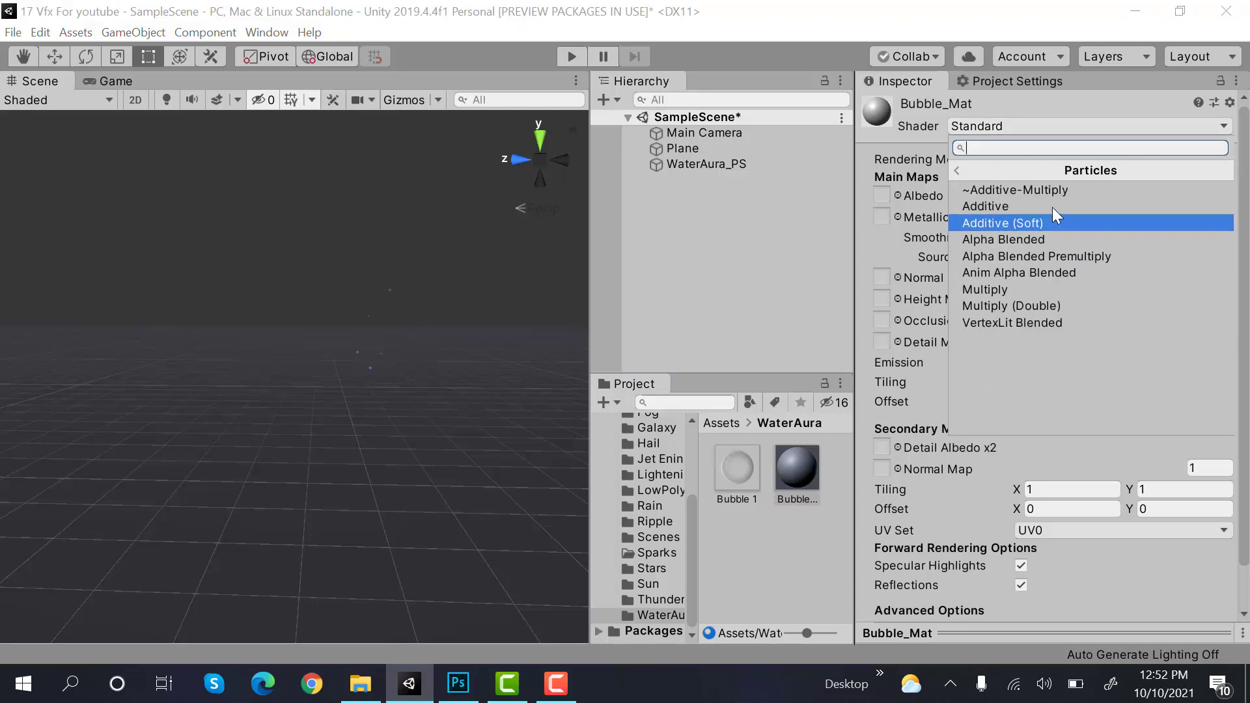
left_click(985, 205)
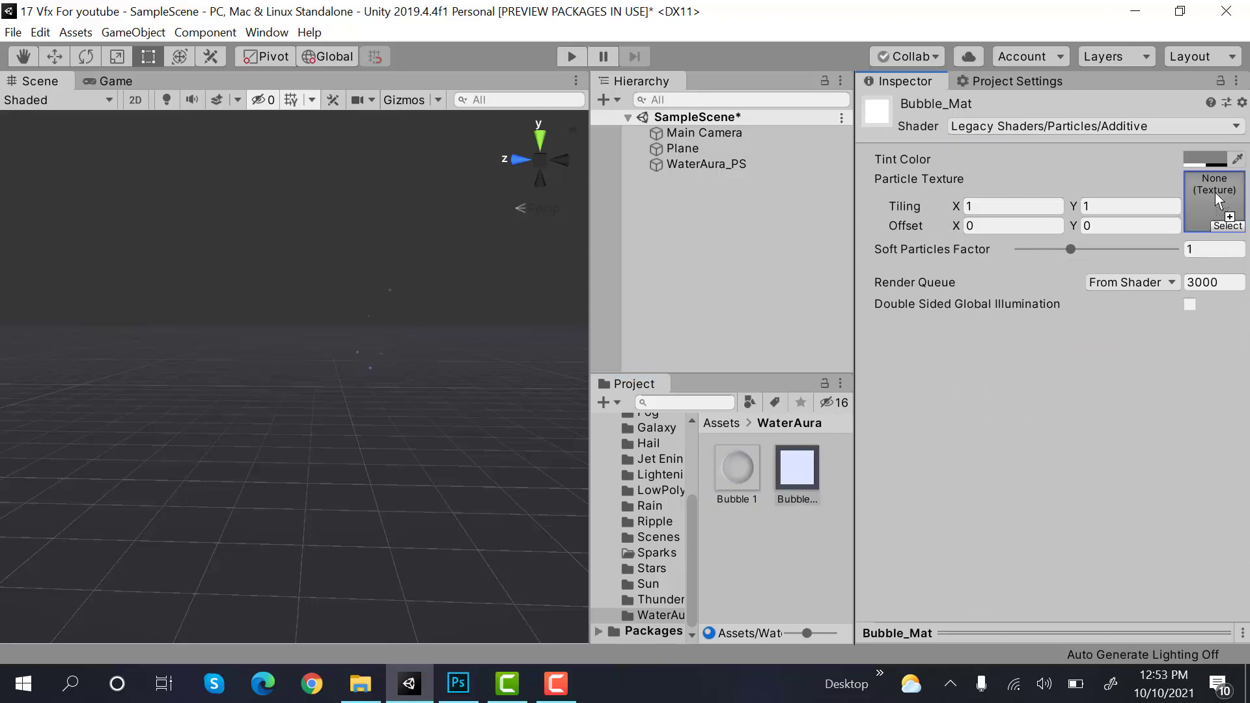
left_click(796, 467)
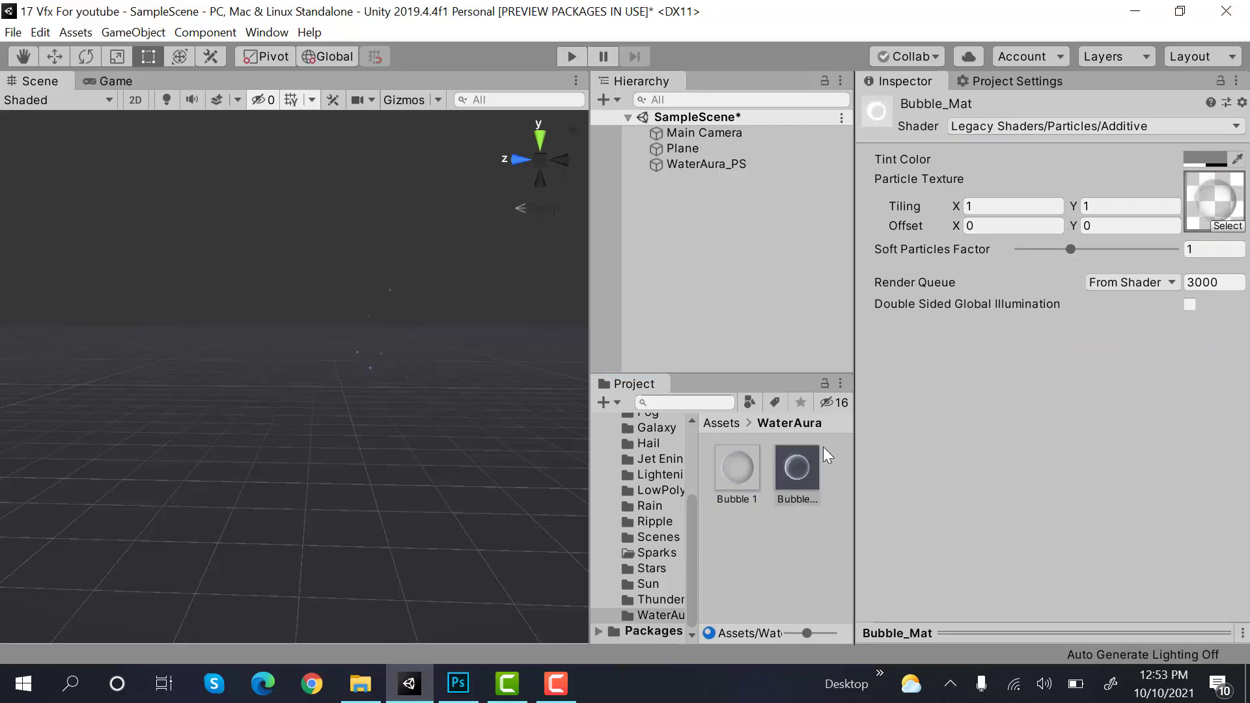
left_click(704, 164)
type("G")
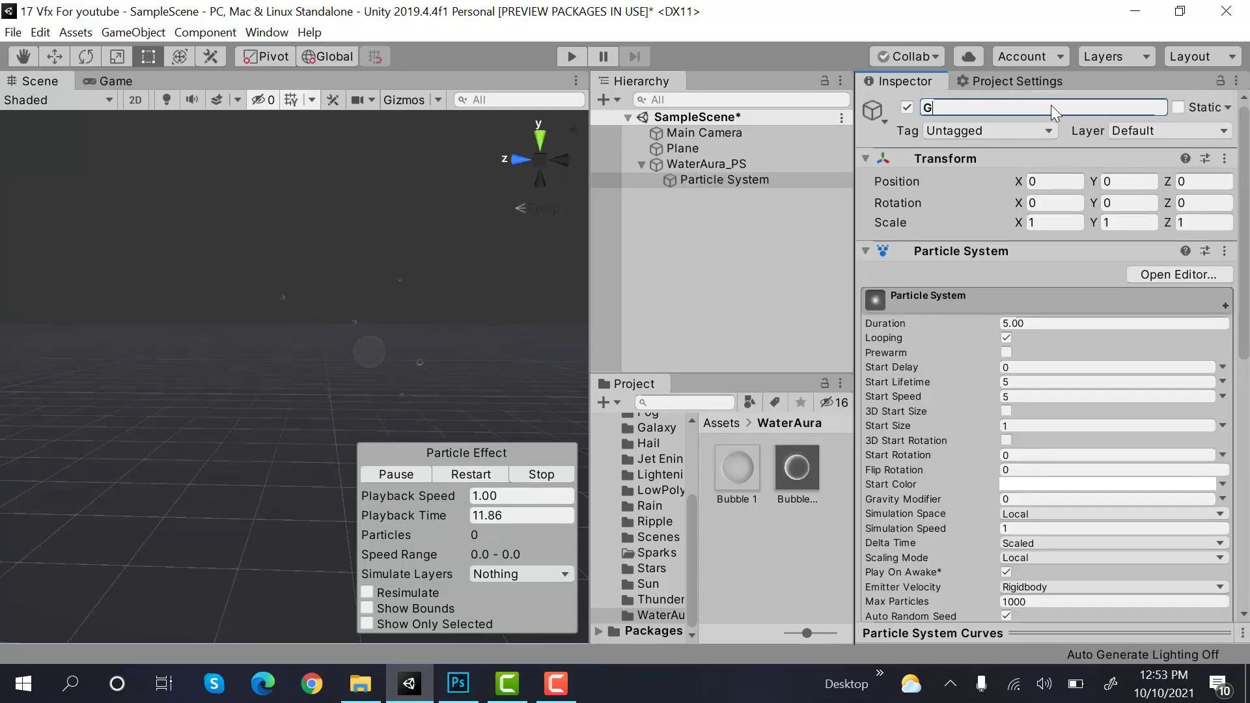
Step: Rename the child system to Gloe_PS and set its Position Y to -1
type("loe_PS")
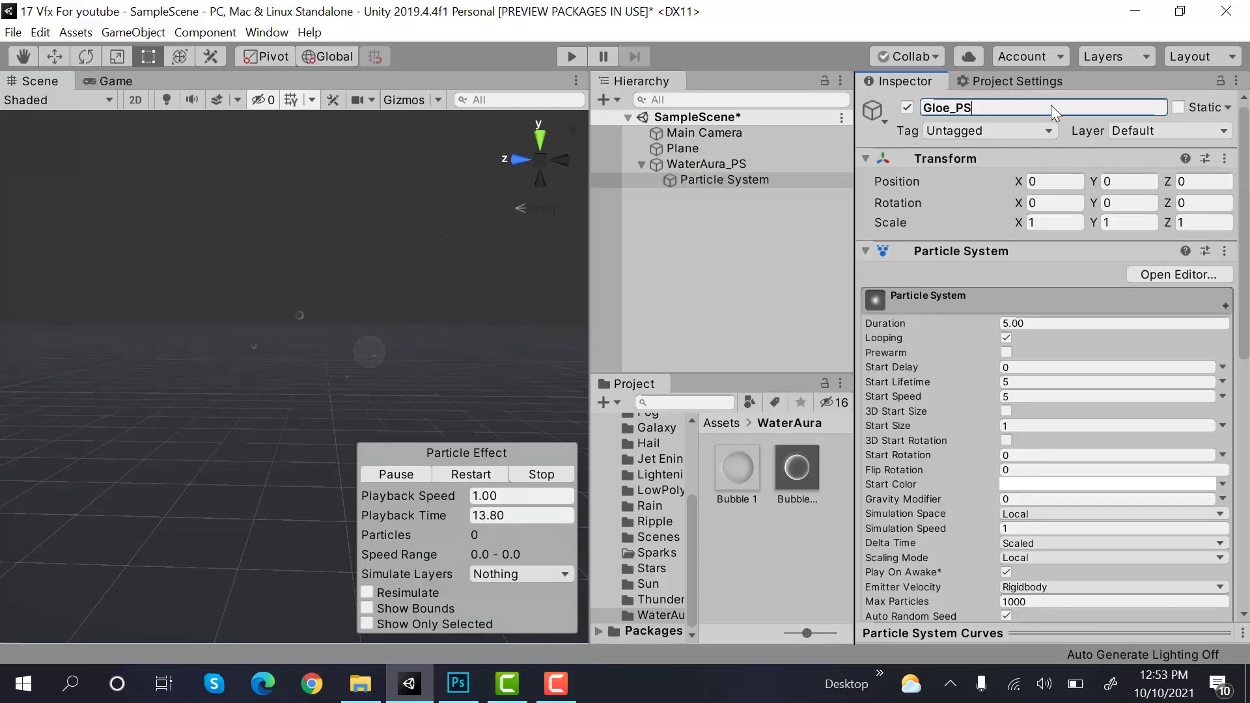
key("Return")
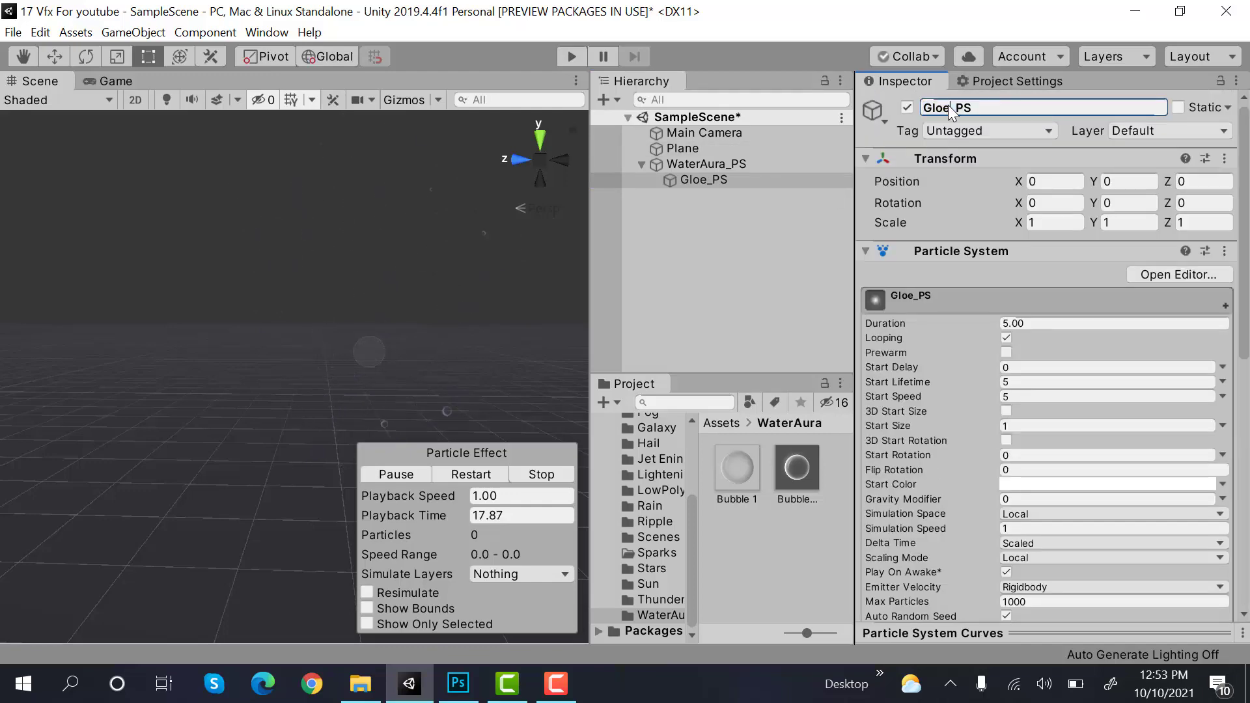
scroll("down", 3)
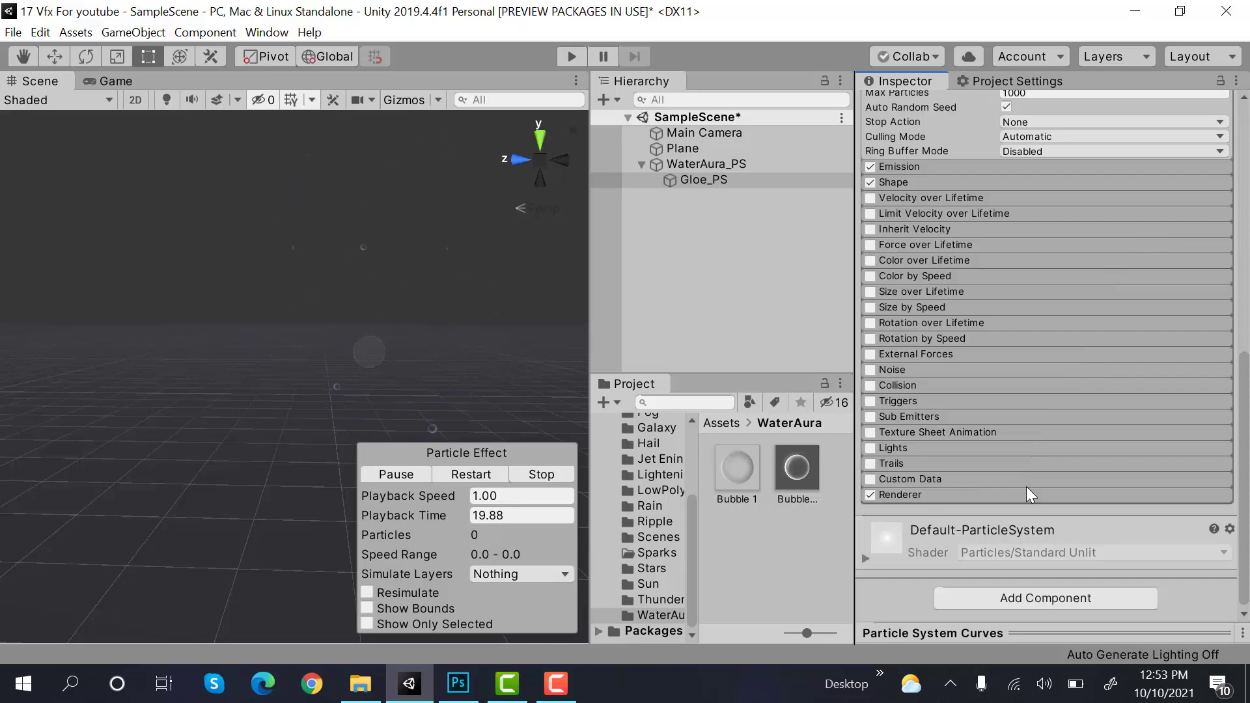
left_click(898, 494)
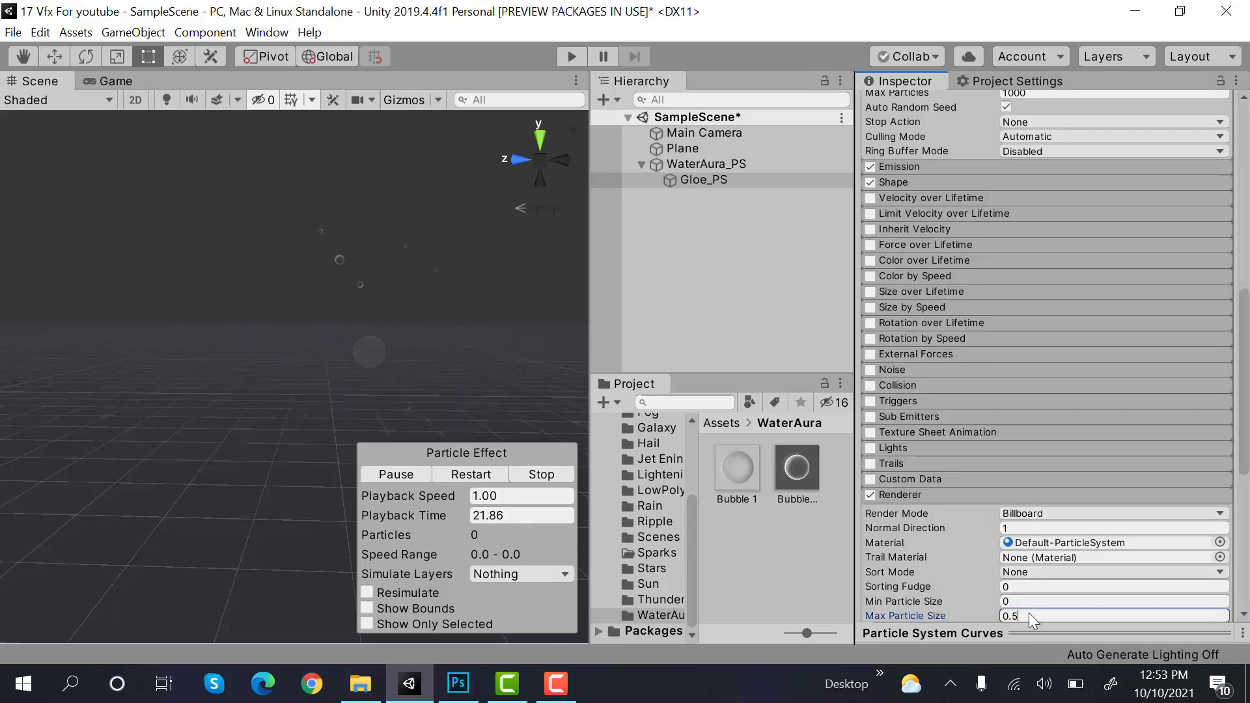
left_click(703, 180)
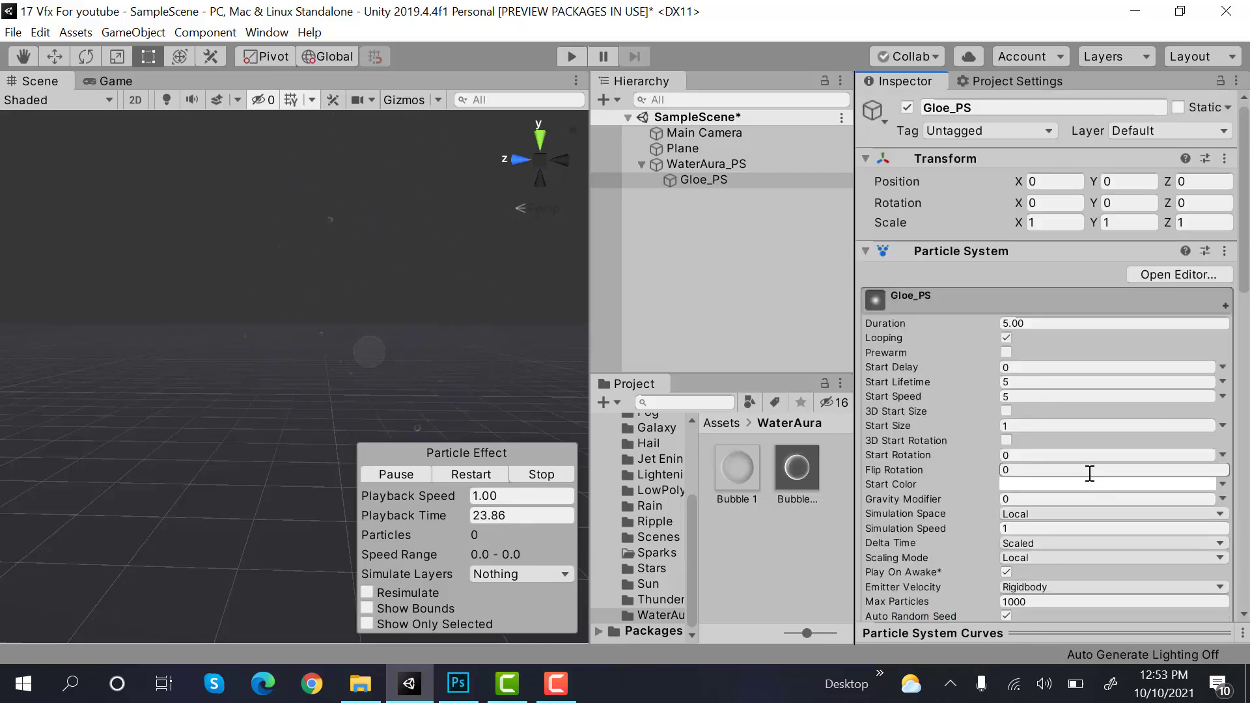
left_click(1125, 181)
type("-")
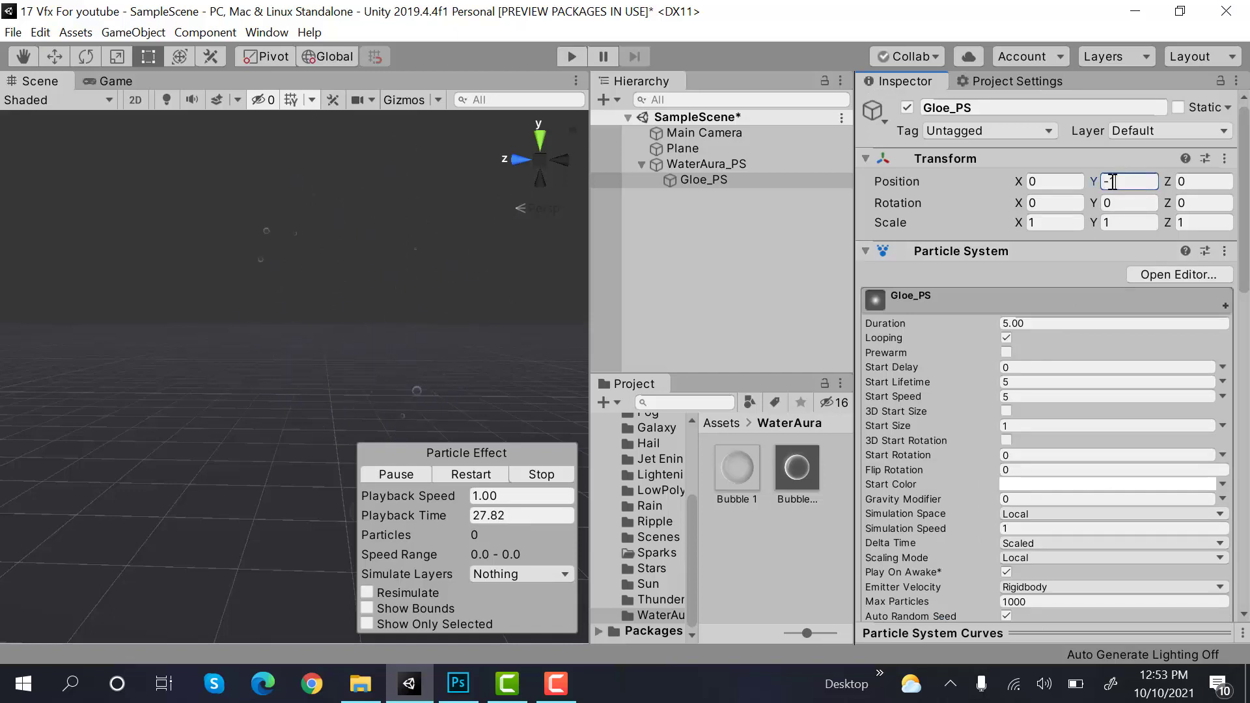
Step: Set Duration 1, Start Lifetime 1.5, Start Speed 0.001 and Start Size 1.6
left_click(1112, 323)
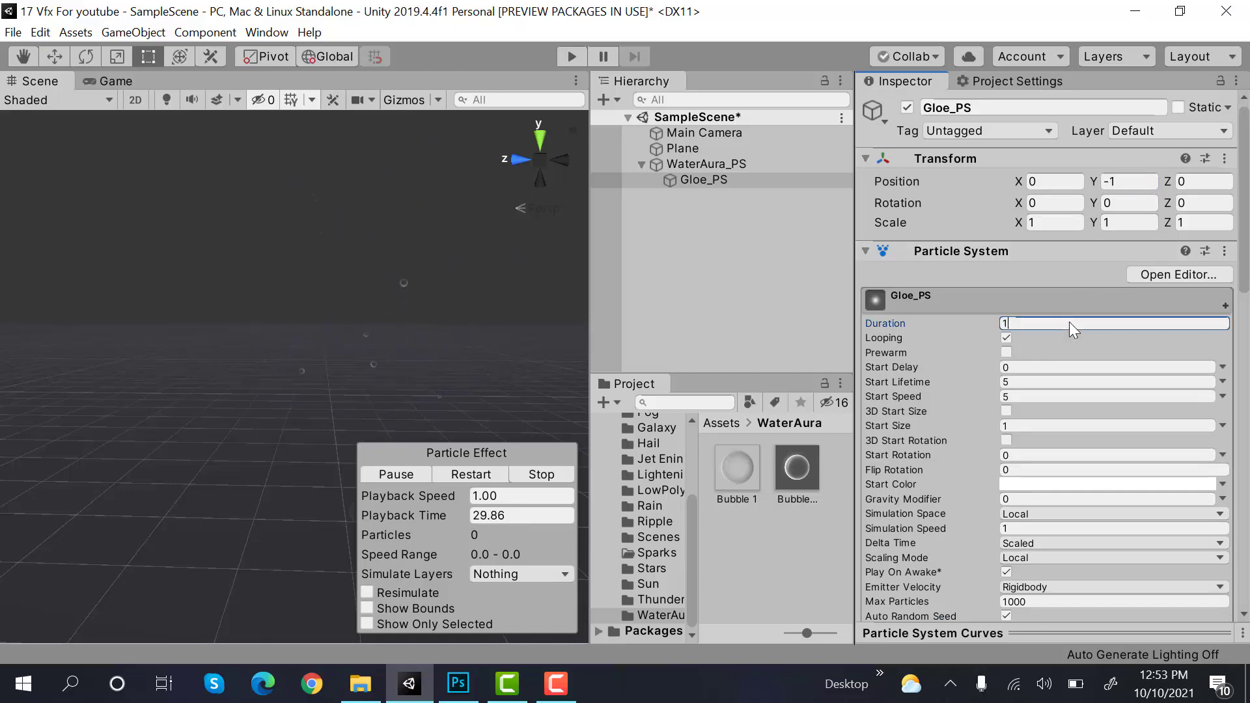
left_click(1108, 382)
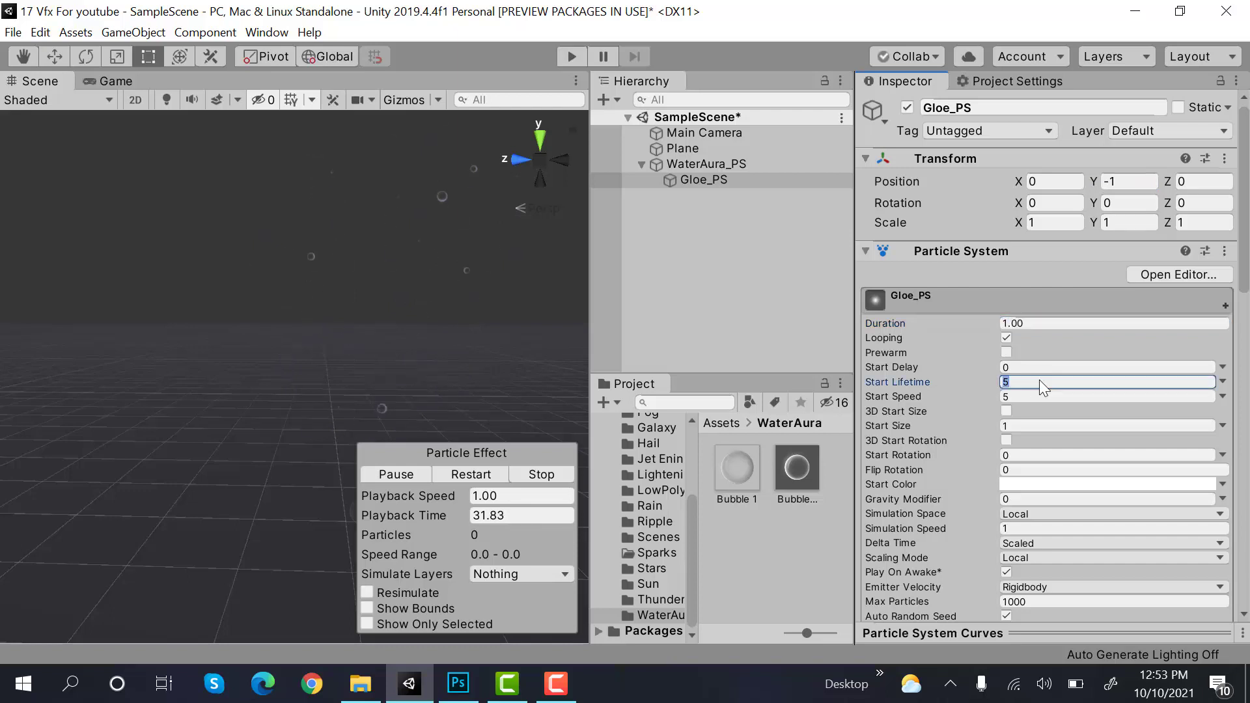
type("1.5")
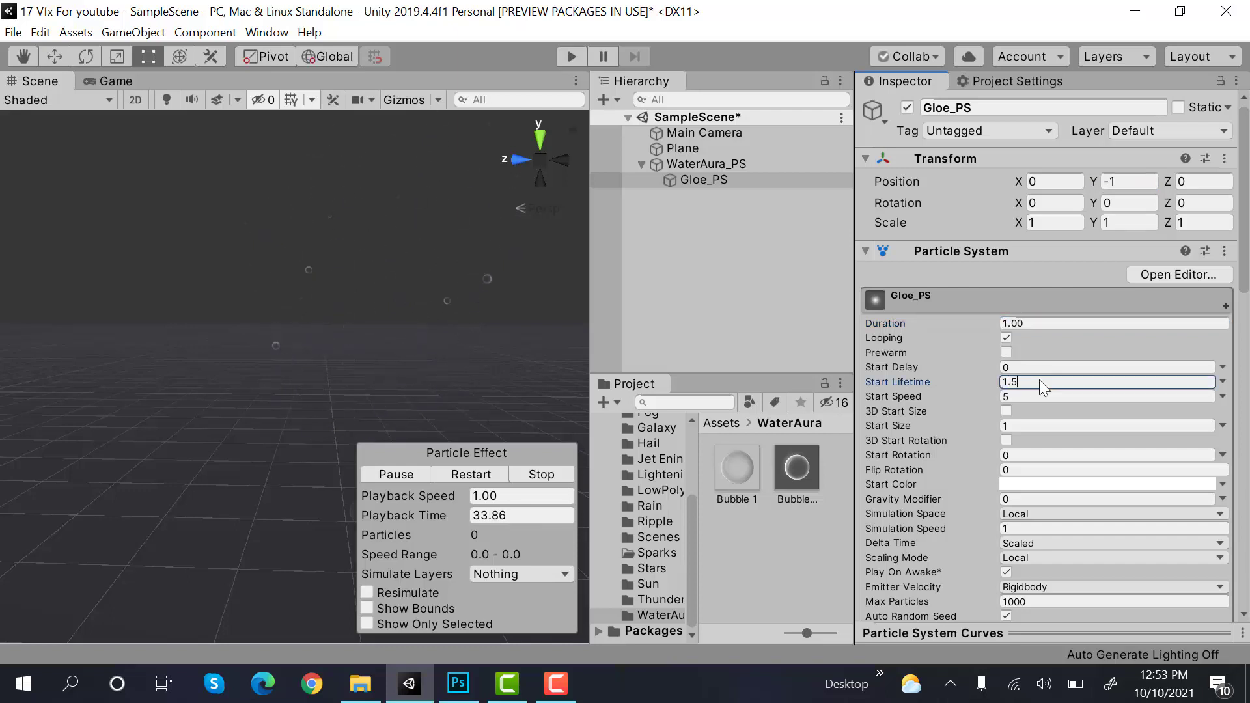
left_click(1108, 396)
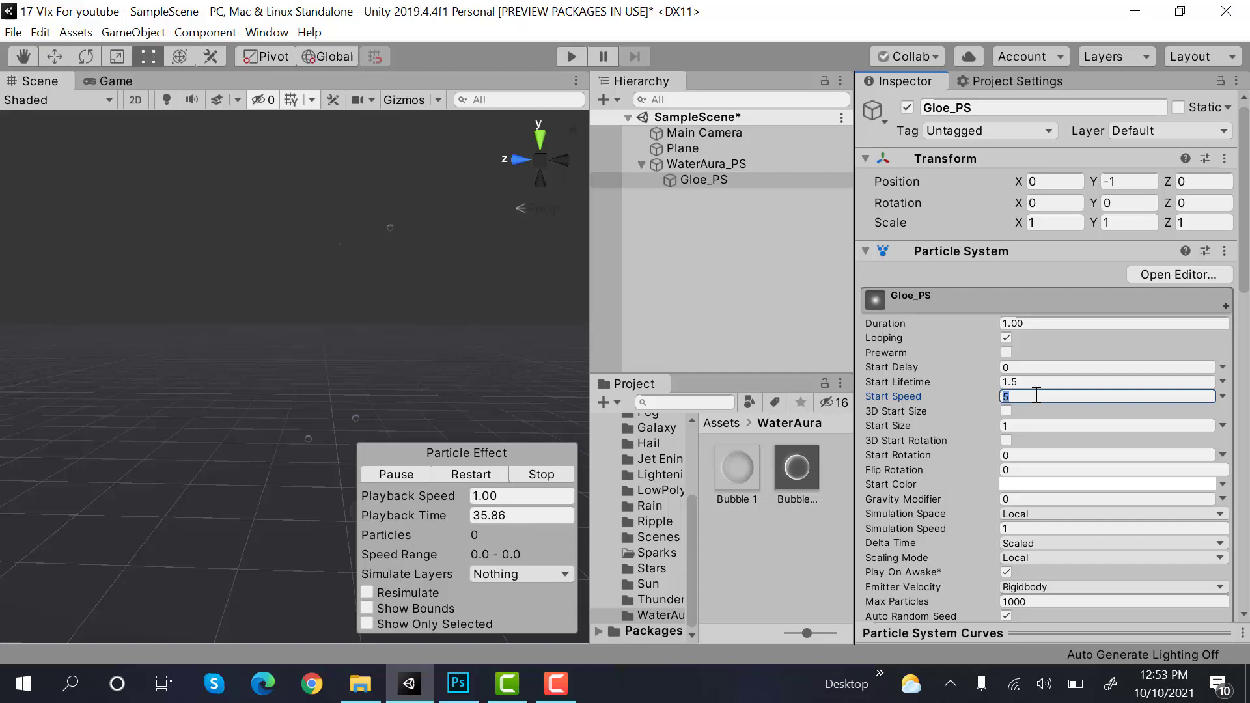
type("0.001")
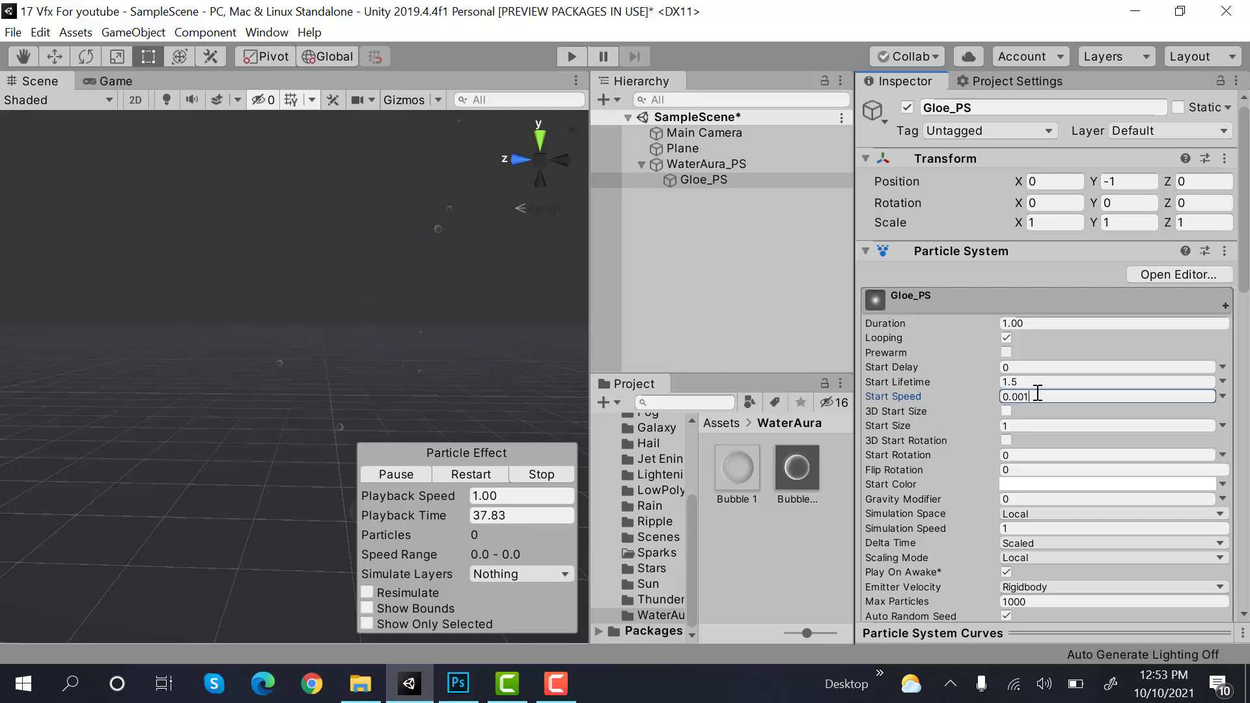
left_click(1108, 425)
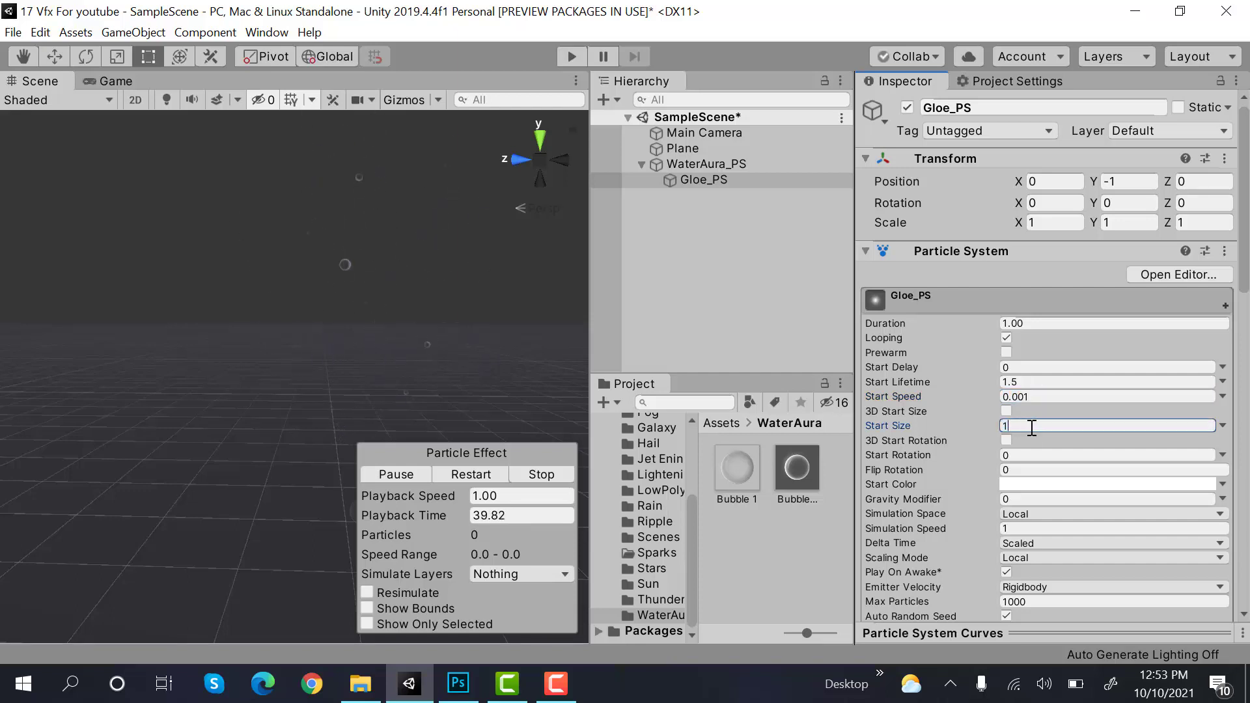
type("1.6")
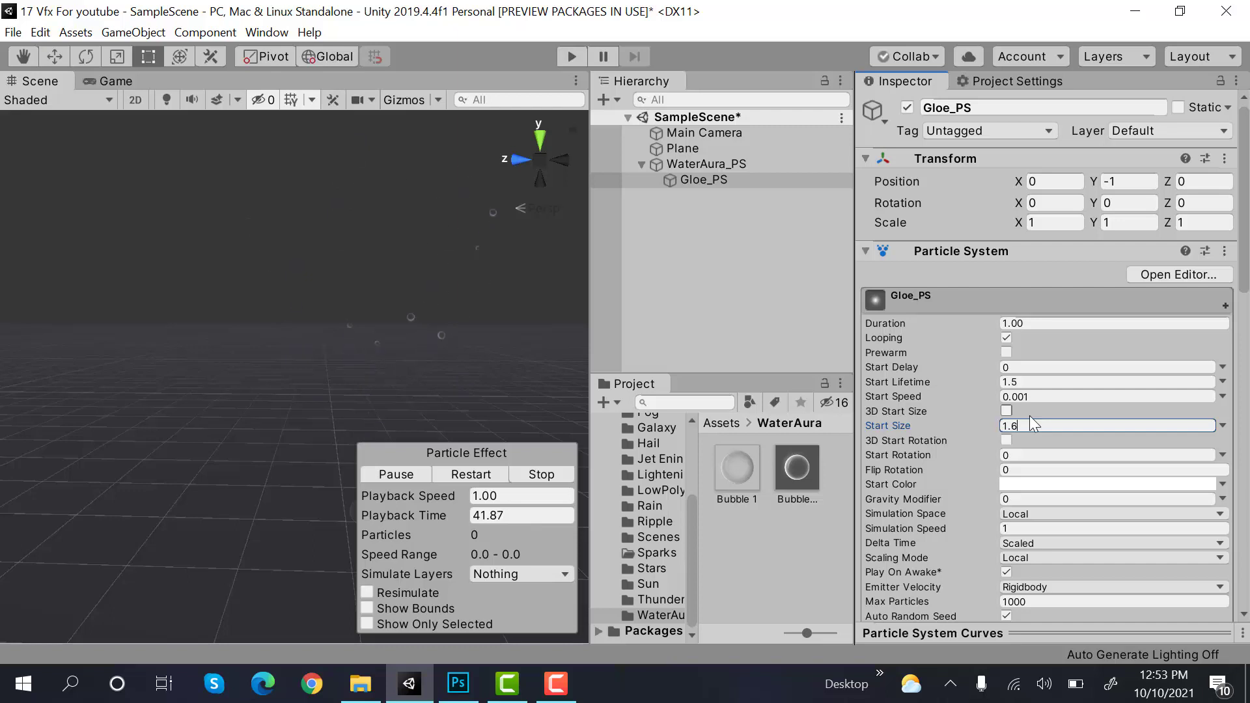
mouse_move(1111, 492)
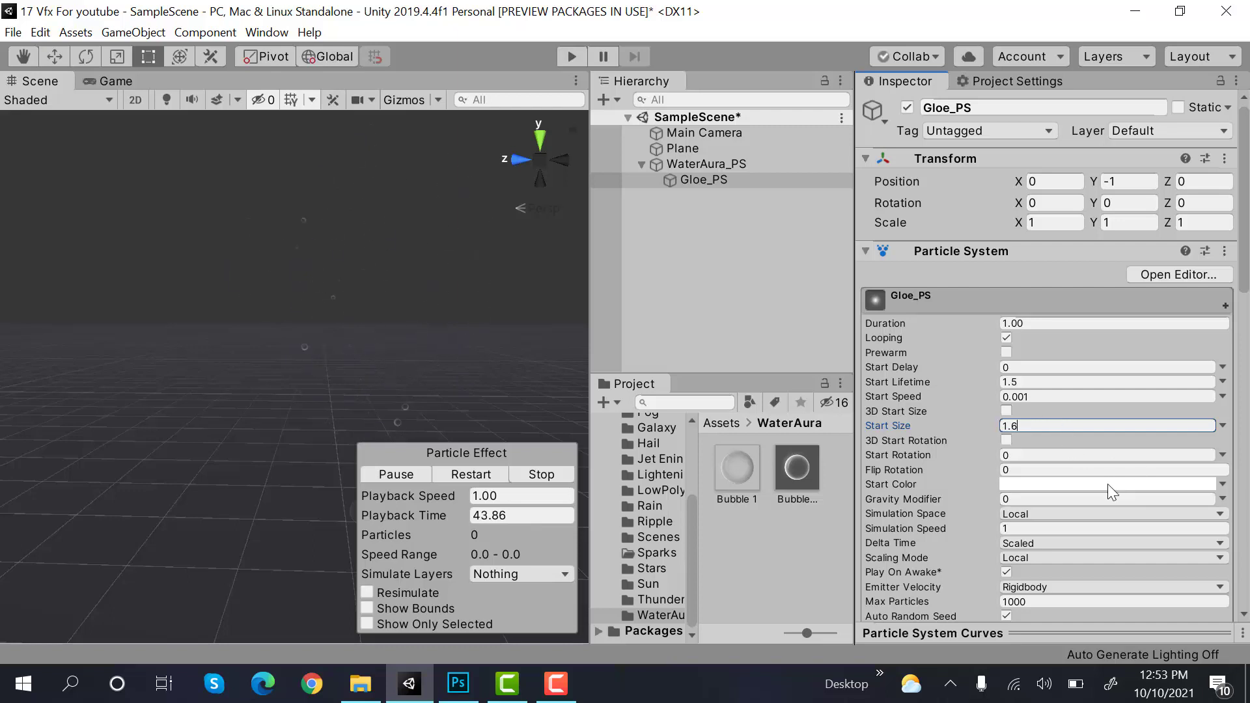
Step: Set the Gloe_PS Start Color to dark blue (050068)
left_click(1111, 484)
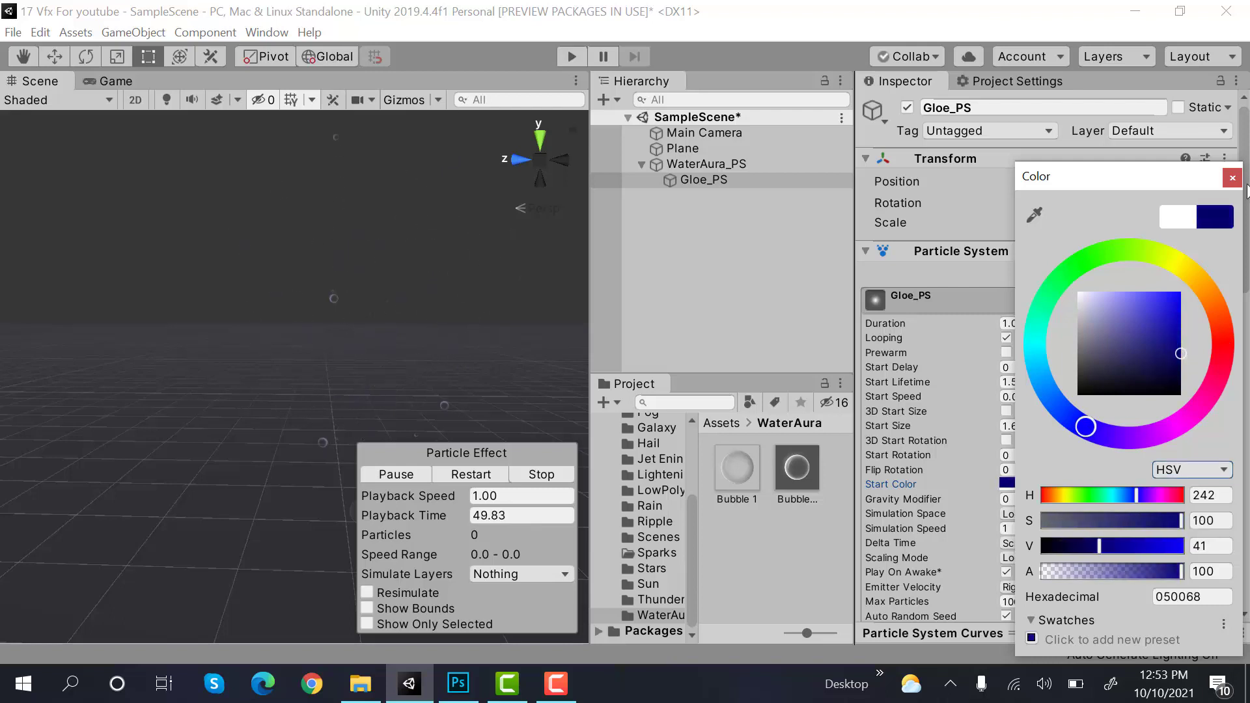
left_click(1231, 177)
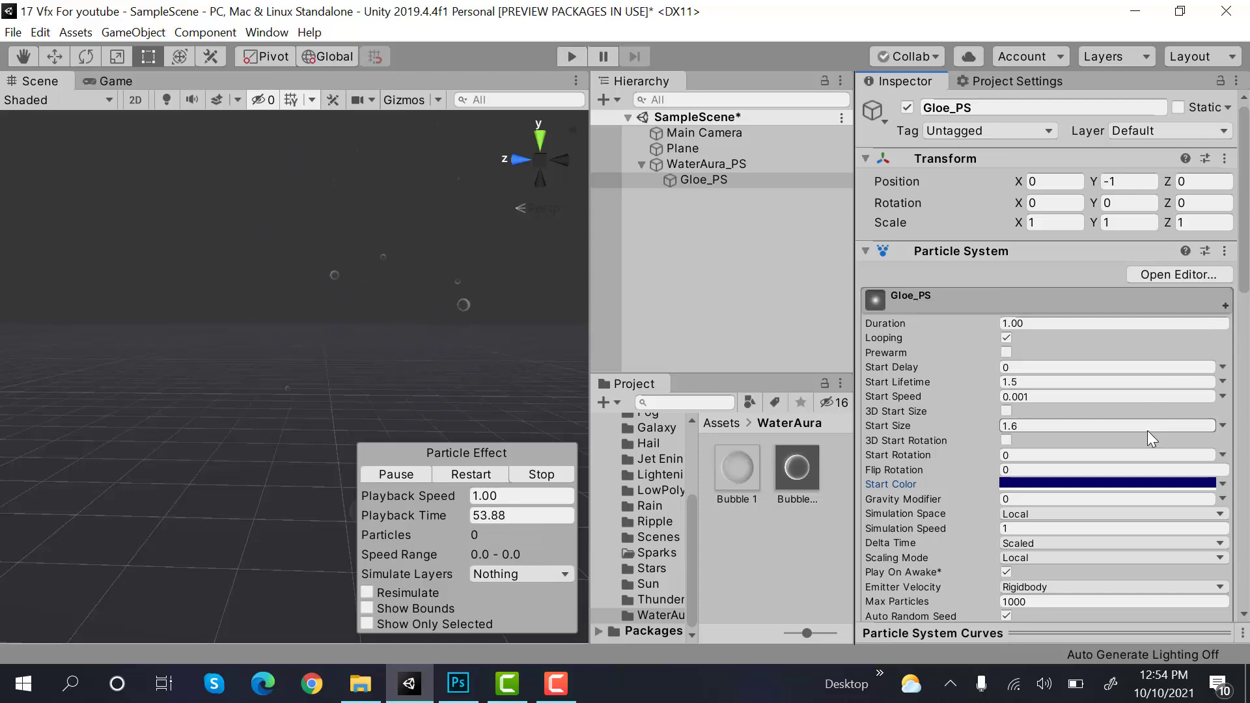
Step: Set Emission Rate over Time to 0 and add a burst of 30
scroll("down", 3)
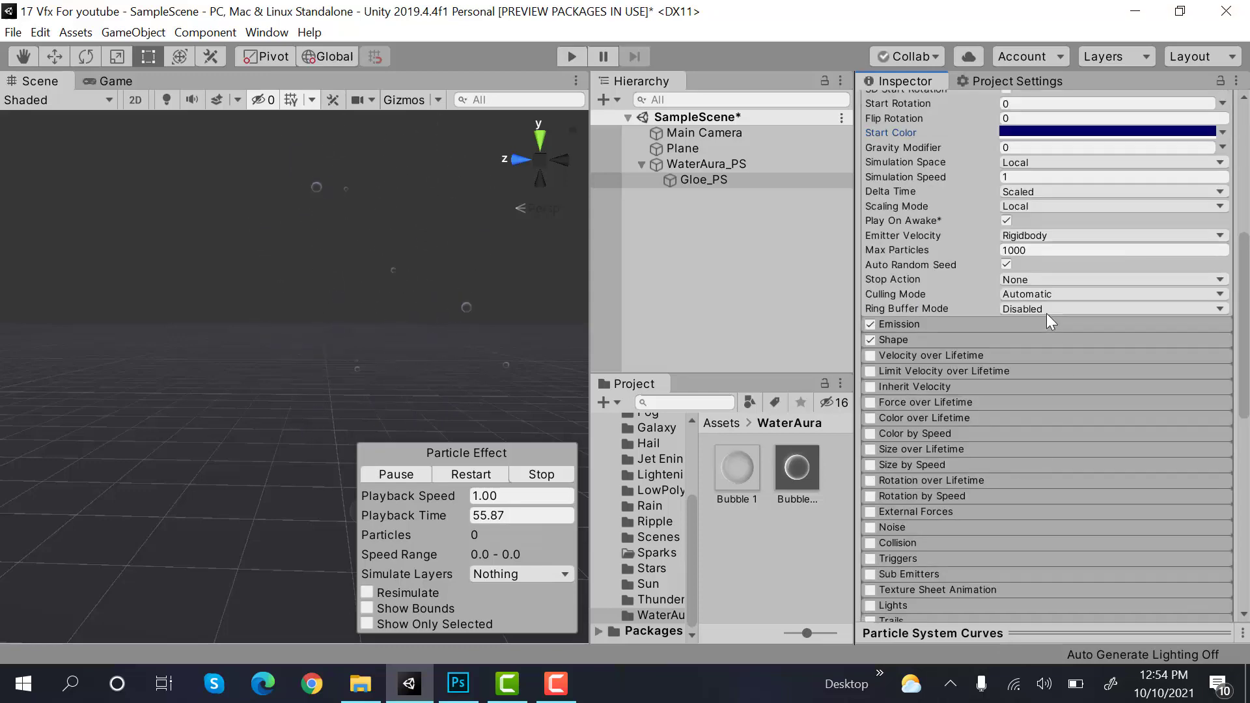
left_click(899, 323)
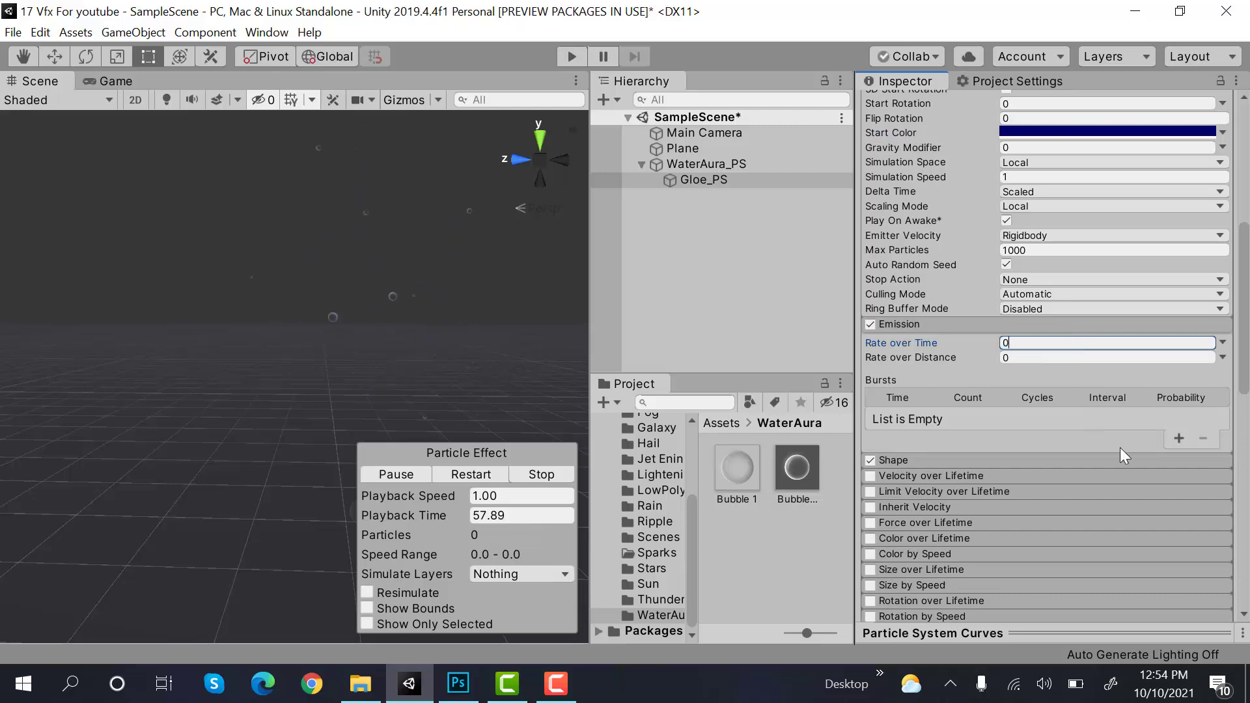
left_click(1178, 439)
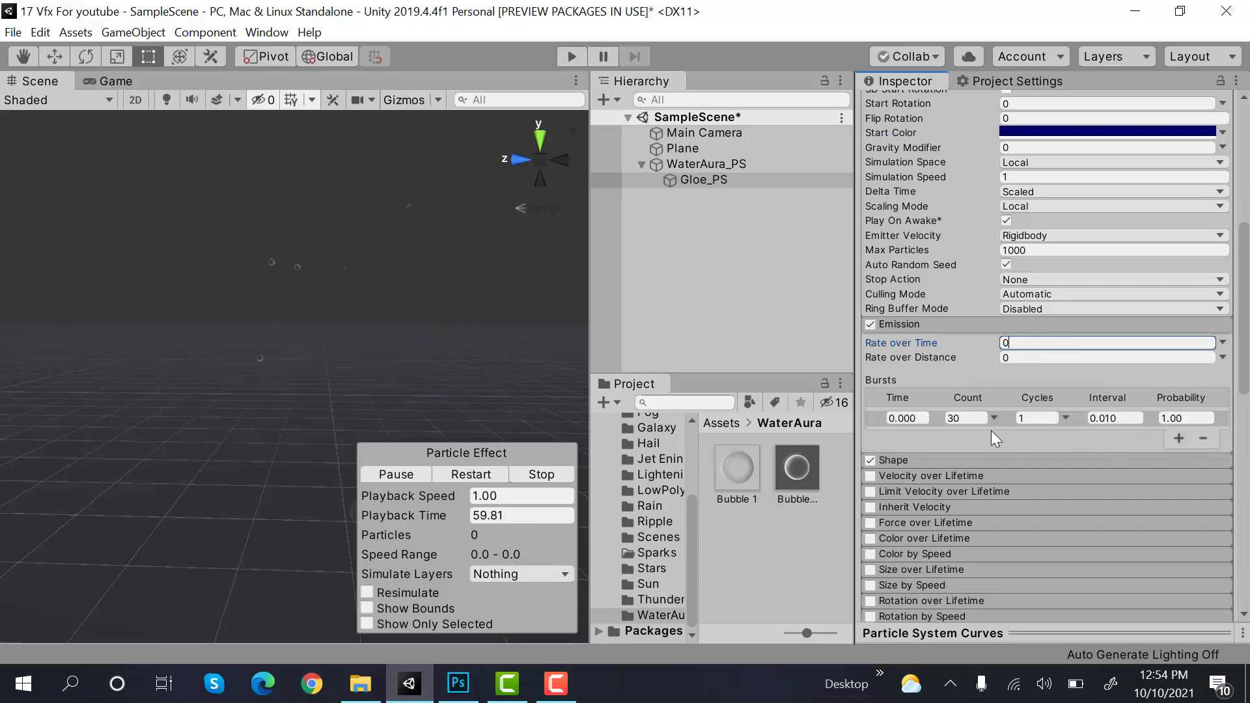
left_click(961, 418)
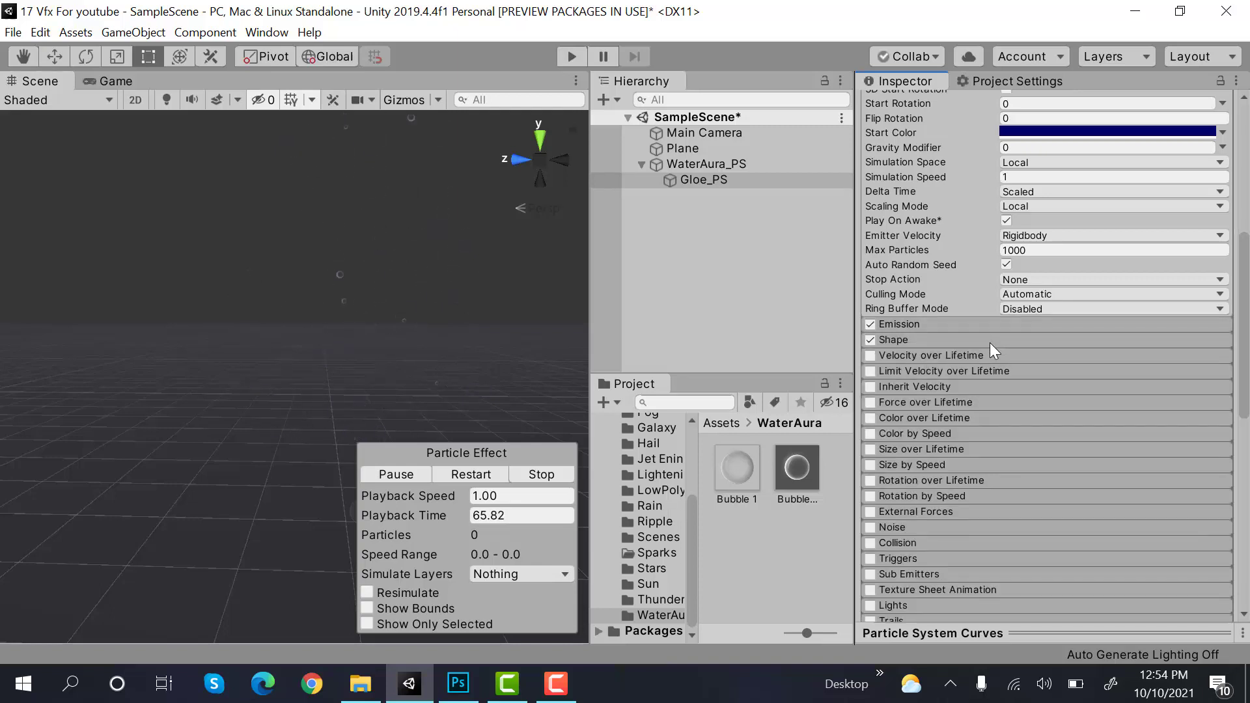
Step: Set the cone Shape to radius 0.01, Position Y -0.2 and Rotation X -90
left_click(893, 340)
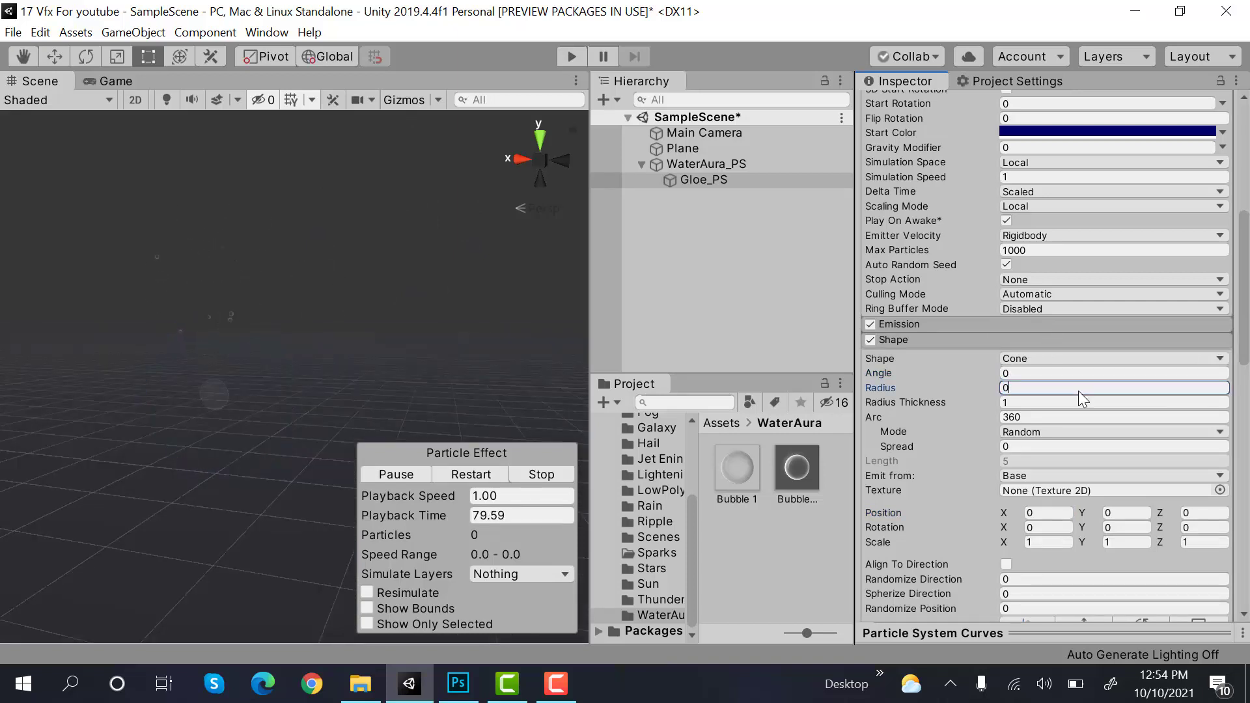
type("0.01")
left_click(1126, 512)
type("-0.2")
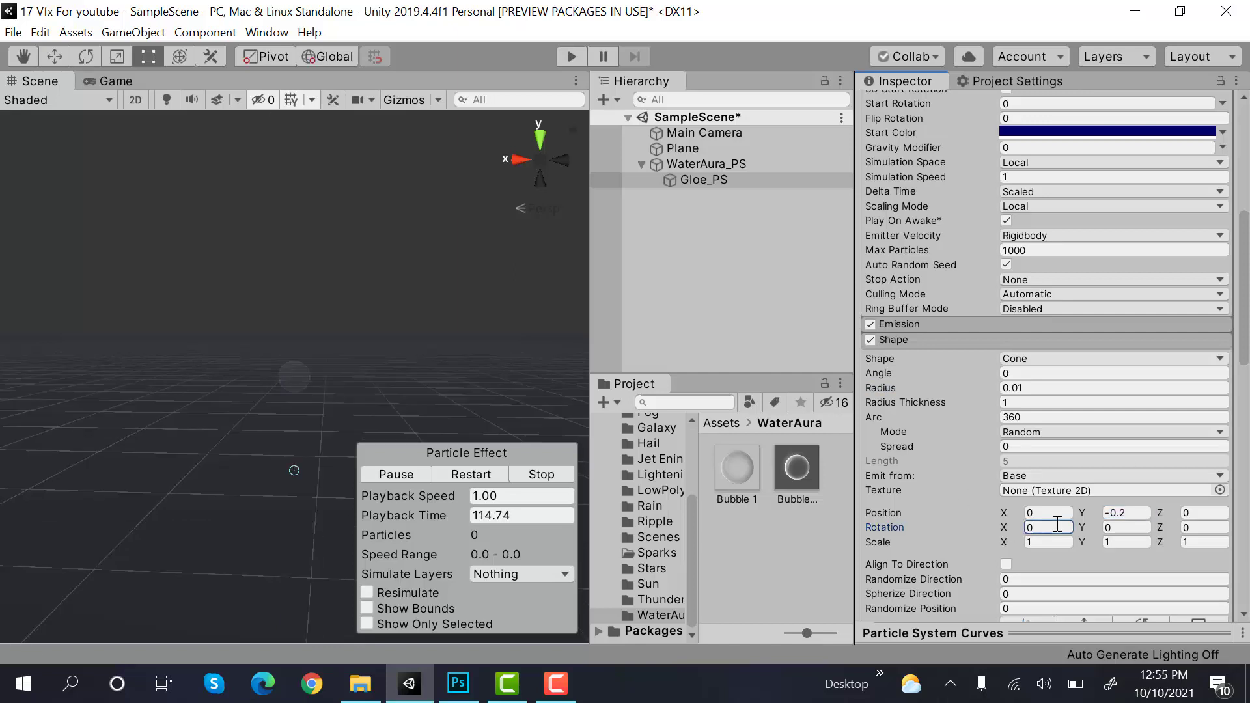
type("-90")
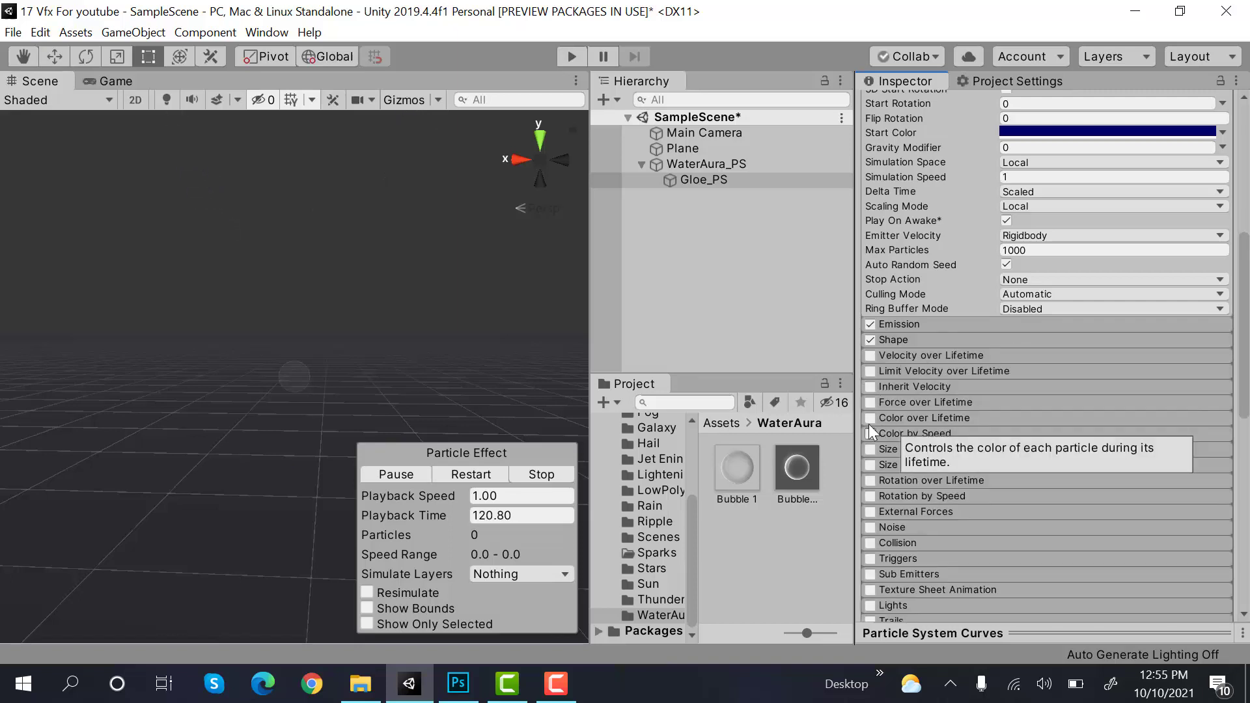
Step: Enable Color over Lifetime with alpha keys that fade particles in and out
left_click(869, 418)
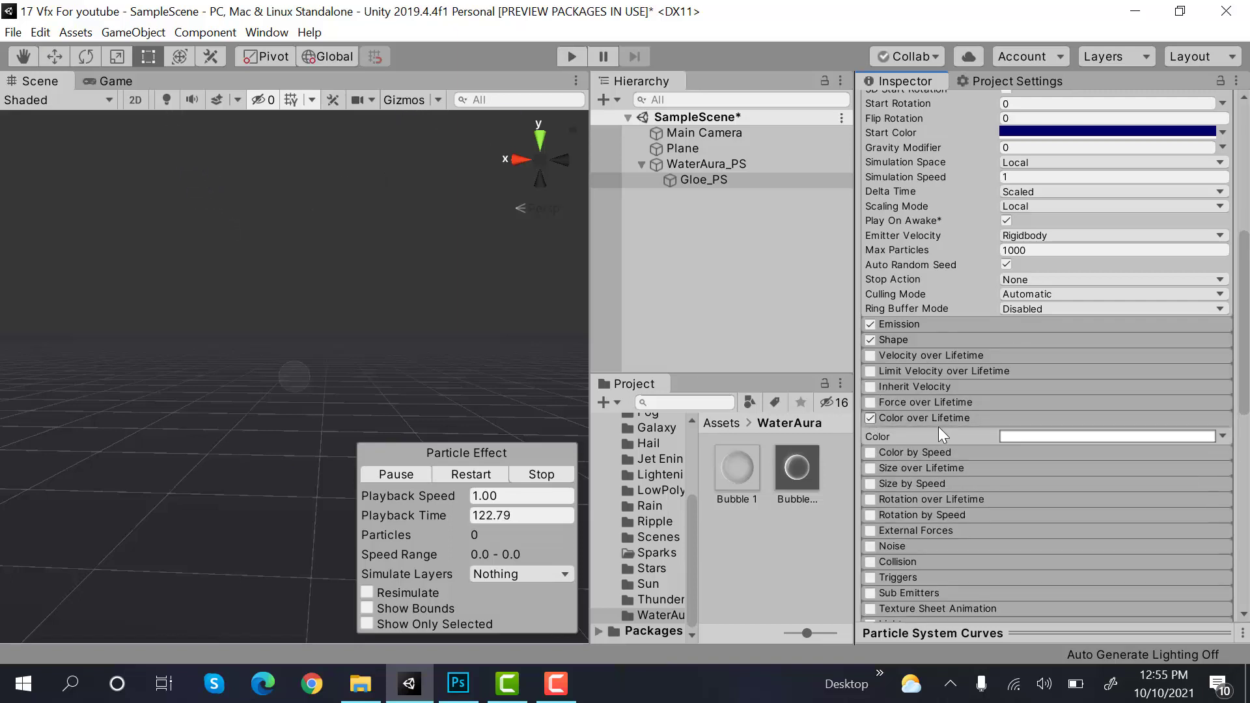
left_click(1107, 436)
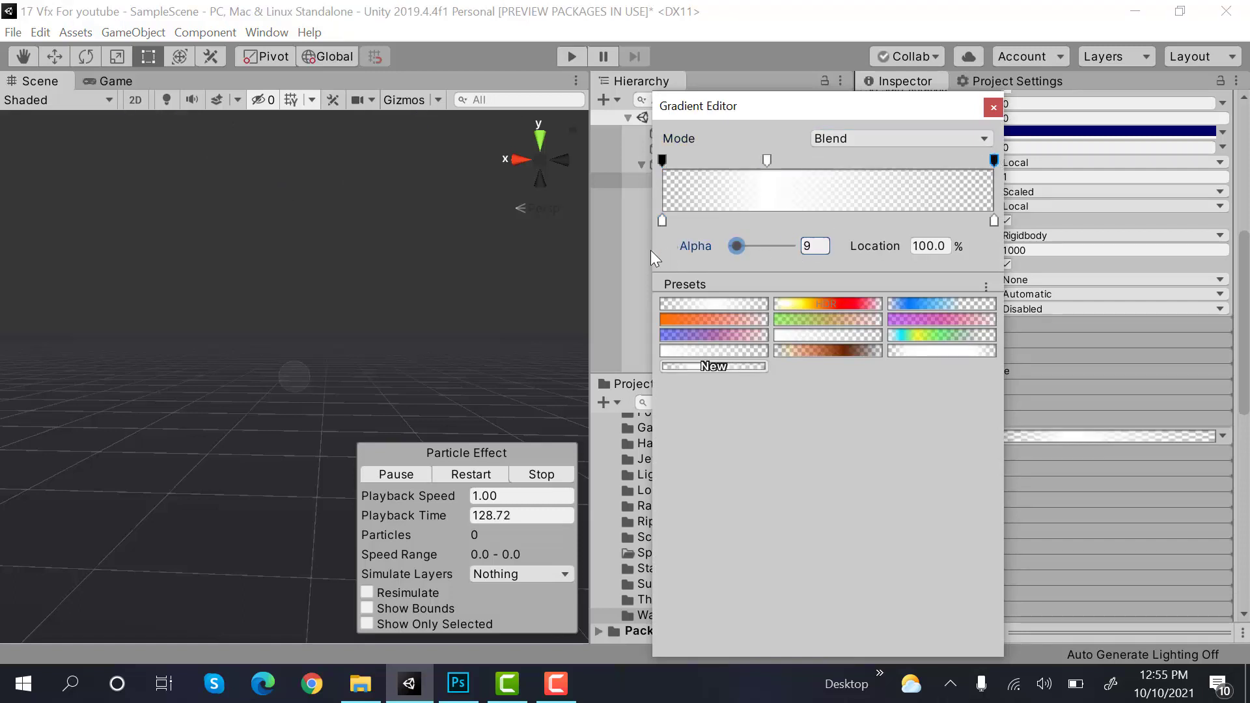
left_click(992, 107)
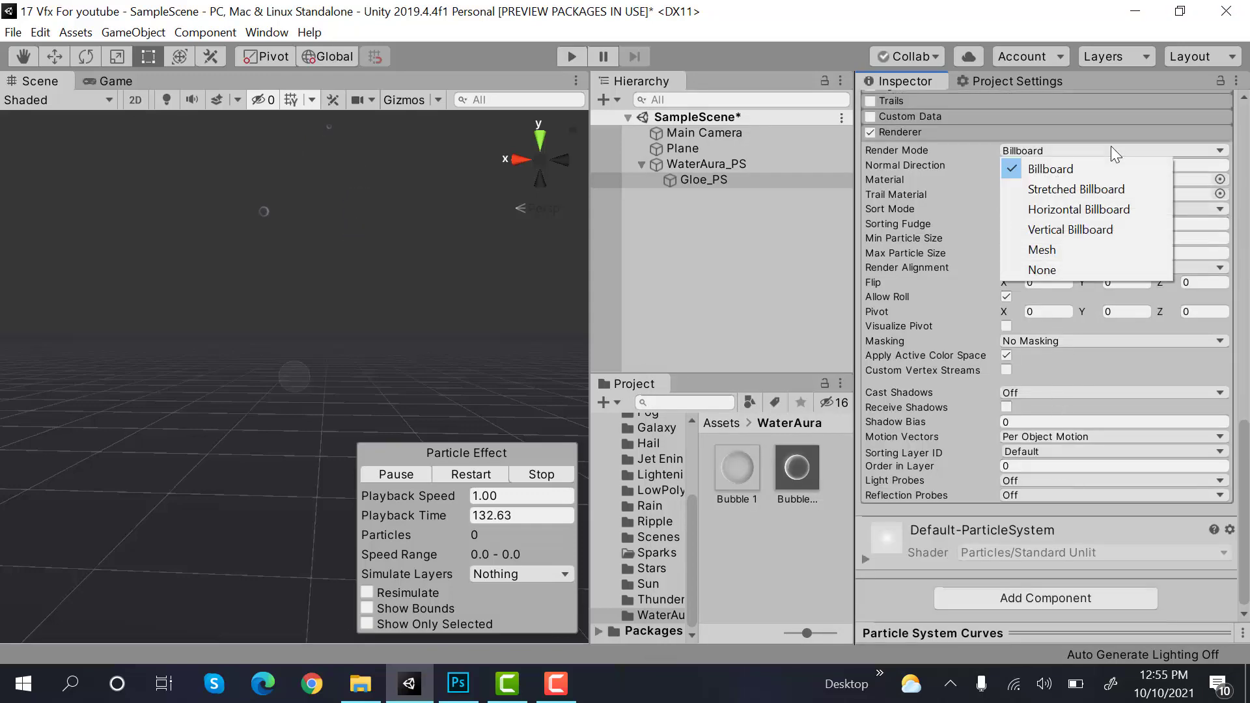
Step: Render Glow_PS as stretched billboards and add a new particle system under WaterAura_PS
left_click(1077, 189)
type("-1")
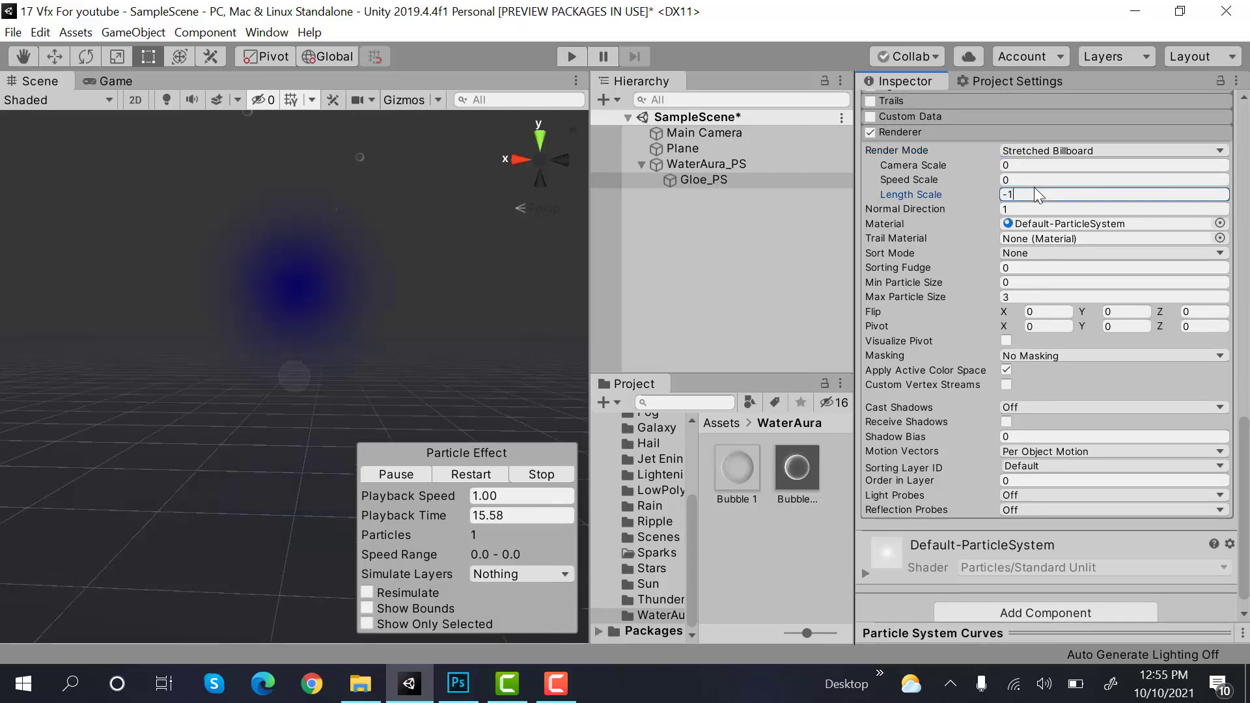
right_click(704, 164)
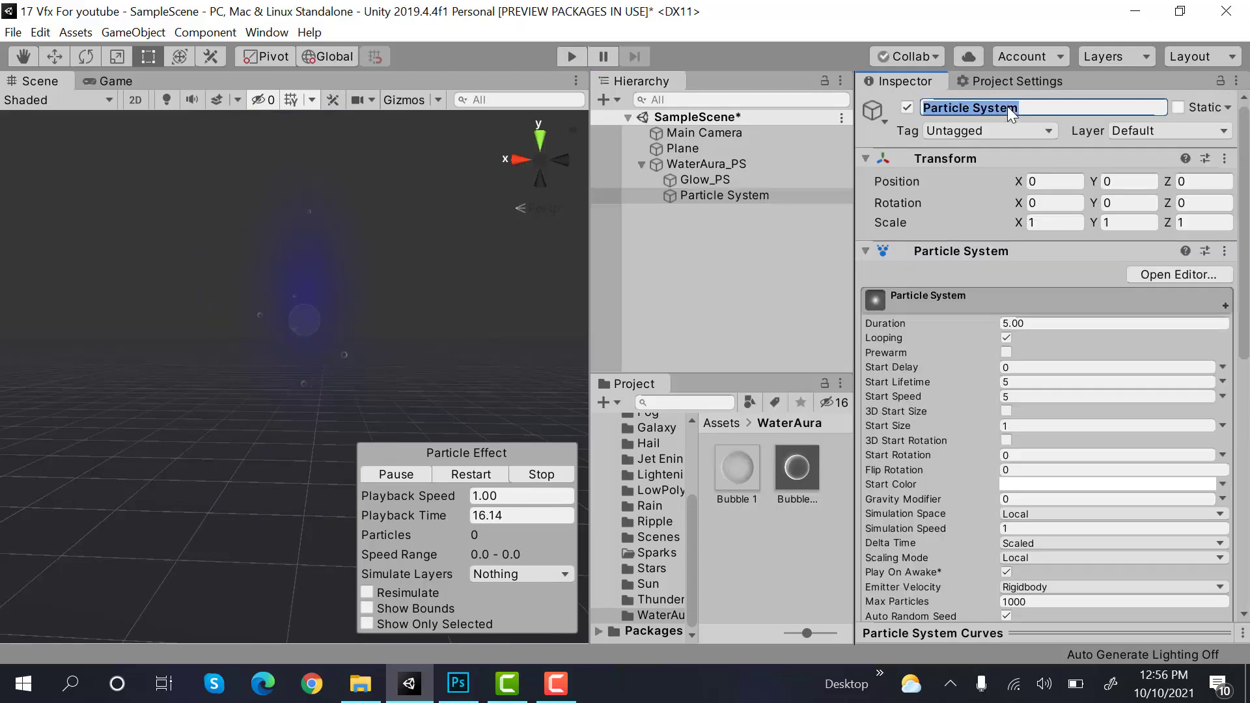
Step: Name the new particle system Water_PS and give it a random lifetime of 0.5–0.7
type("Water_PS")
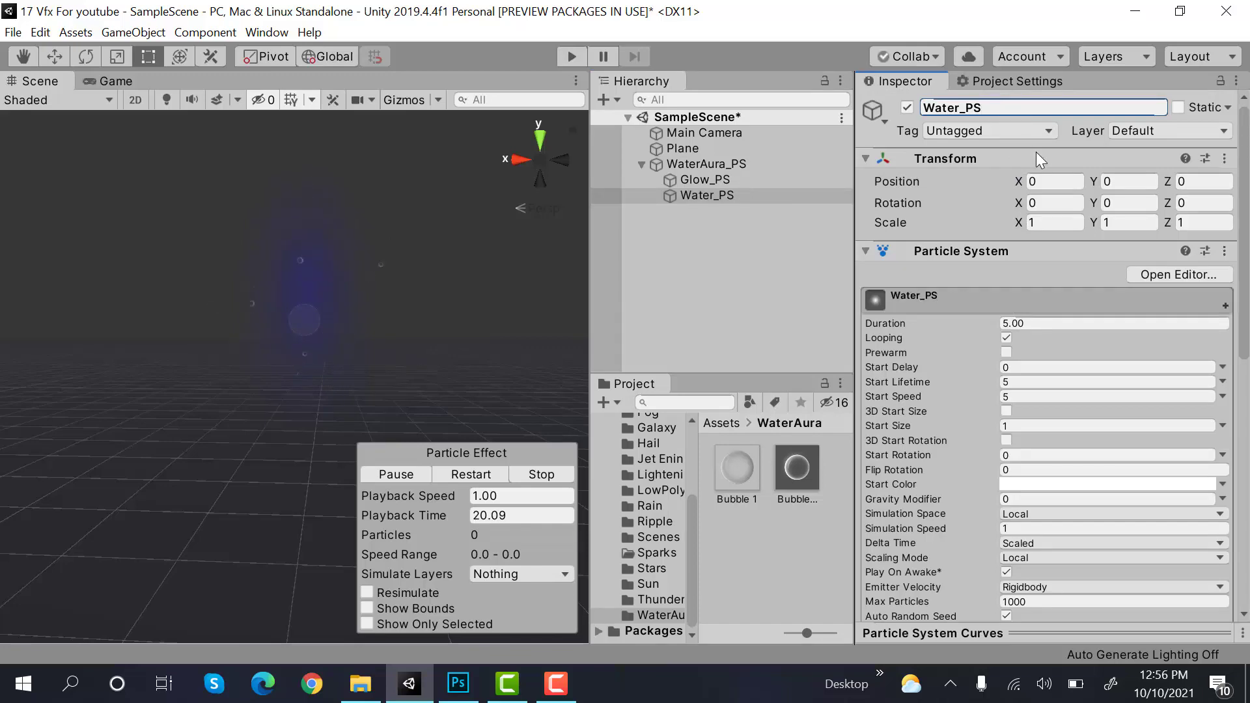
scroll("down", 3)
type("1")
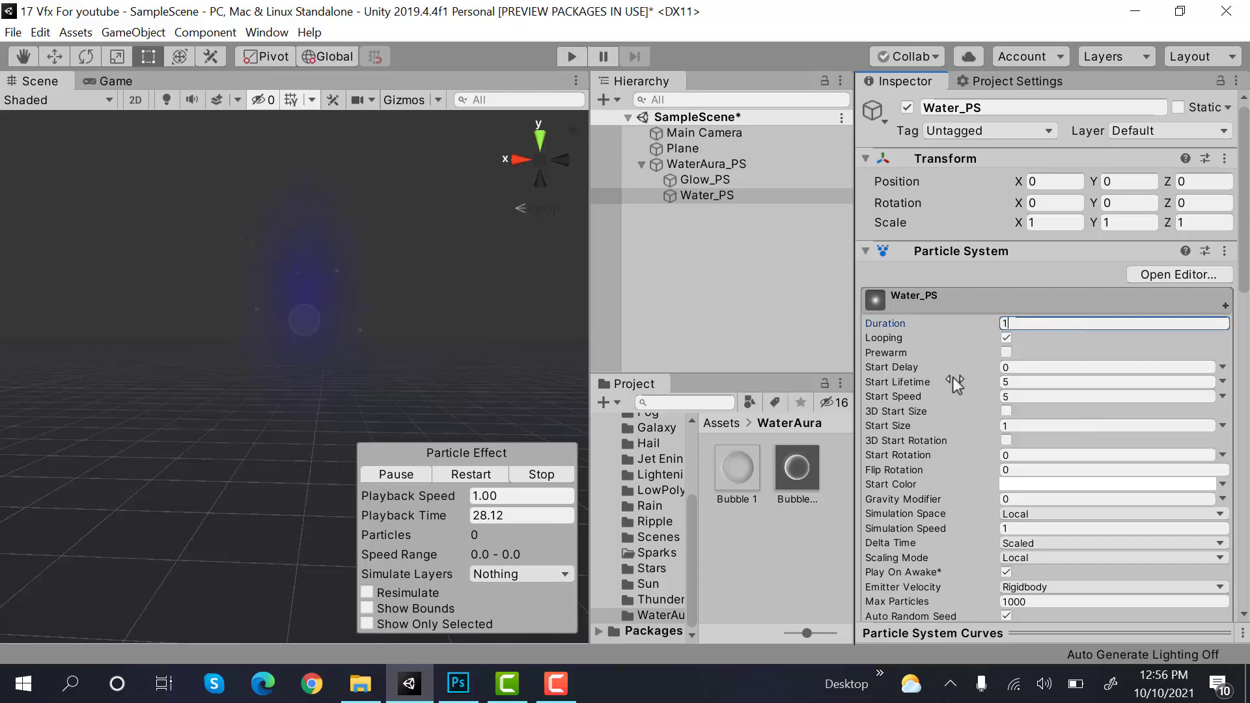
left_click(1240, 397)
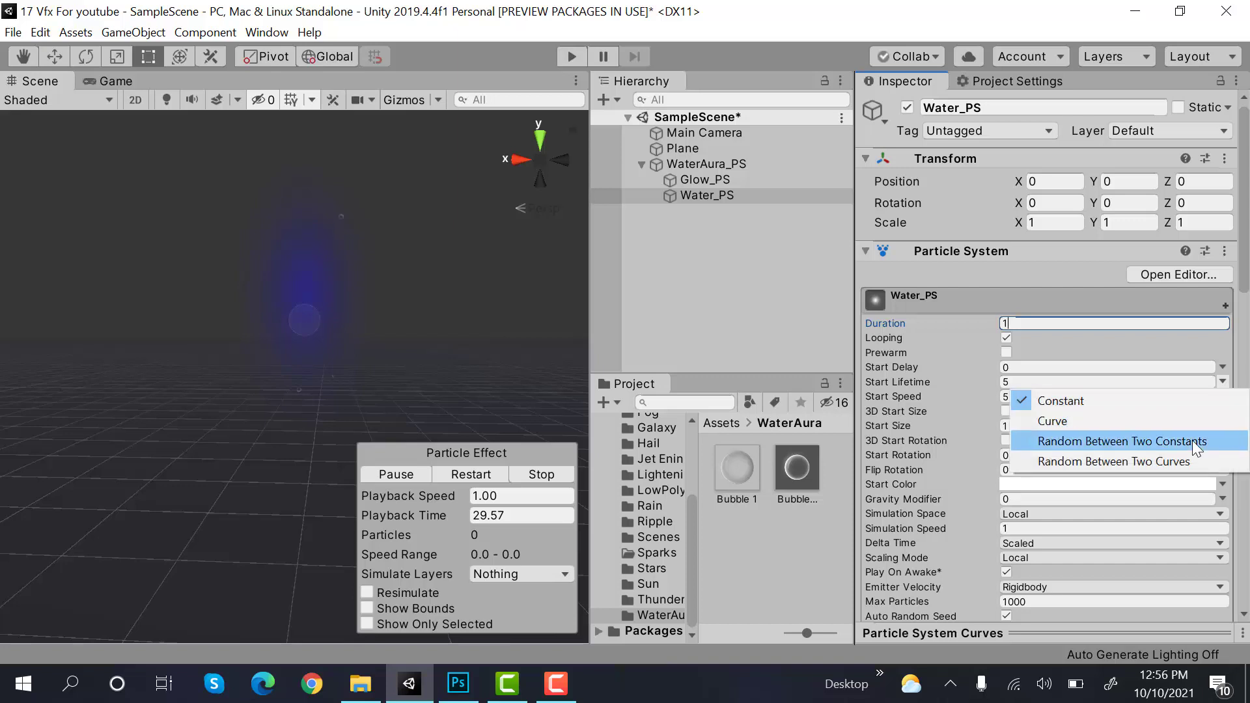
left_click(1121, 440)
type("0.5")
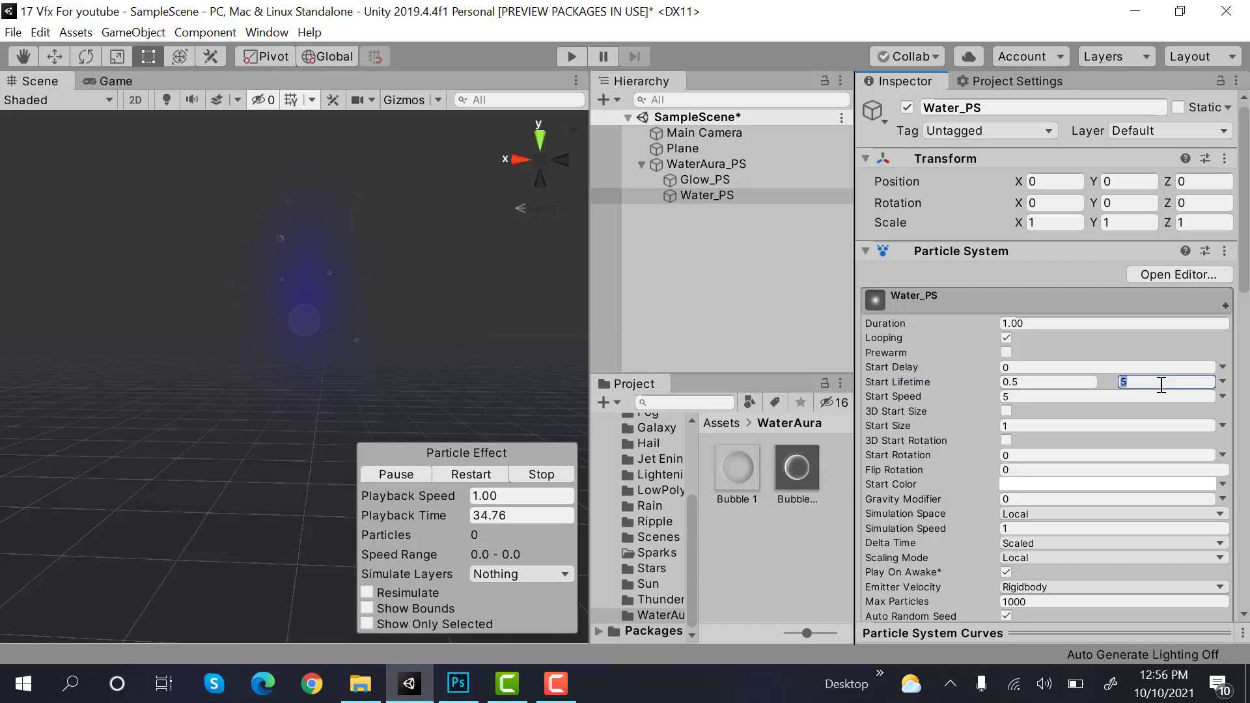
type("0.7")
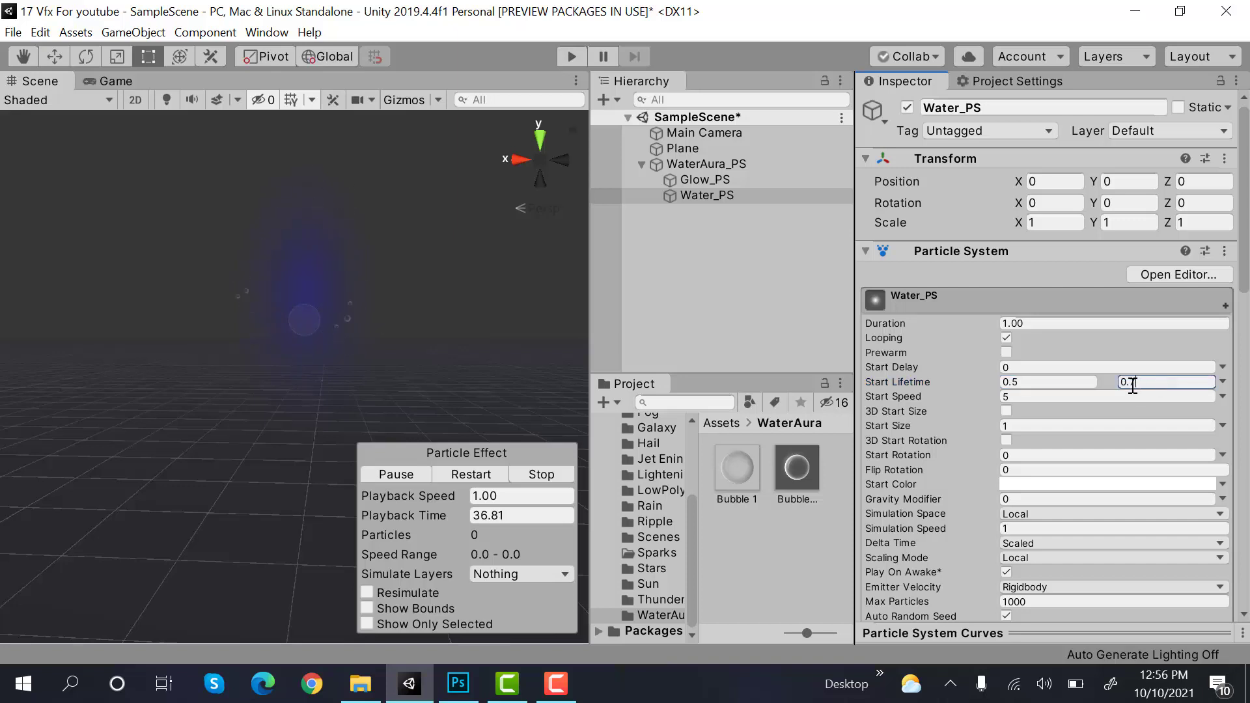
Step: Randomize Water_PS start speed 0.2–0.5, size 1–1.5 and rotation 0–360
left_click(1223, 380)
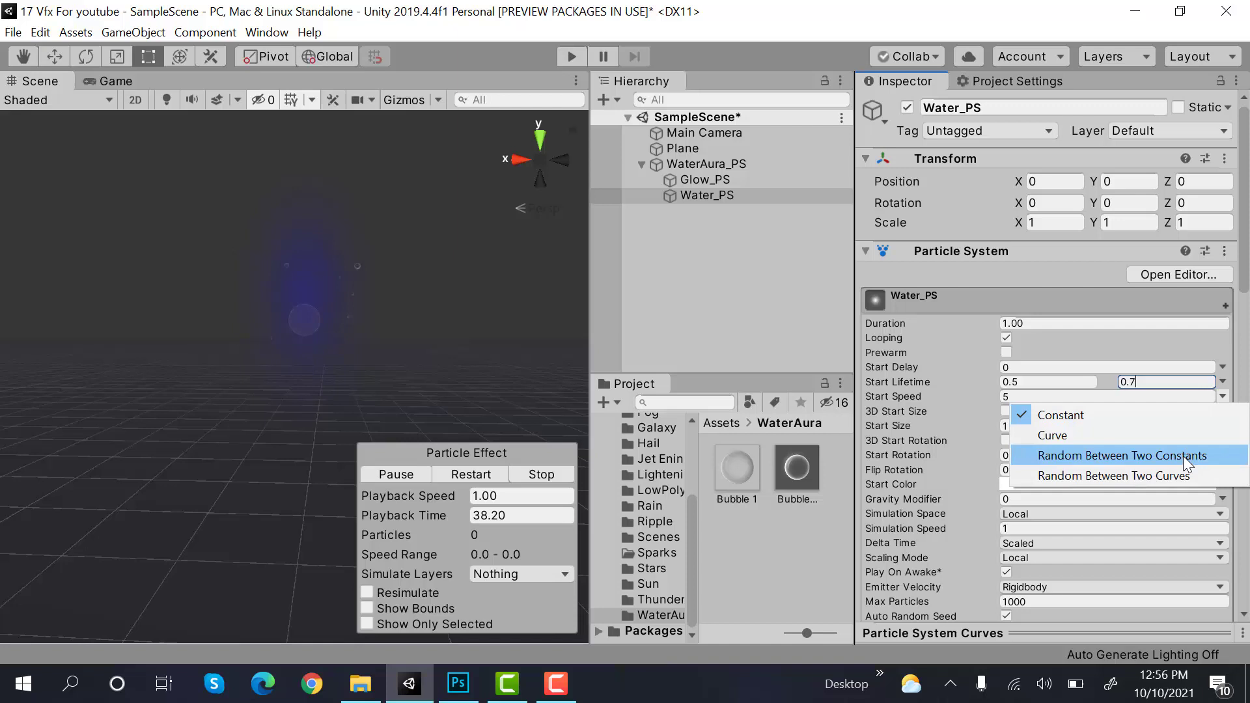
left_click(1119, 455)
type("0.5")
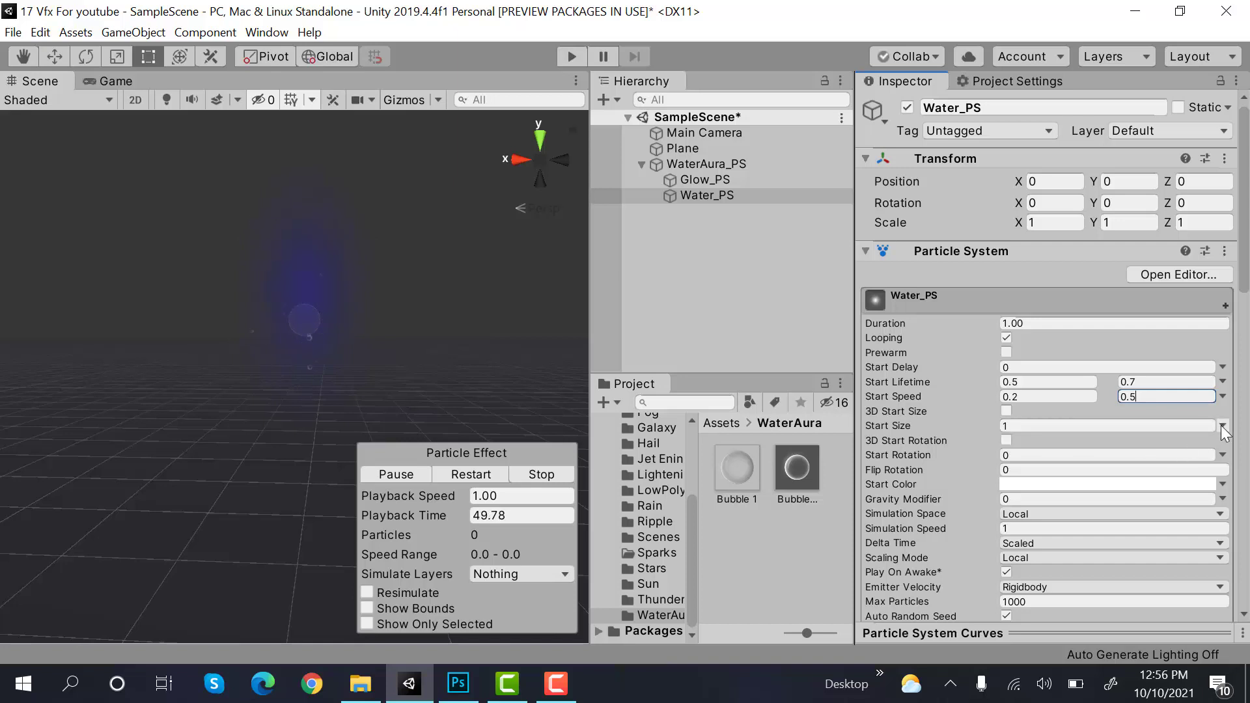
left_click(1221, 425)
type("1.5")
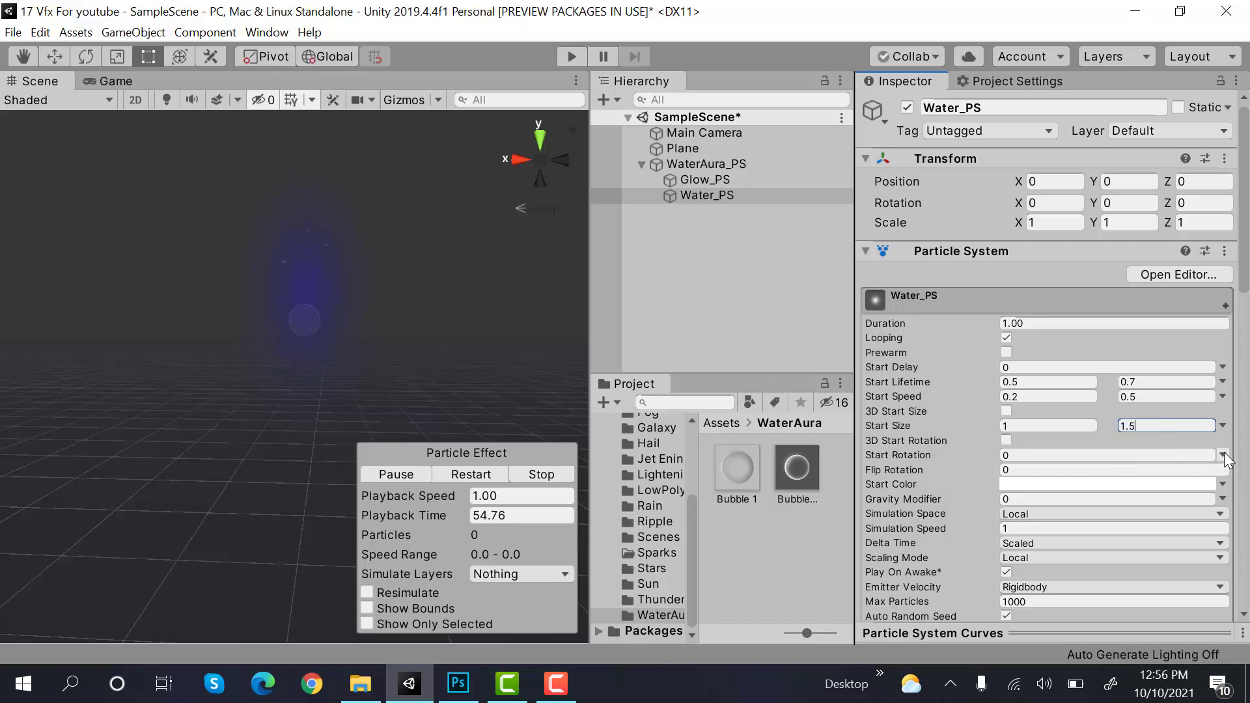
left_click(1164, 454)
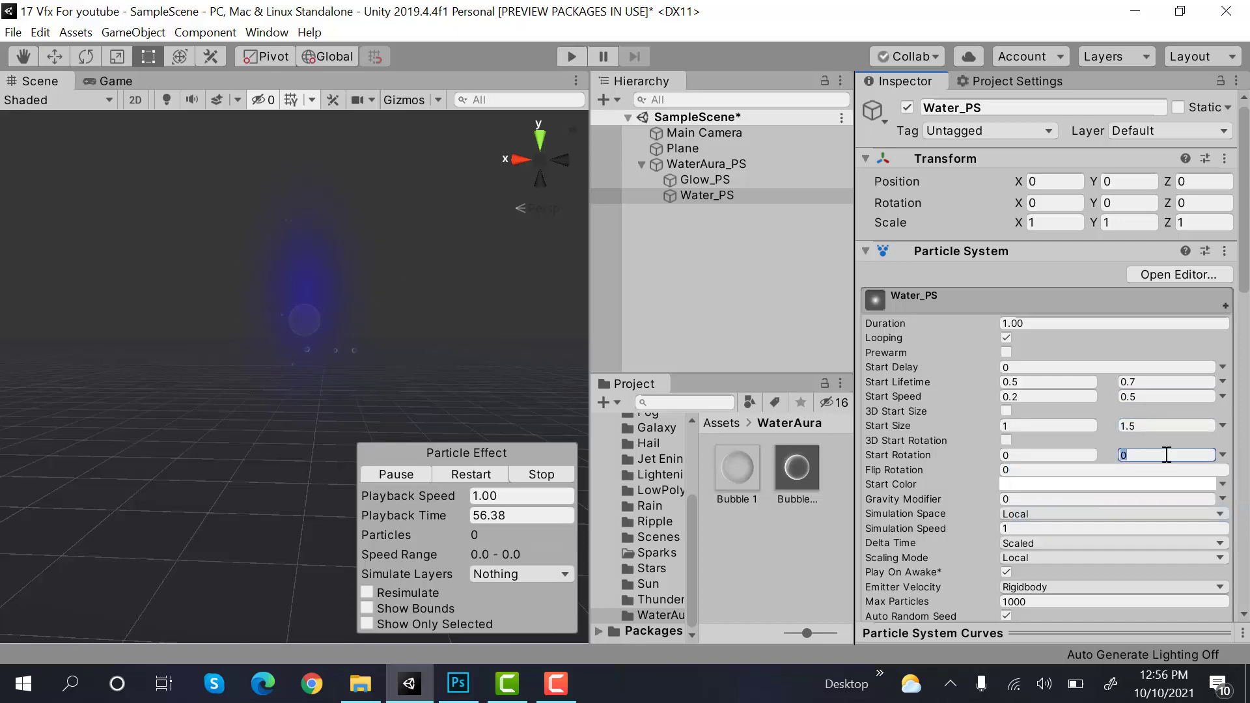
type("360")
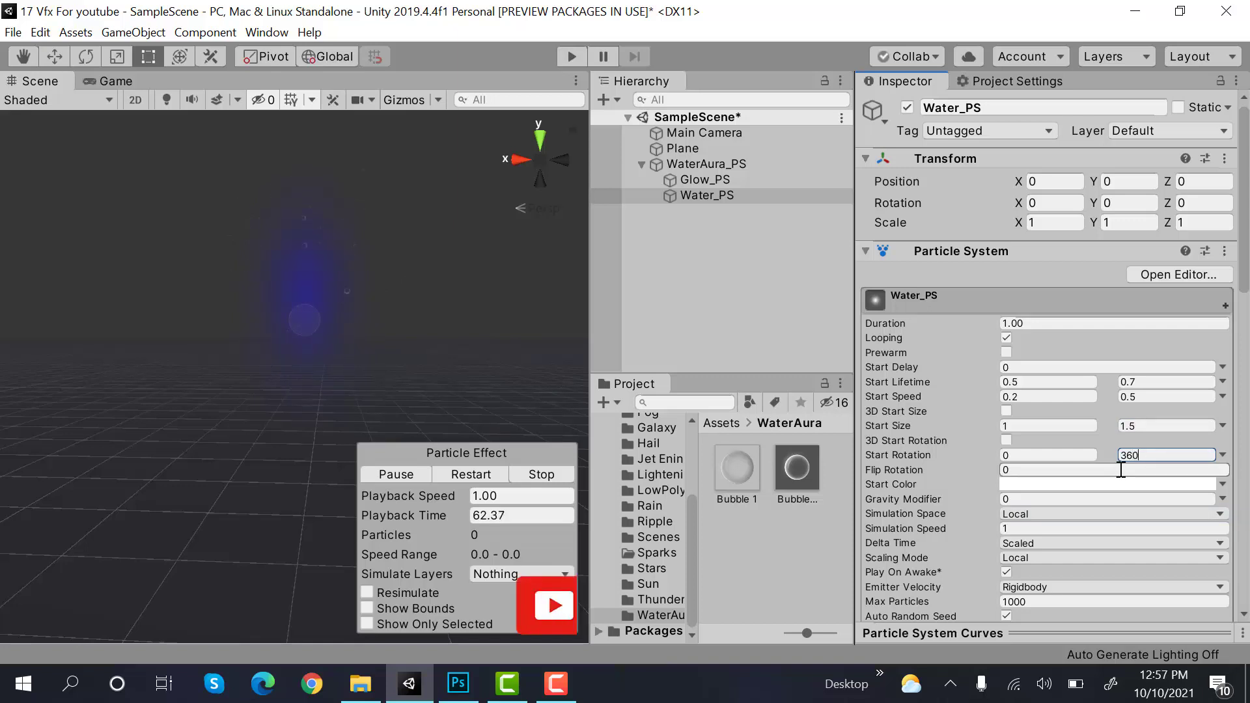
scroll("down", 3)
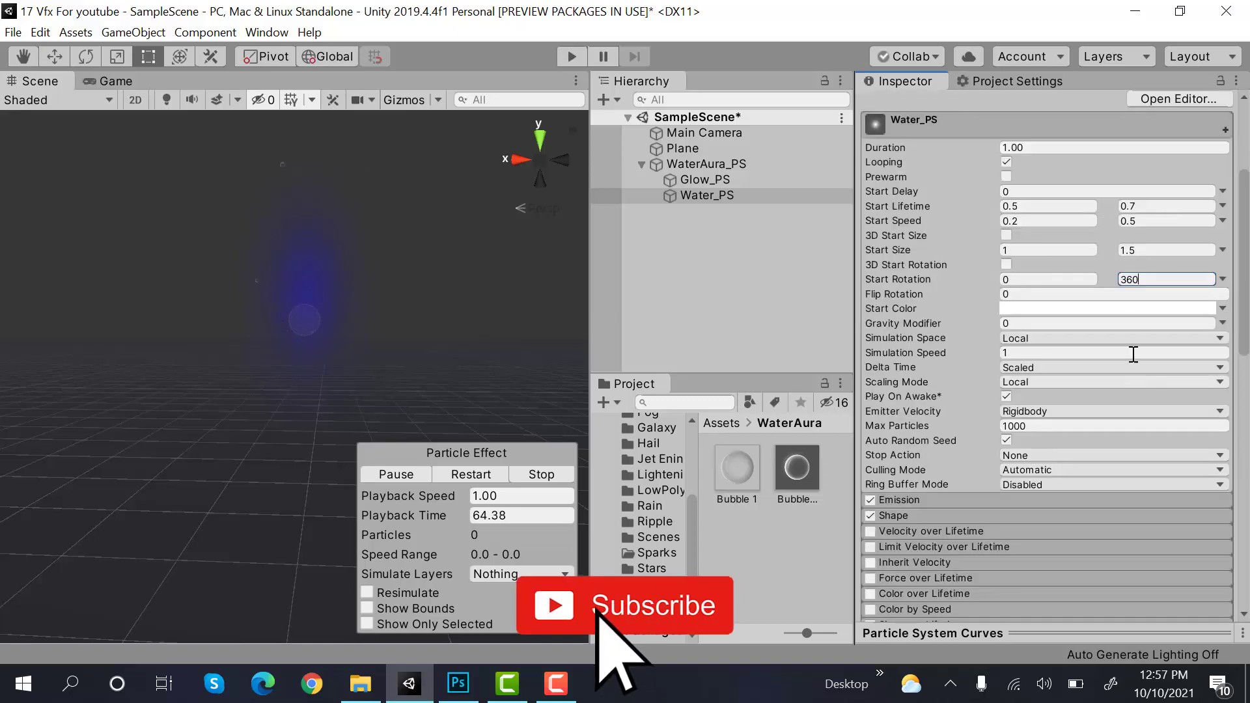
Step: Give Water_PS random blue and dark grey start colours and an emission rate of 15
left_click(1112, 309)
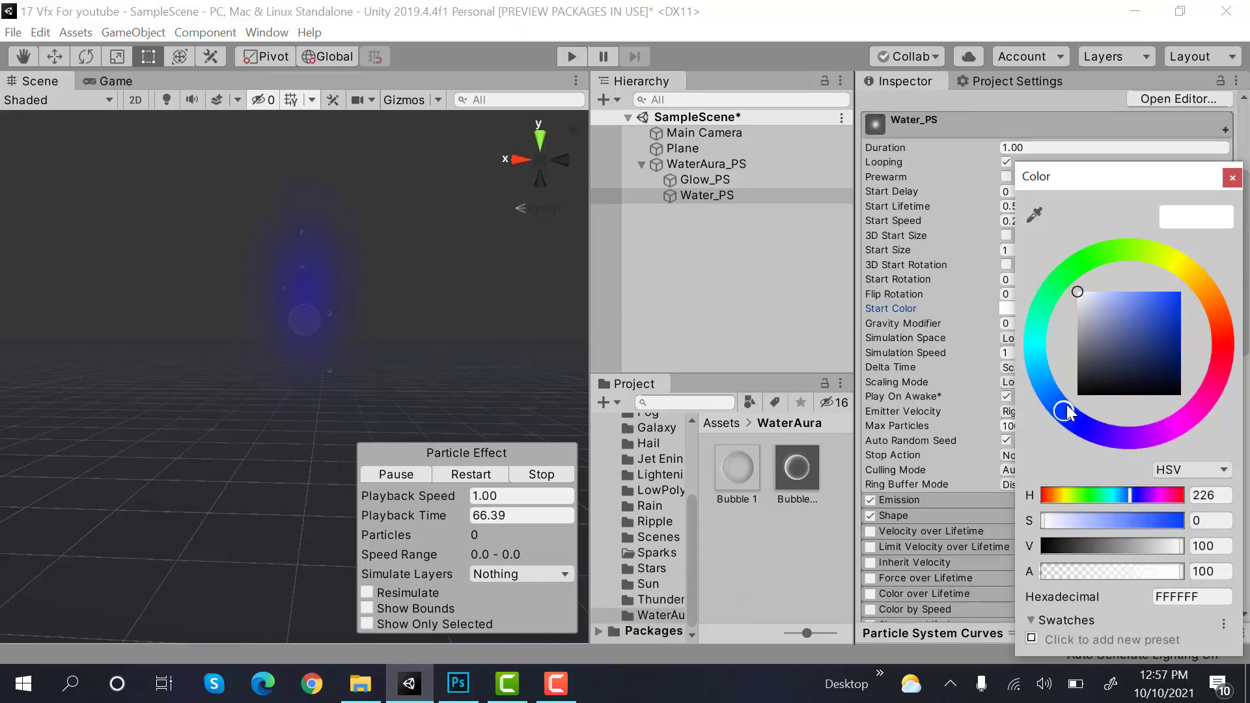
left_click(1109, 345)
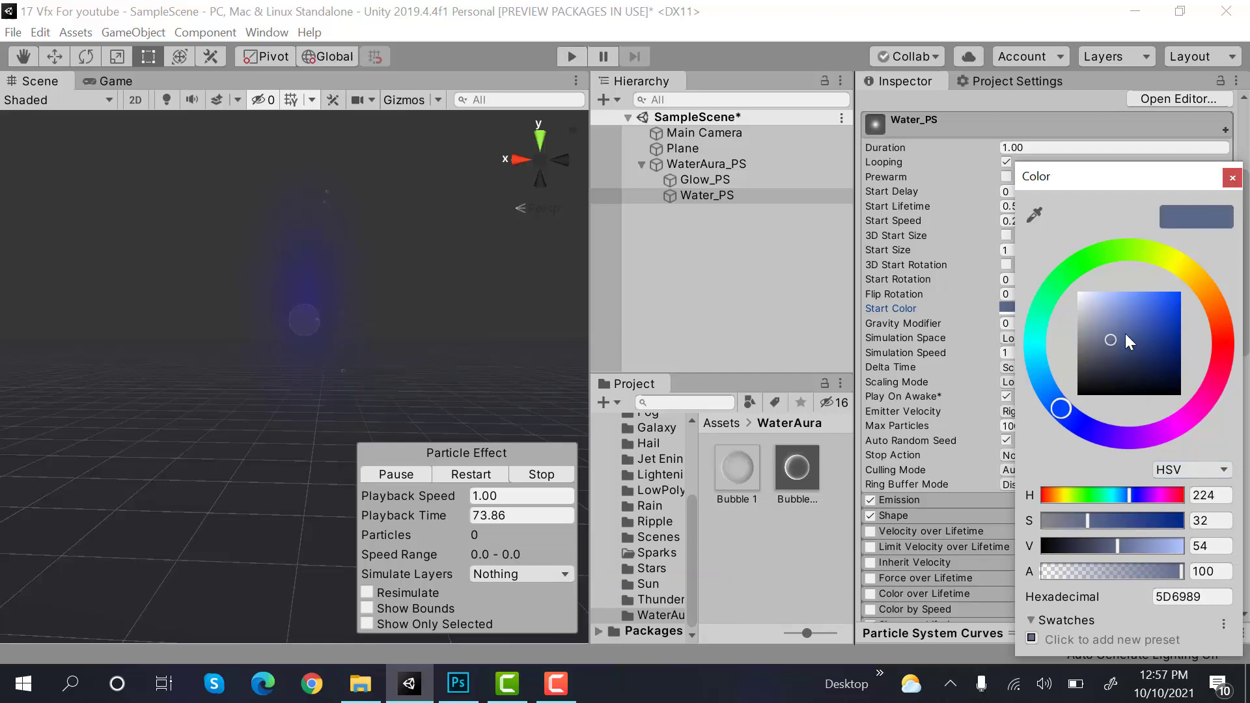
left_click(1231, 177)
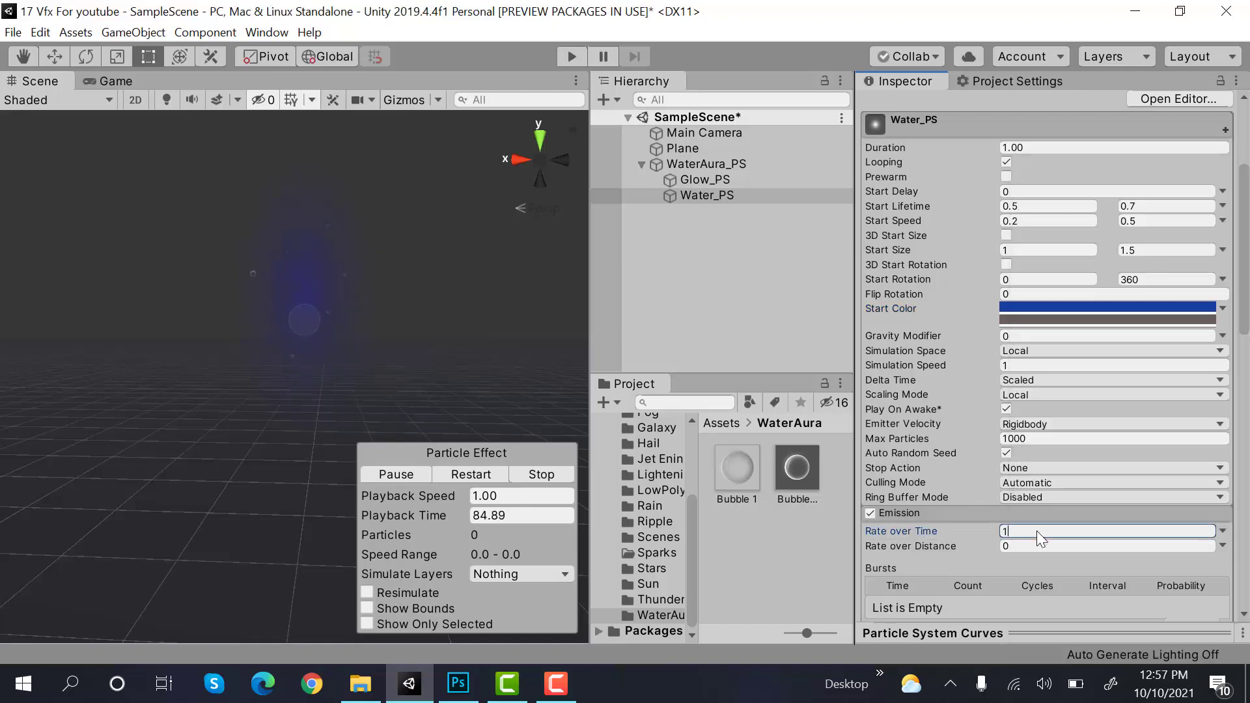
type("15")
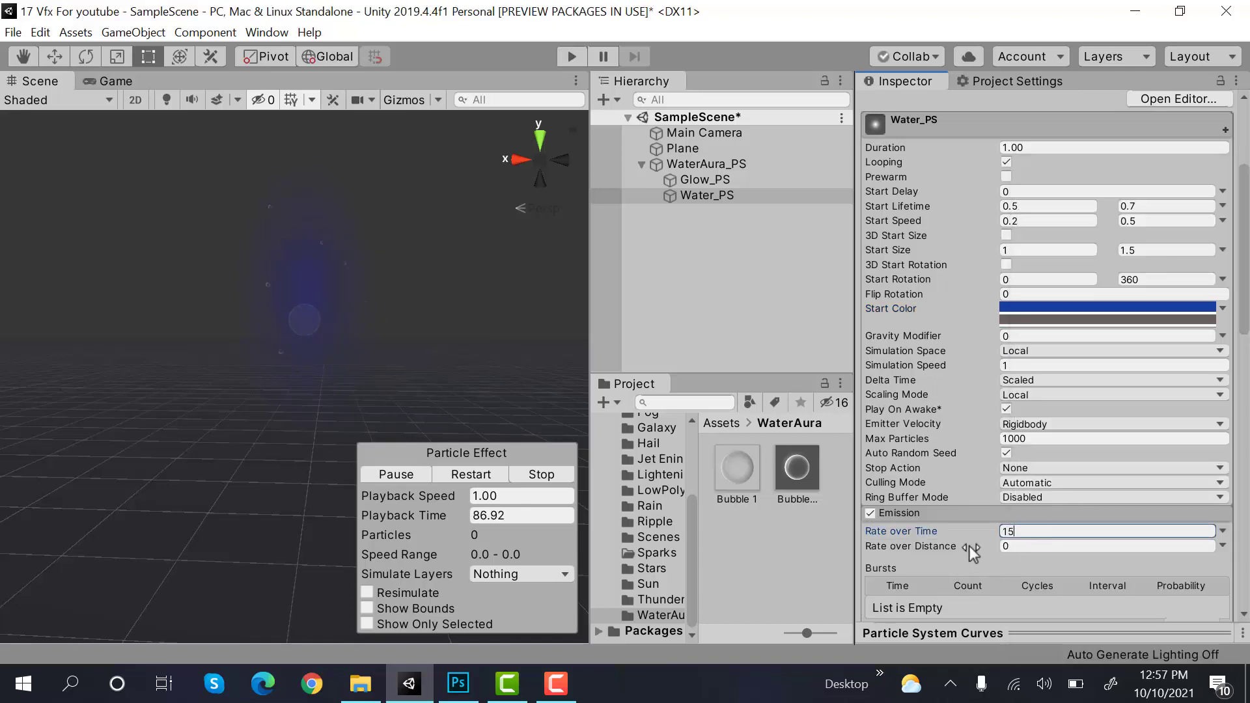
left_click(869, 353)
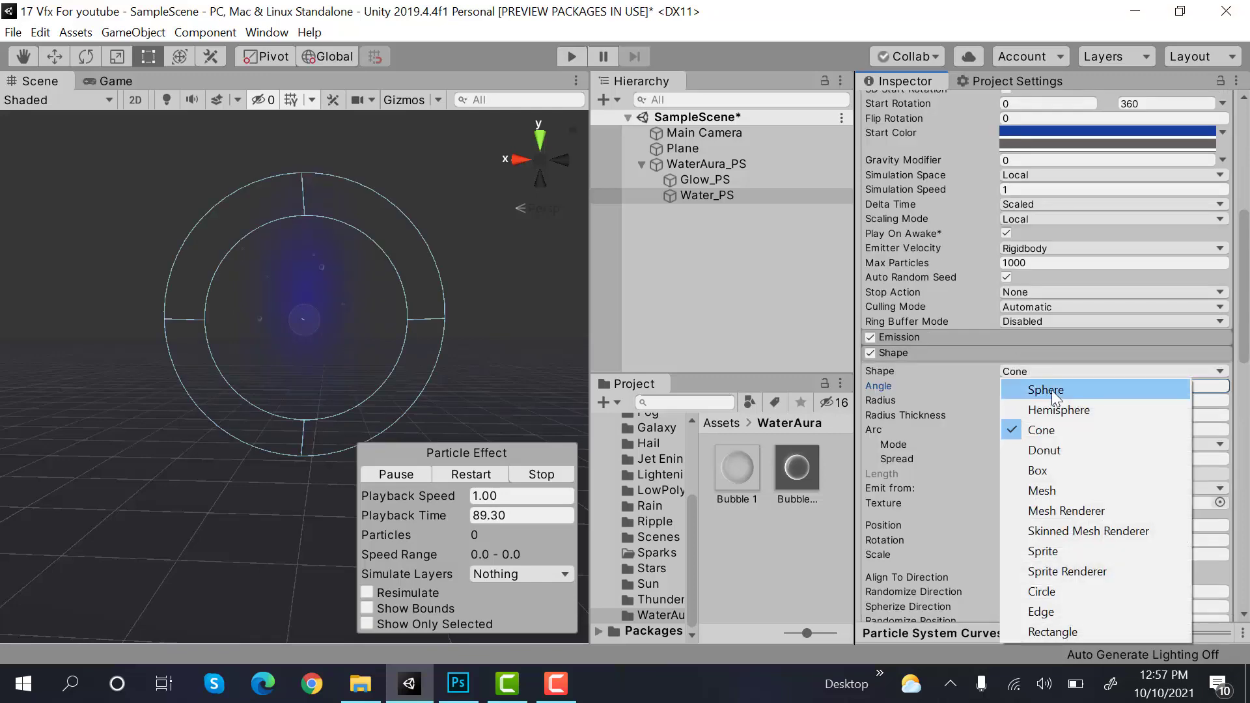
Step: Switch the Water_PS emitter from a cone to a sphere of radius 0.1
left_click(1044, 389)
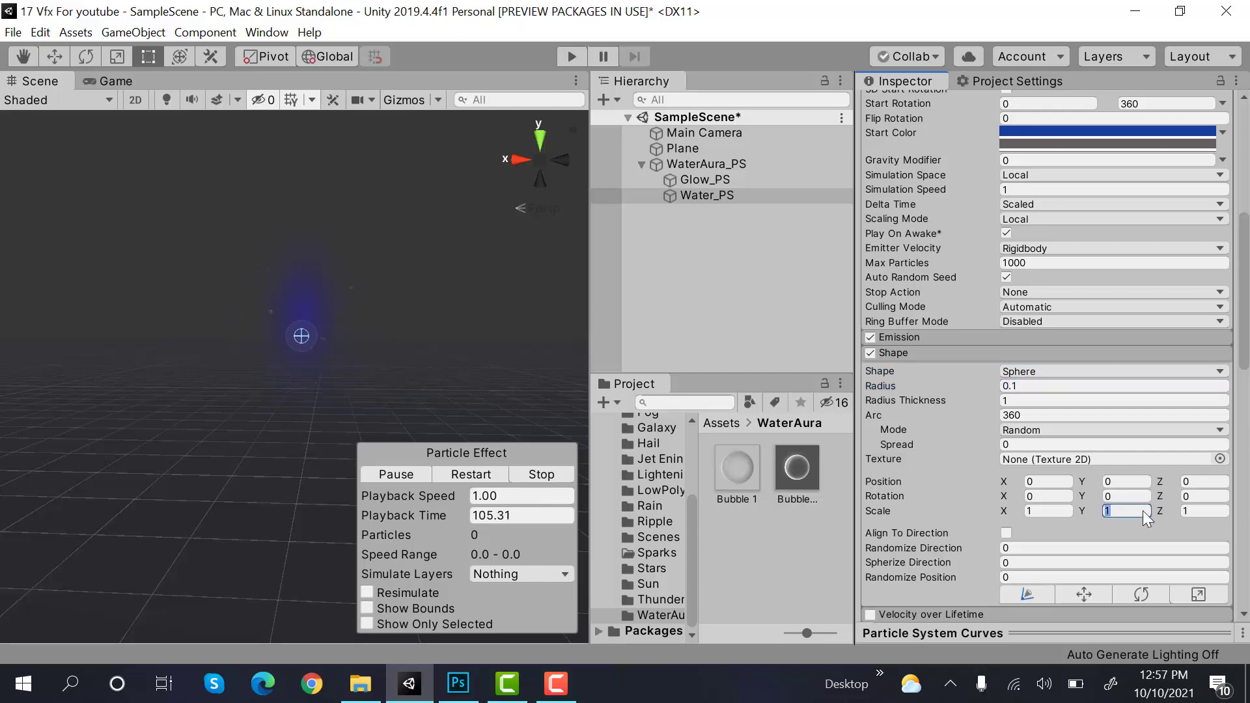
type("3")
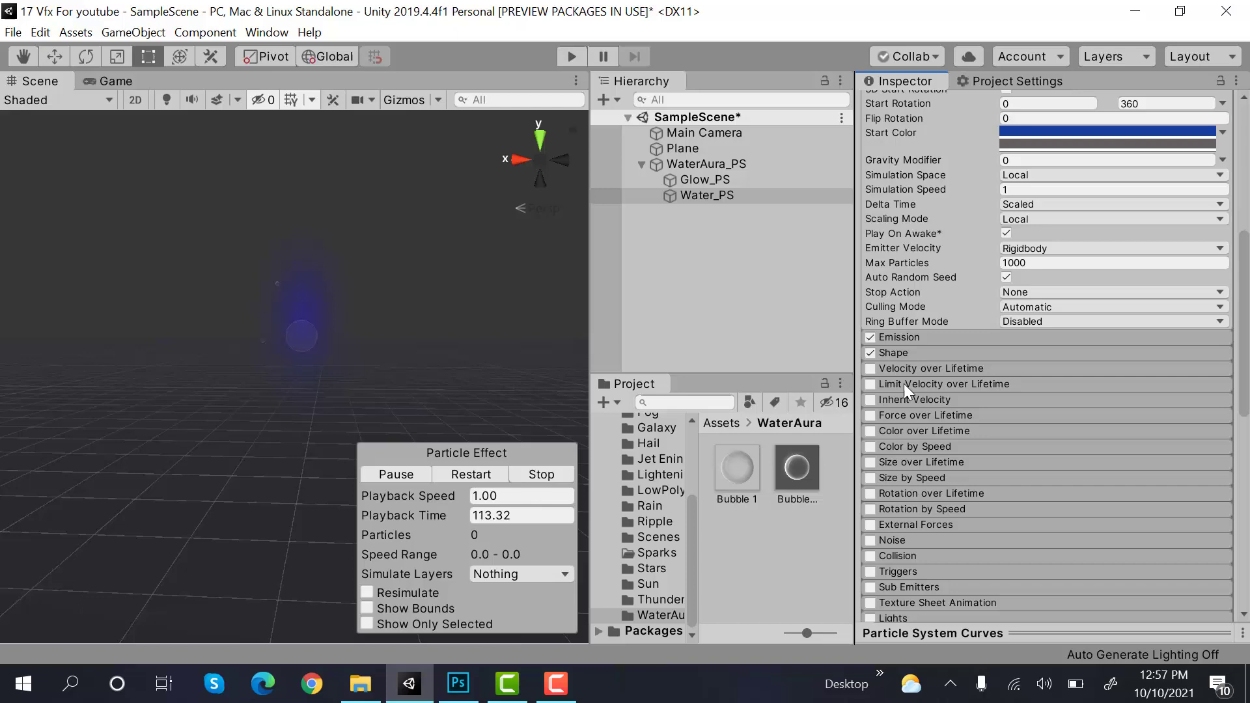
Step: Enable Limit Velocity over Lifetime on Water_PS with Dampen set to 0.1
left_click(870, 383)
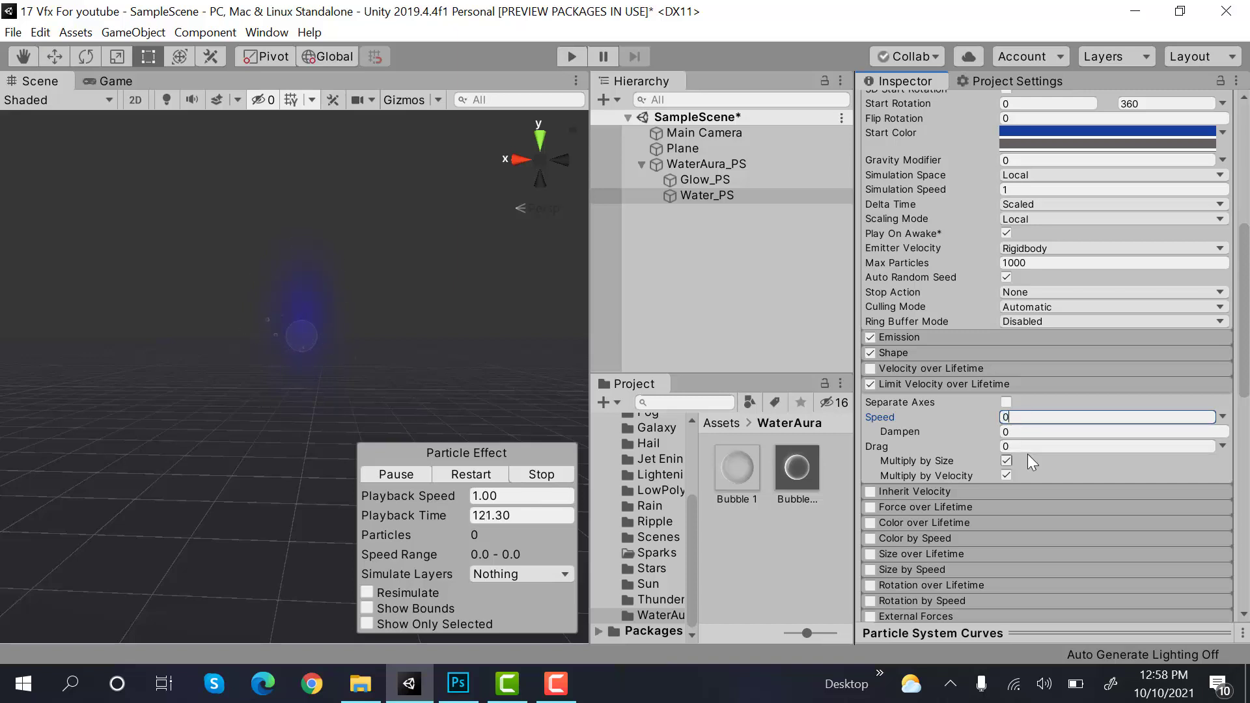
left_click(1108, 431)
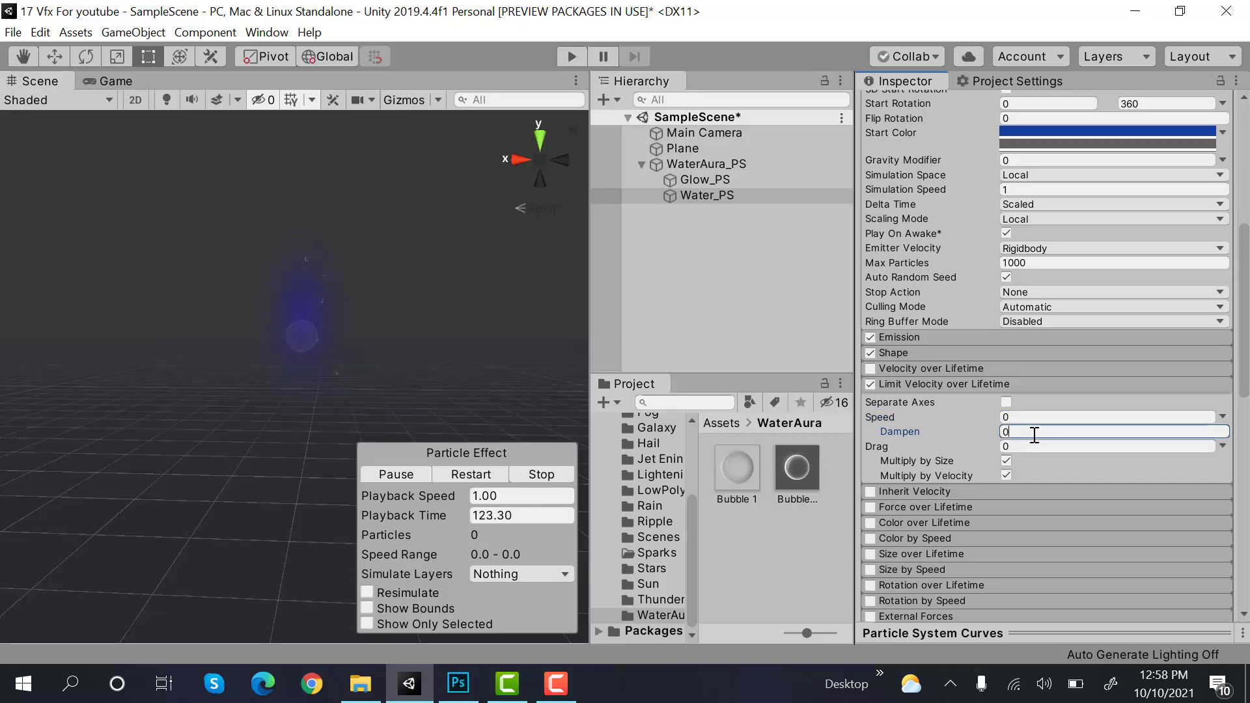
type("0.1")
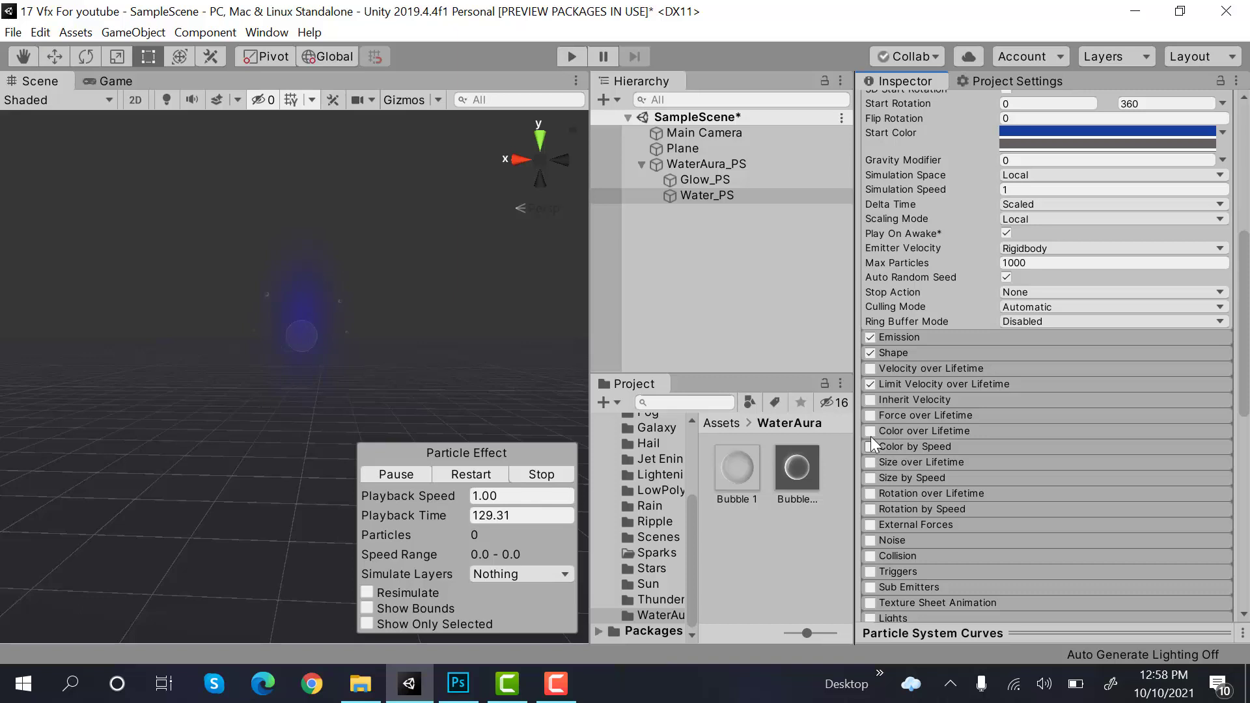
Step: Enable Color over Lifetime with alpha fading at both gradient ends, plus Size over Lifetime
left_click(870, 430)
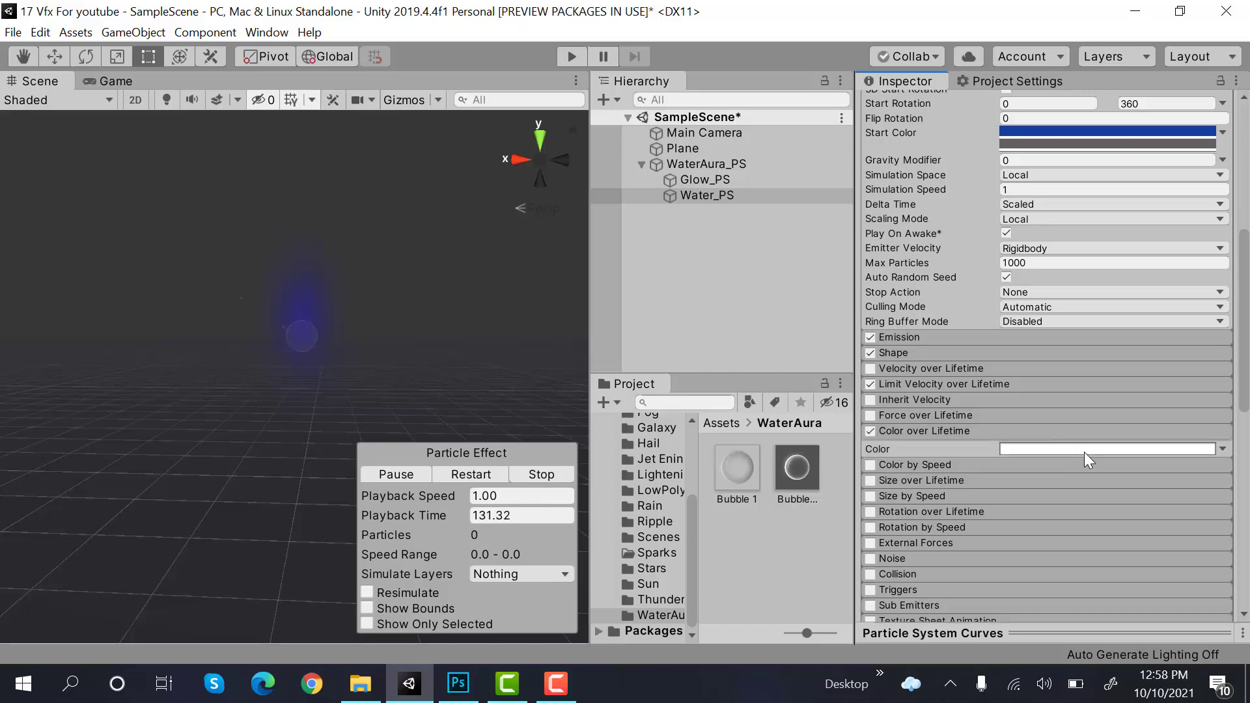
left_click(1108, 448)
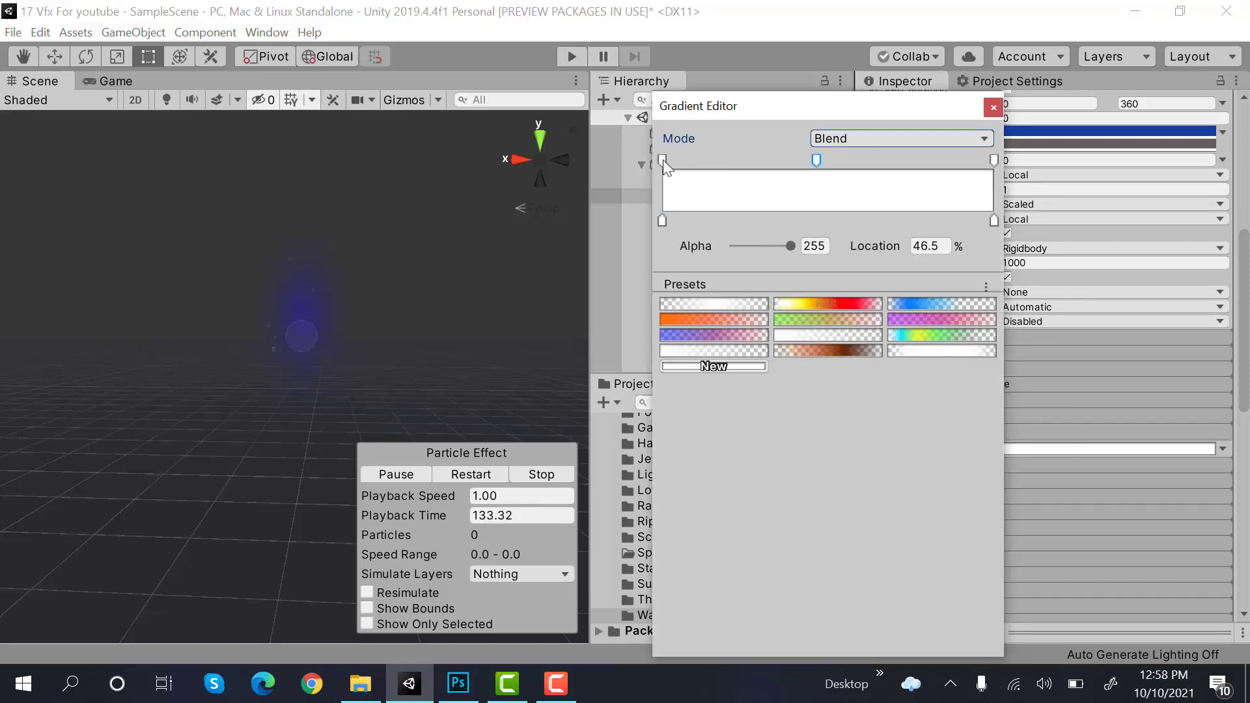
left_click(661, 160)
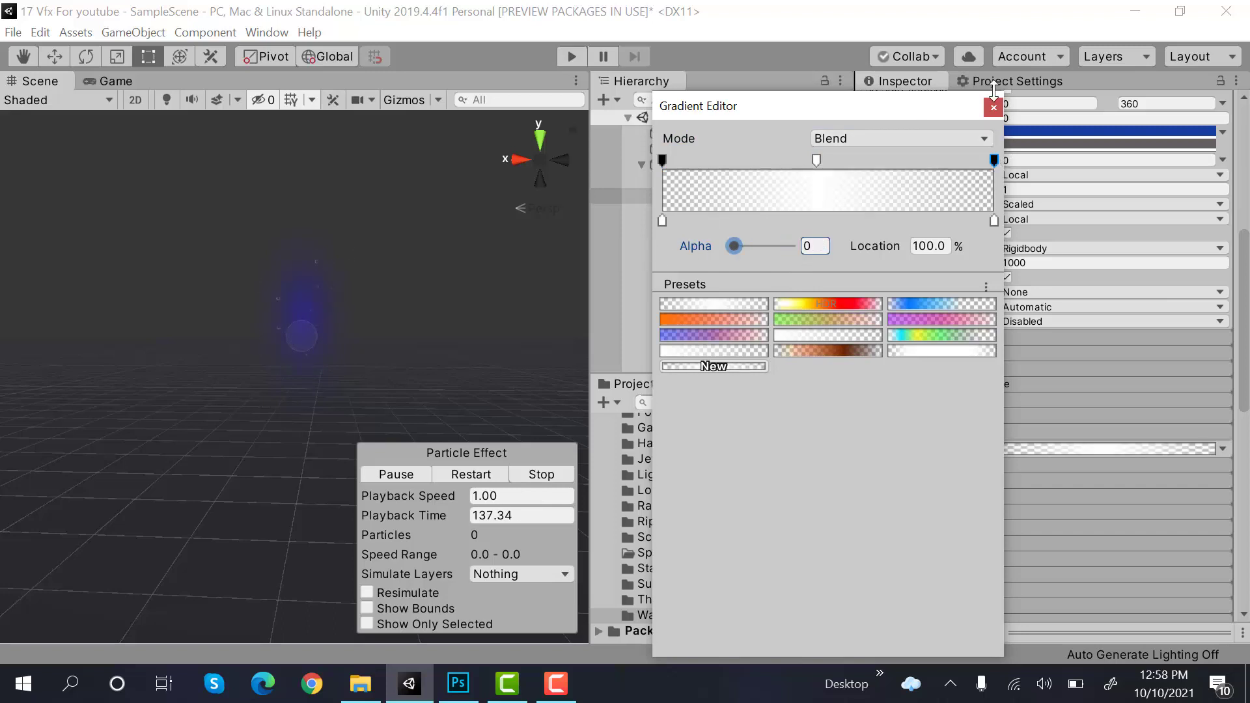
left_click(992, 108)
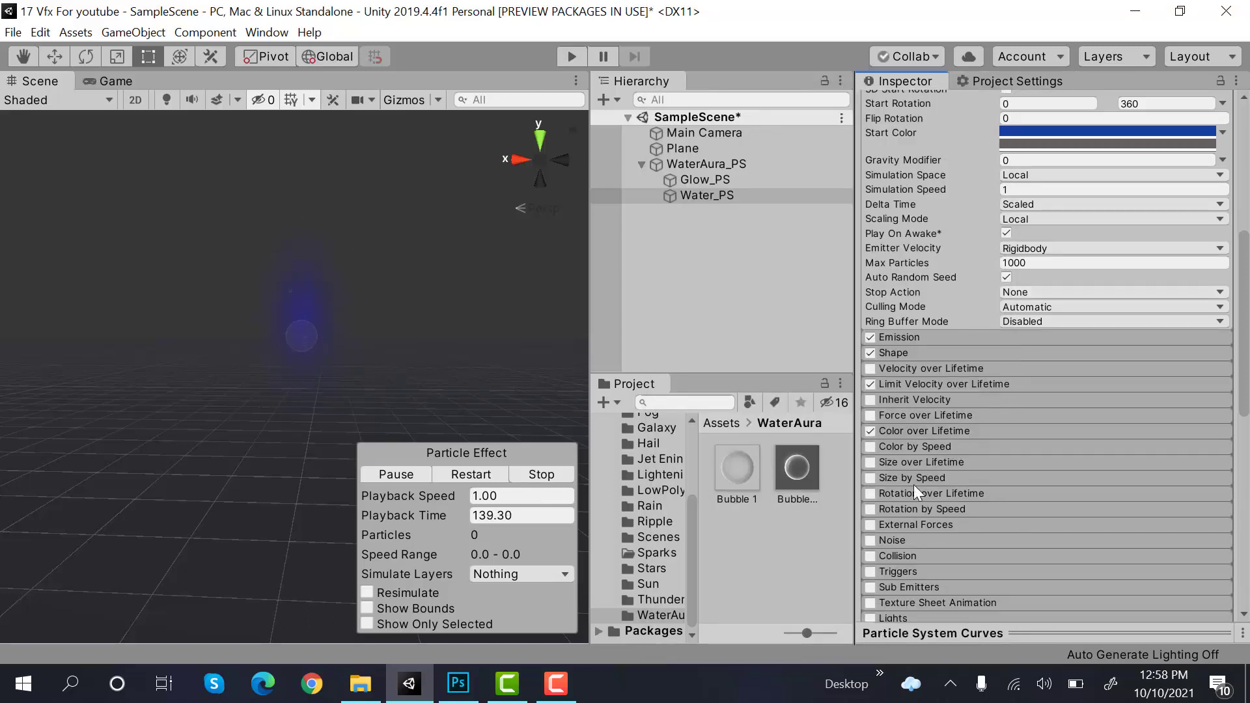
left_click(869, 462)
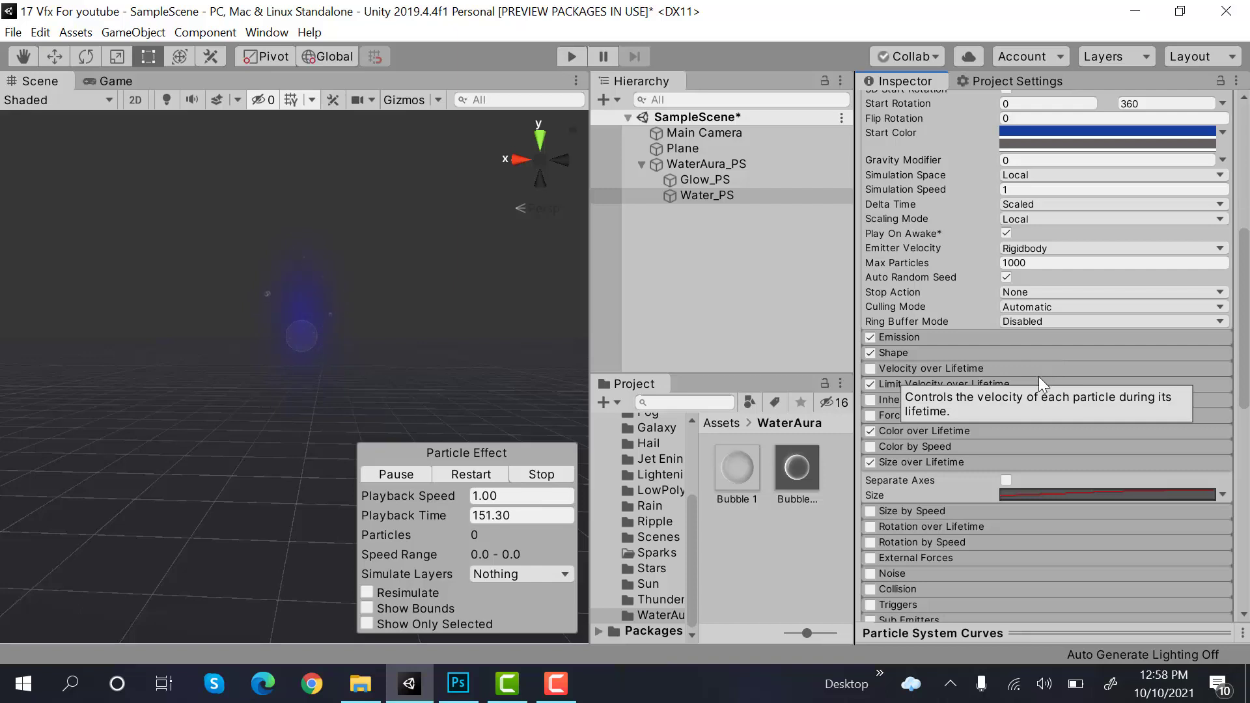
Step: Enable Rotation over Lifetime with angular velocity random between two constants
scroll("down", 3)
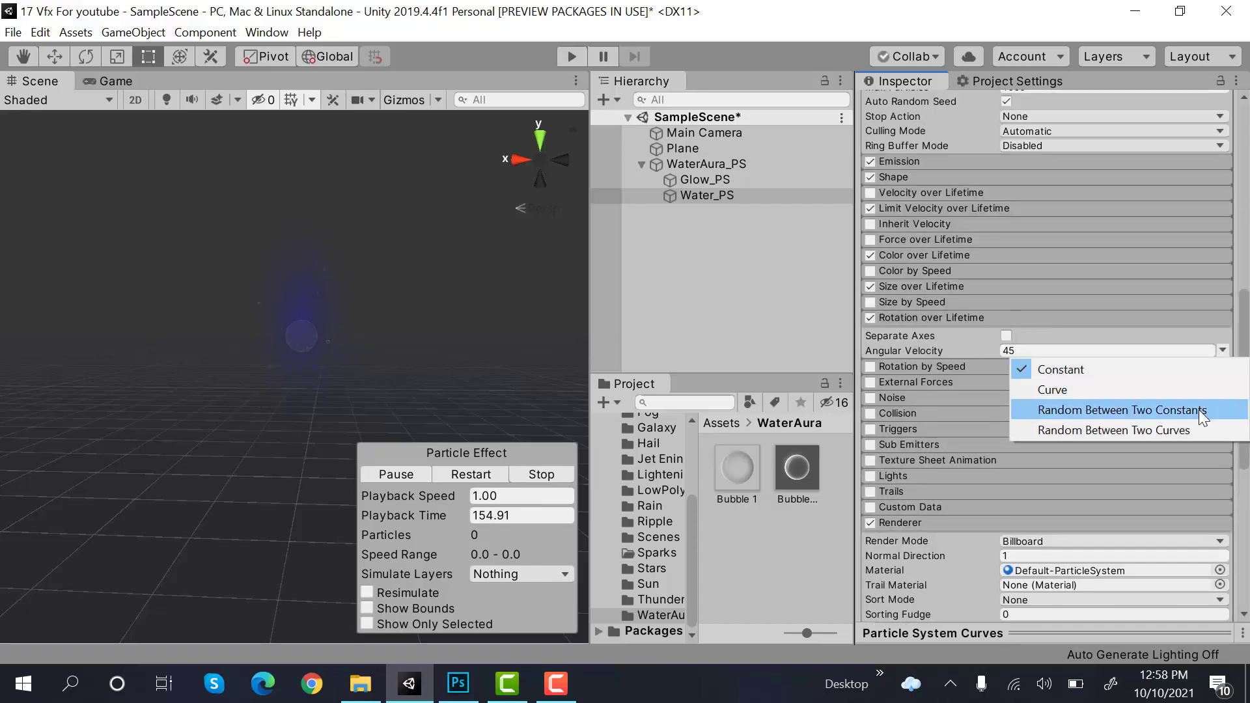
left_click(1119, 410)
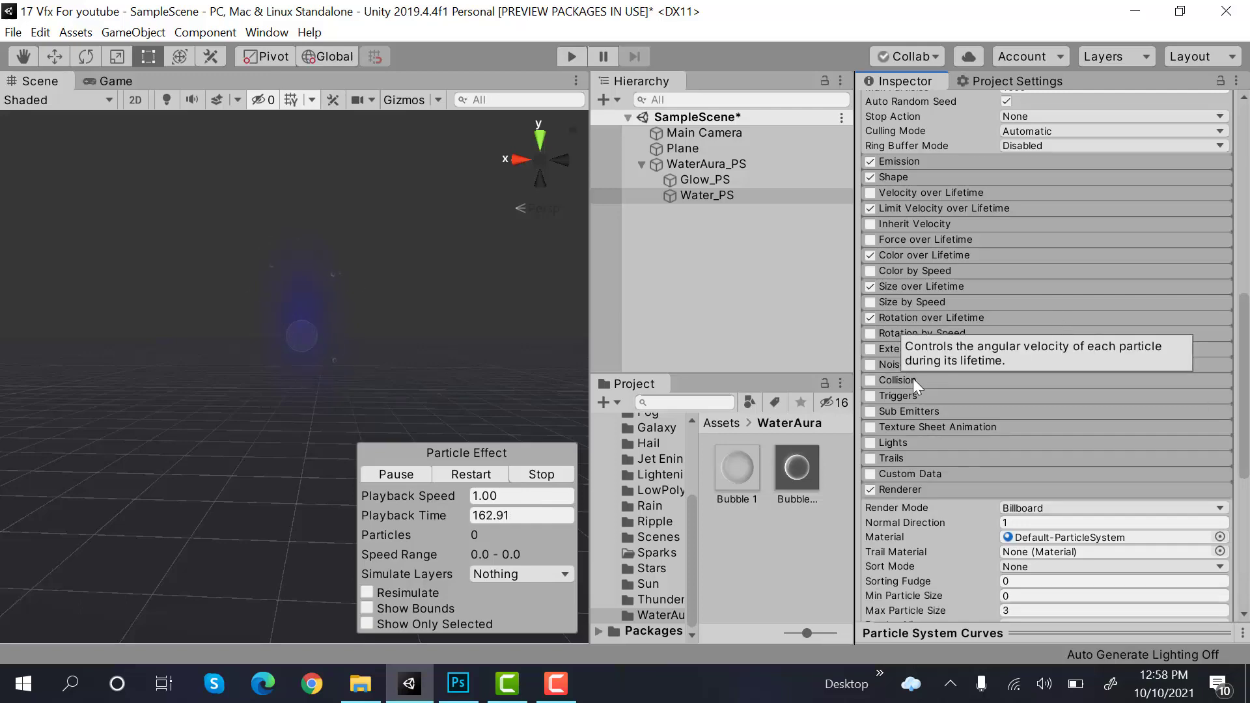
left_click(457, 684)
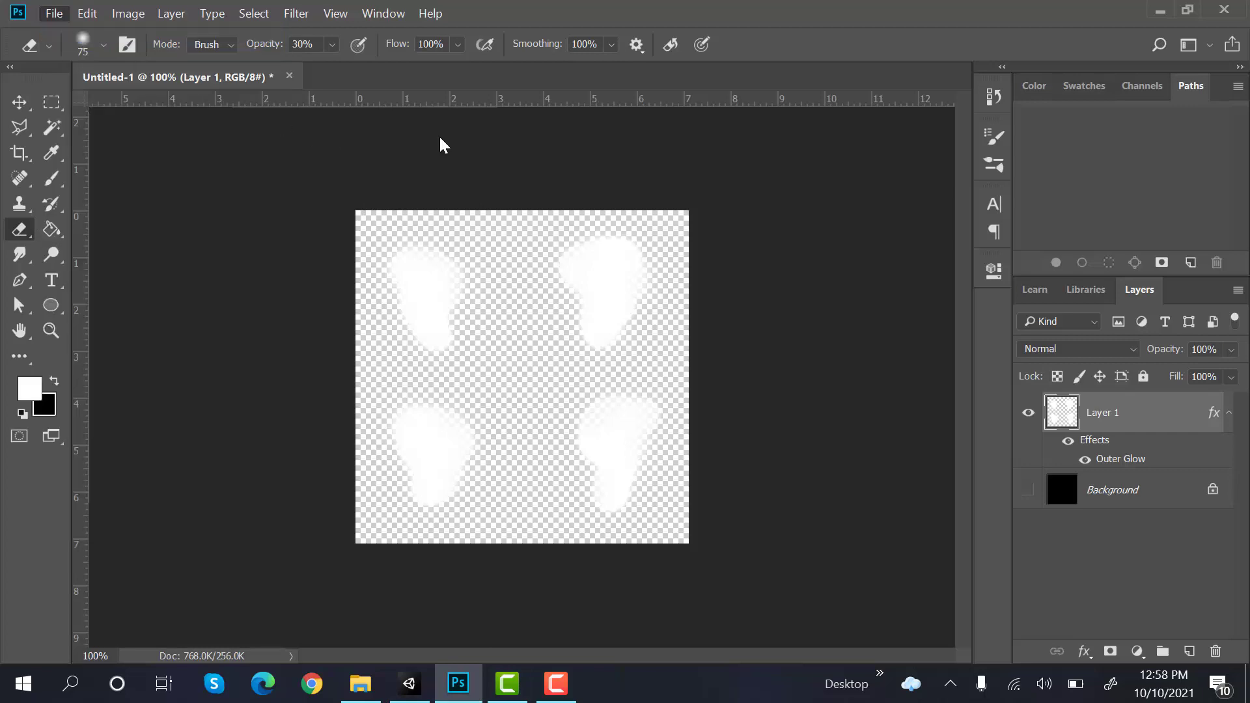
Step: Create a new 512×512 Photoshop document, fill it black, and pick a soft brush
left_click(53, 14)
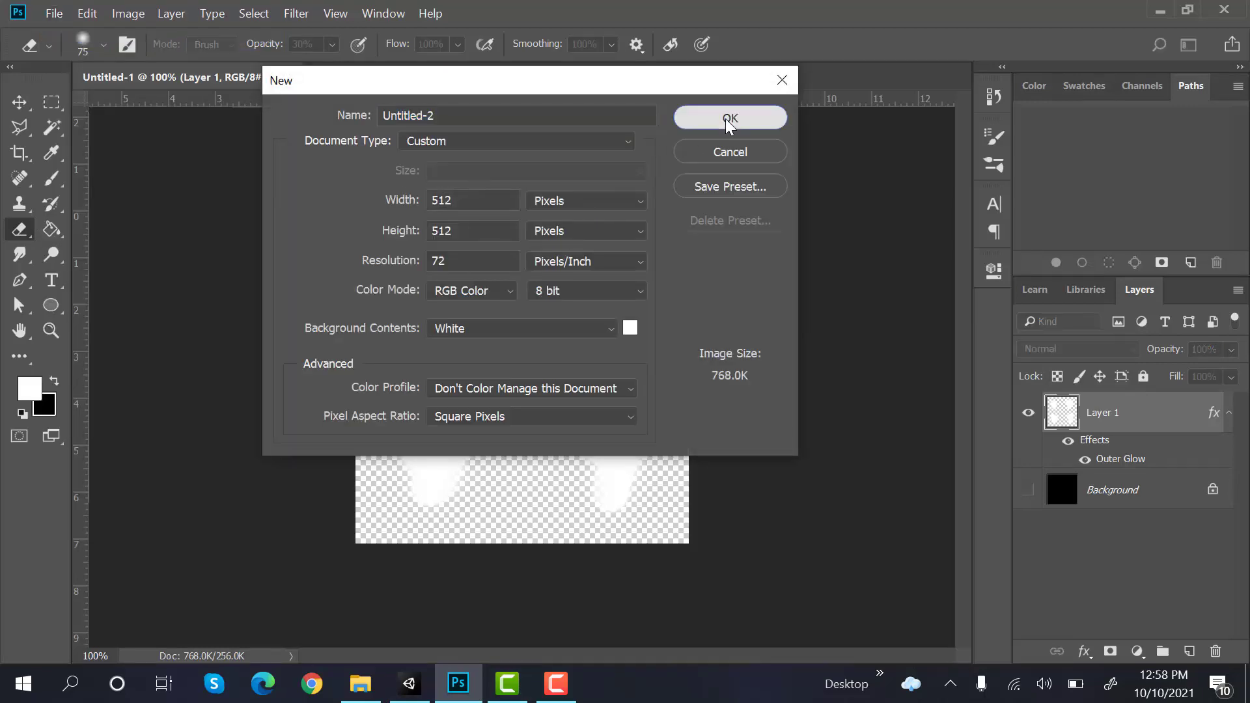
left_click(728, 117)
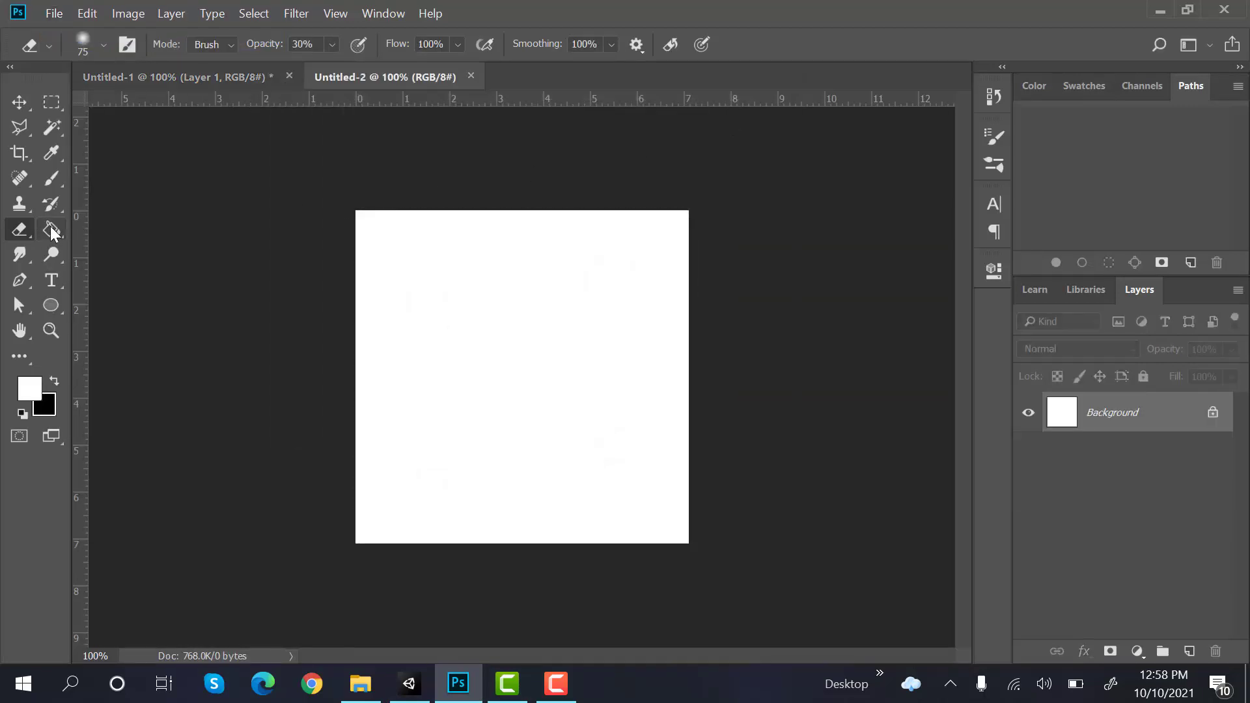
left_click(51, 230)
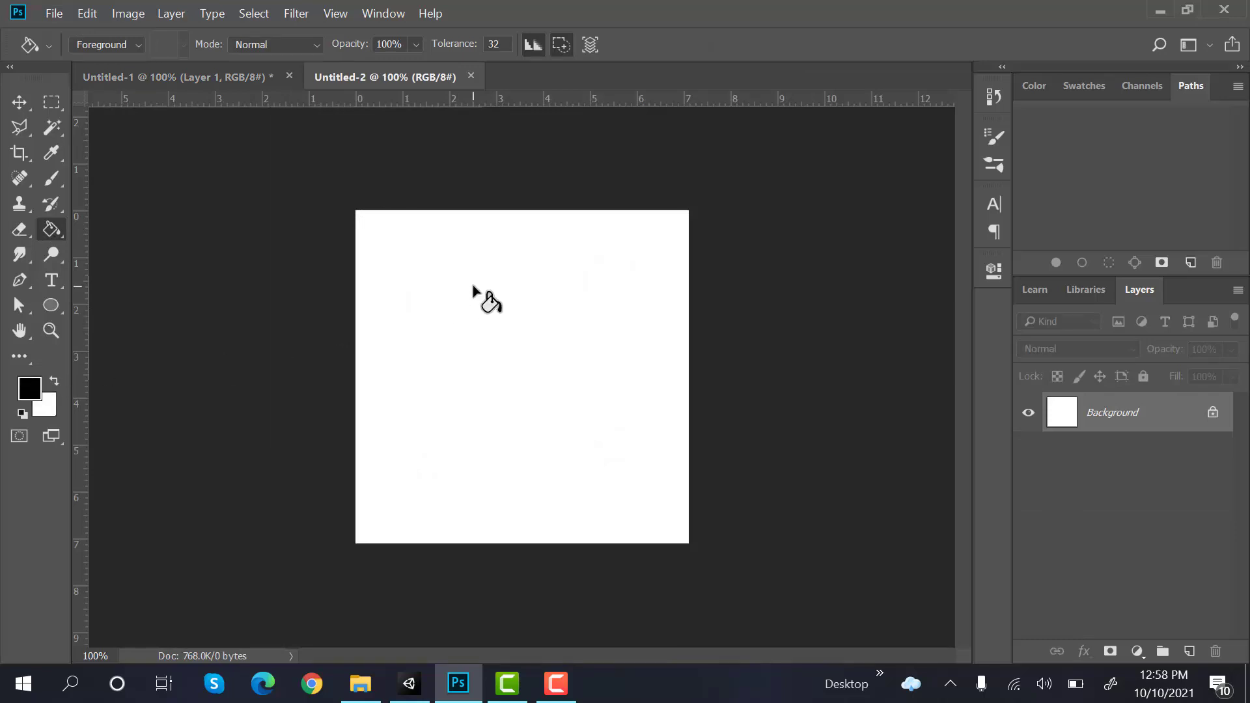
left_click(487, 302)
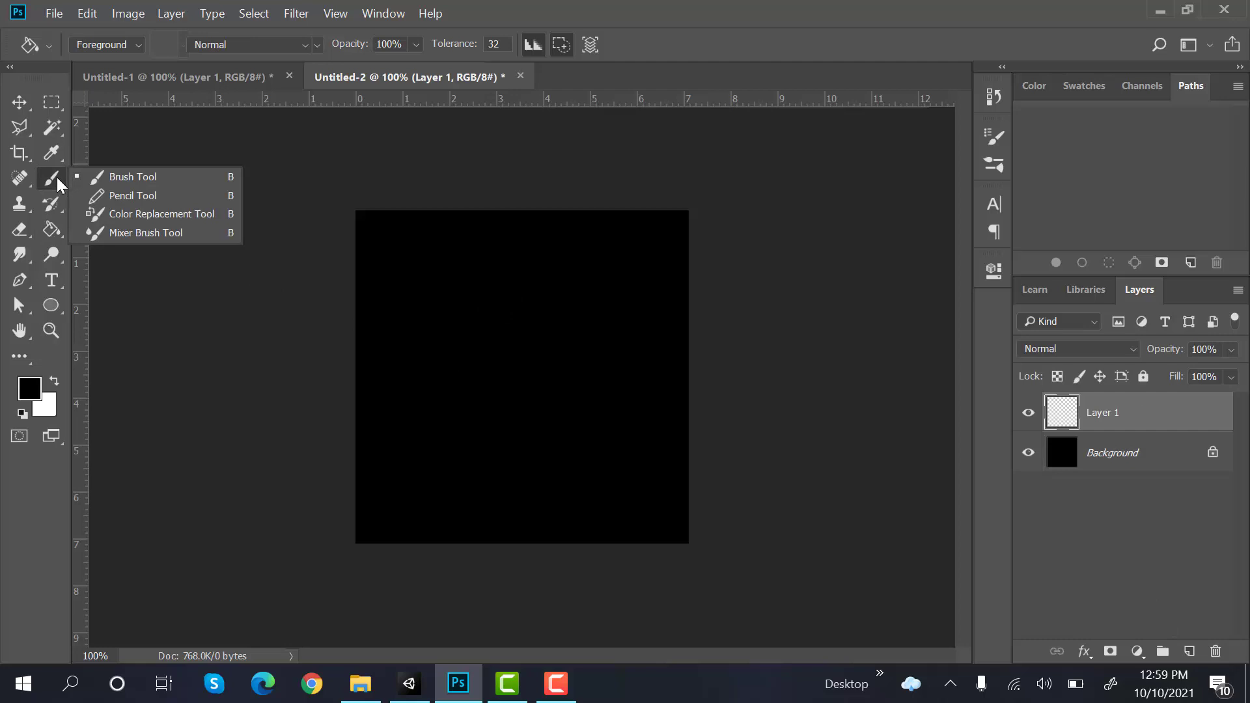
left_click(132, 177)
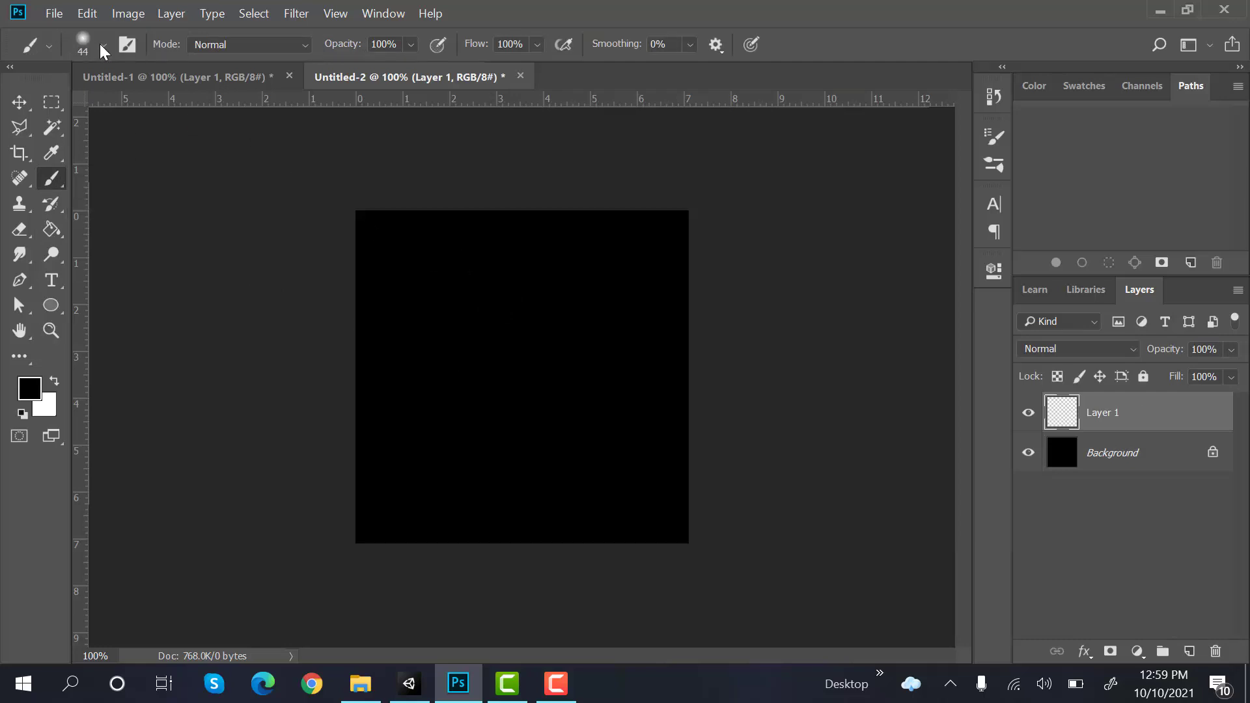
left_click(103, 44)
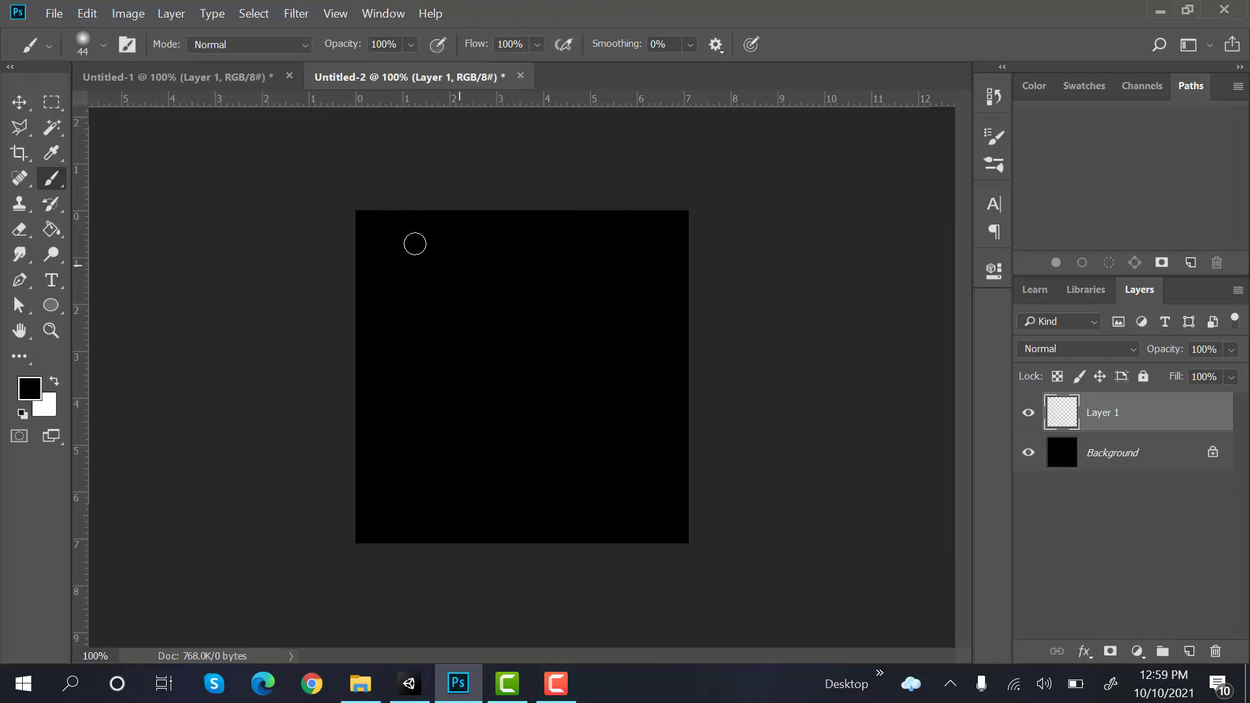
mouse_move(435, 262)
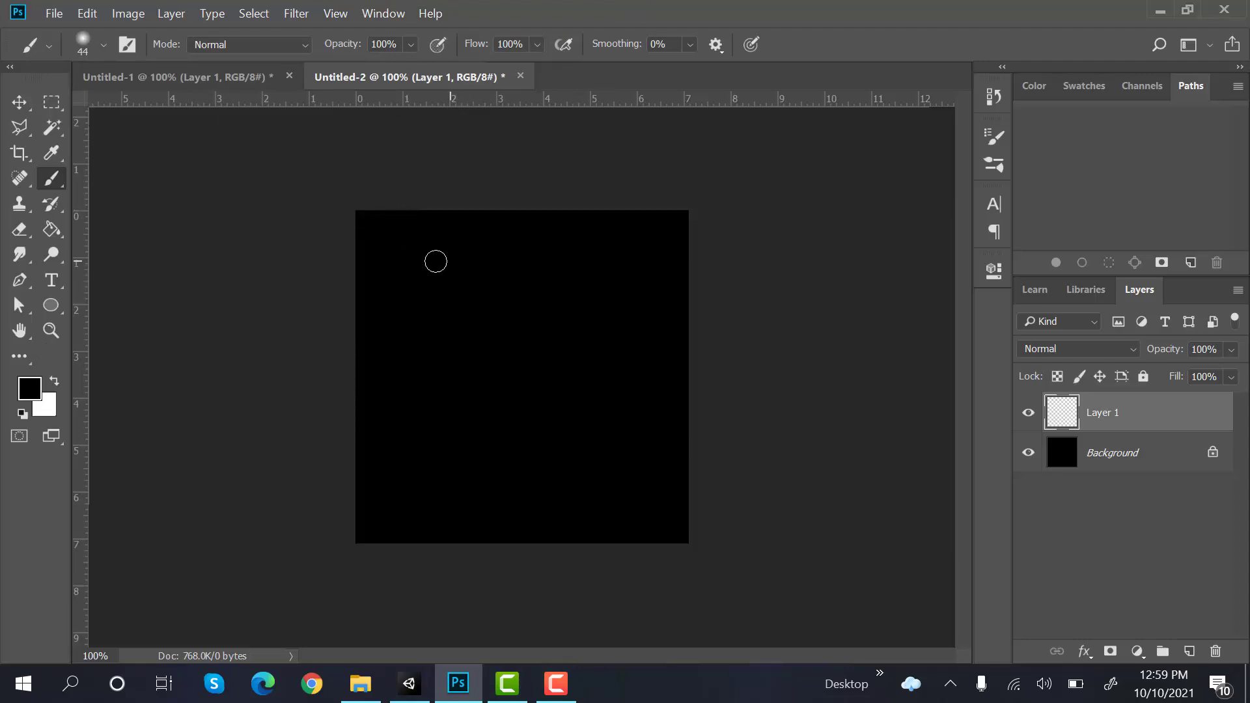
mouse_move(60, 383)
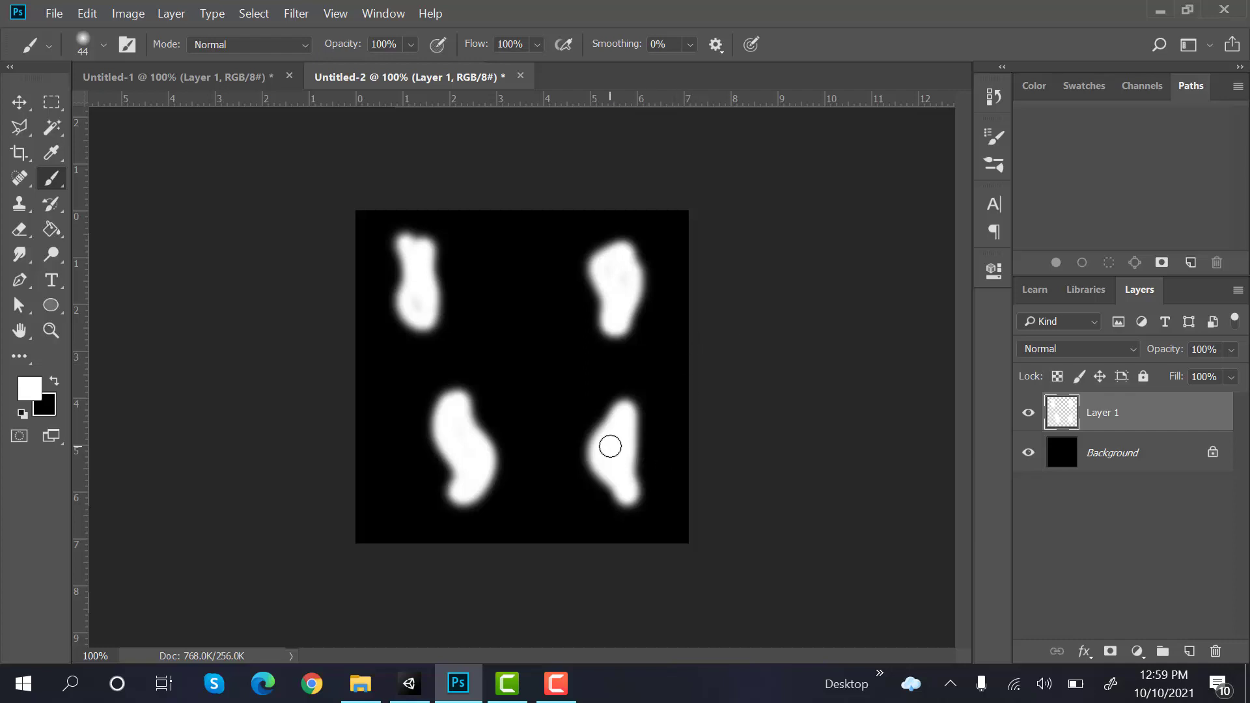
Step: Give Layer 1's white blobs an outer glow and hide the black Background layer
right_click(1102, 412)
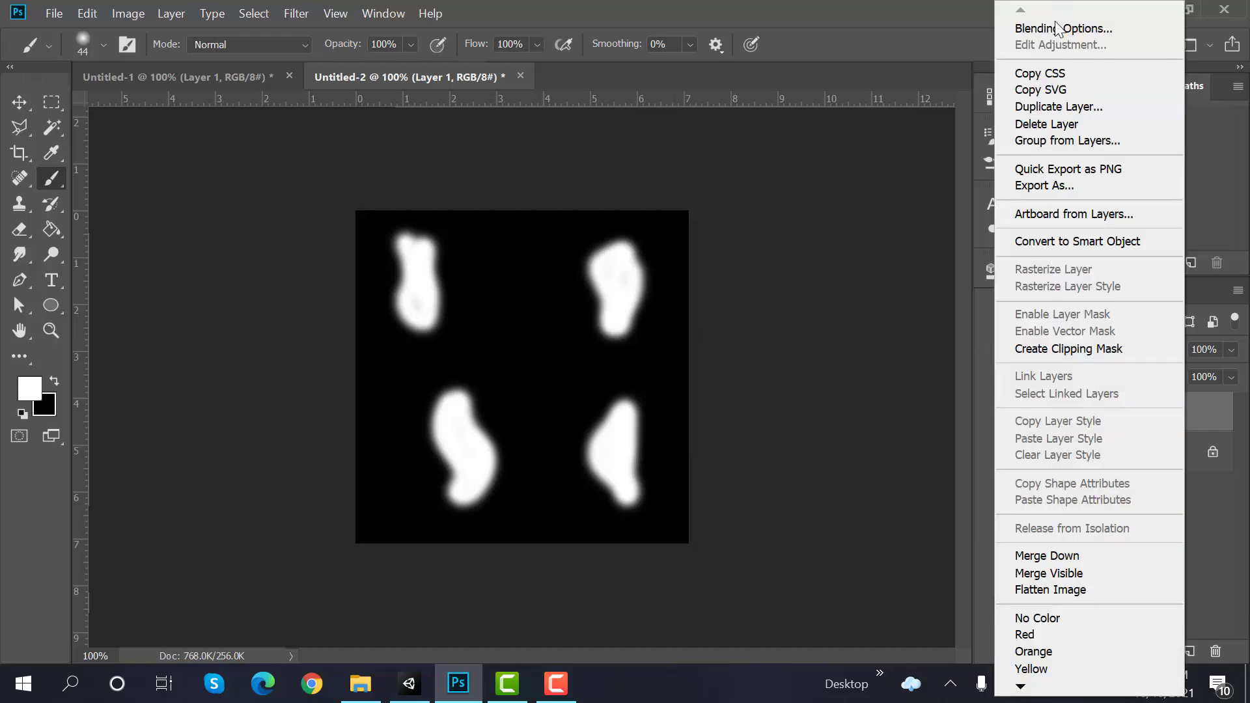
left_click(721, 93)
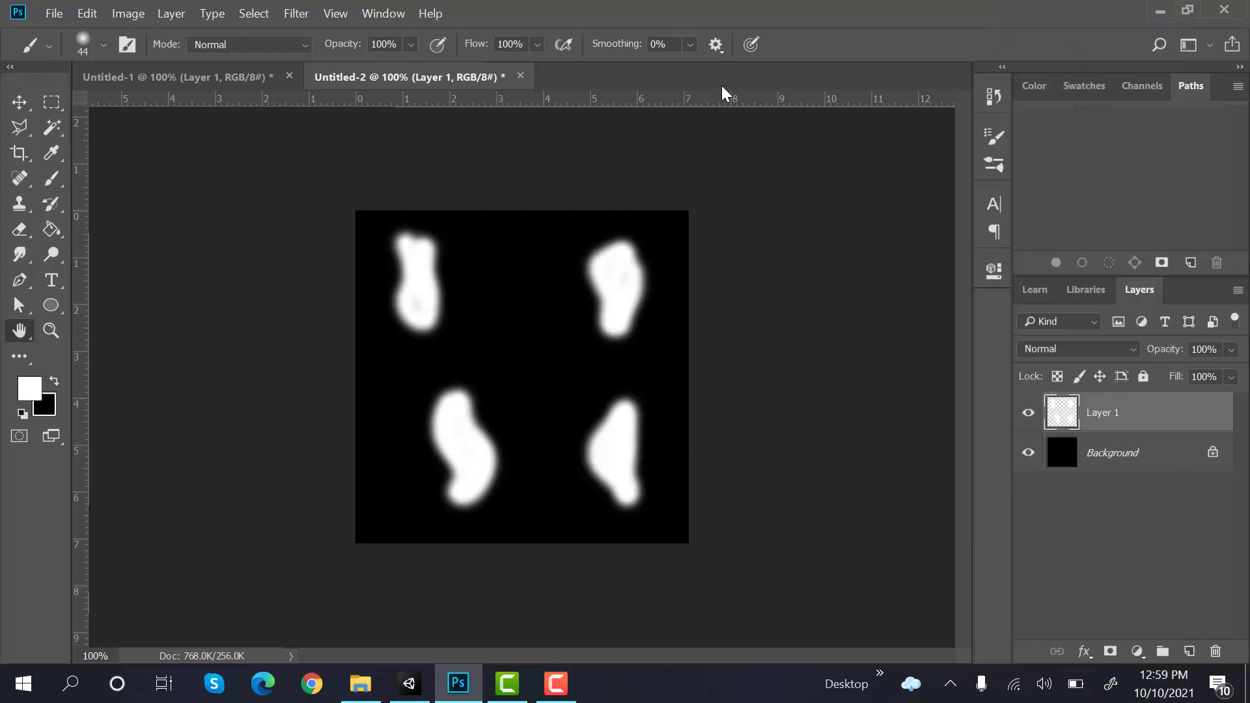
double_click(1101, 412)
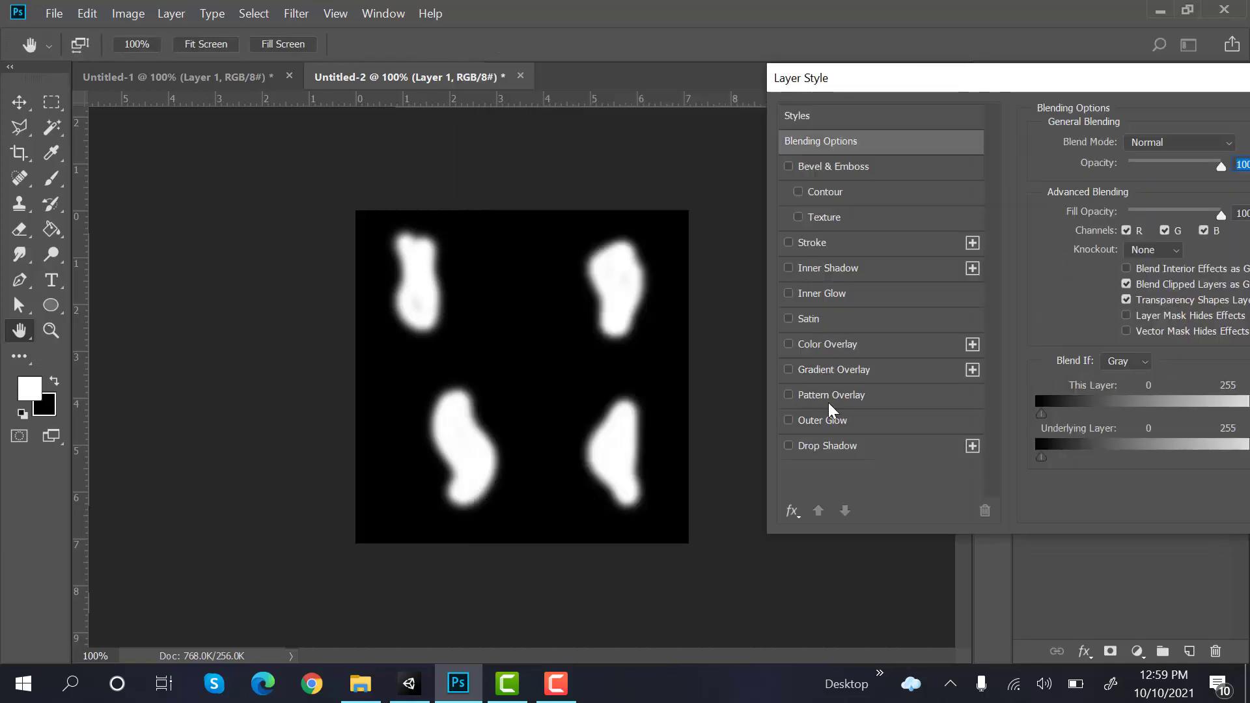
mouse_move(826, 430)
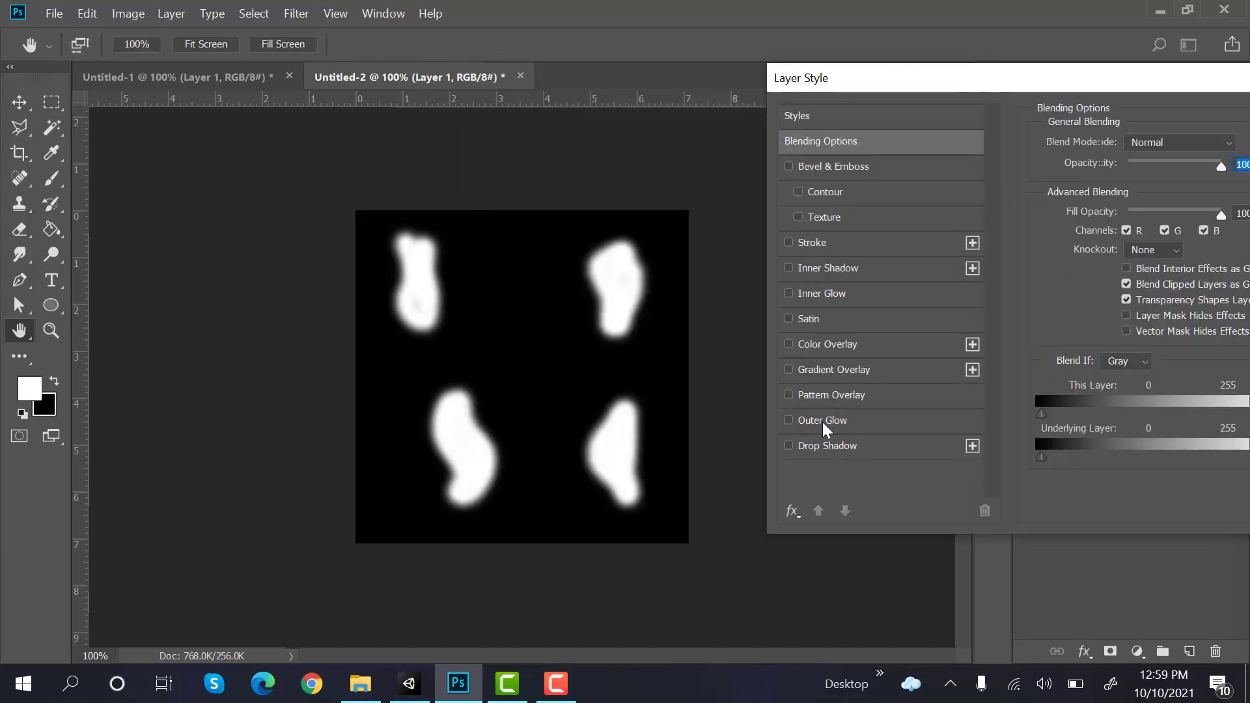
left_click(822, 419)
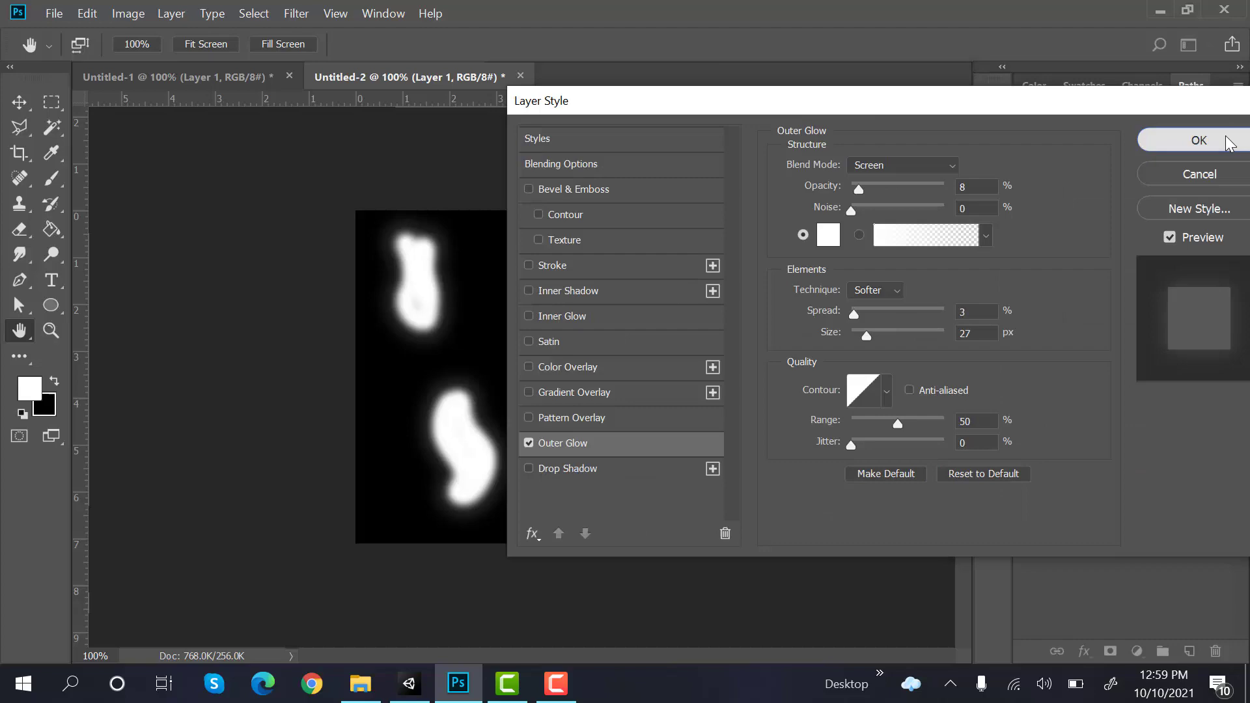
left_click(1198, 141)
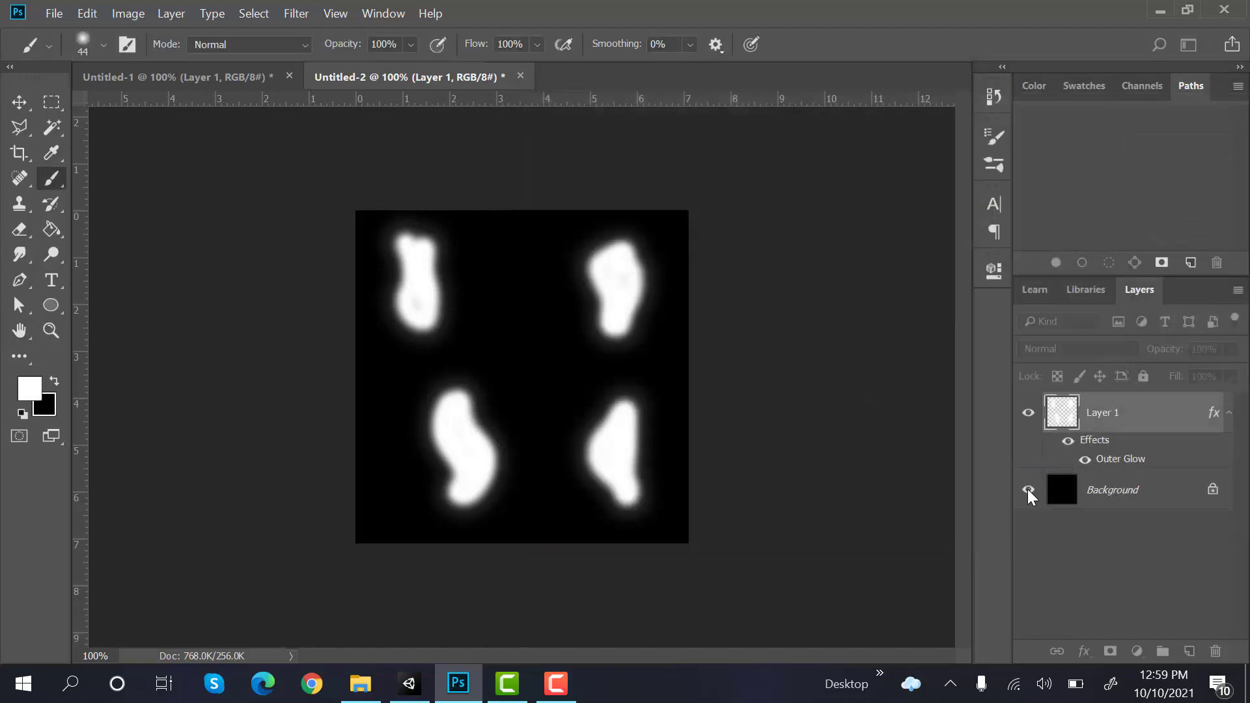
left_click(1029, 490)
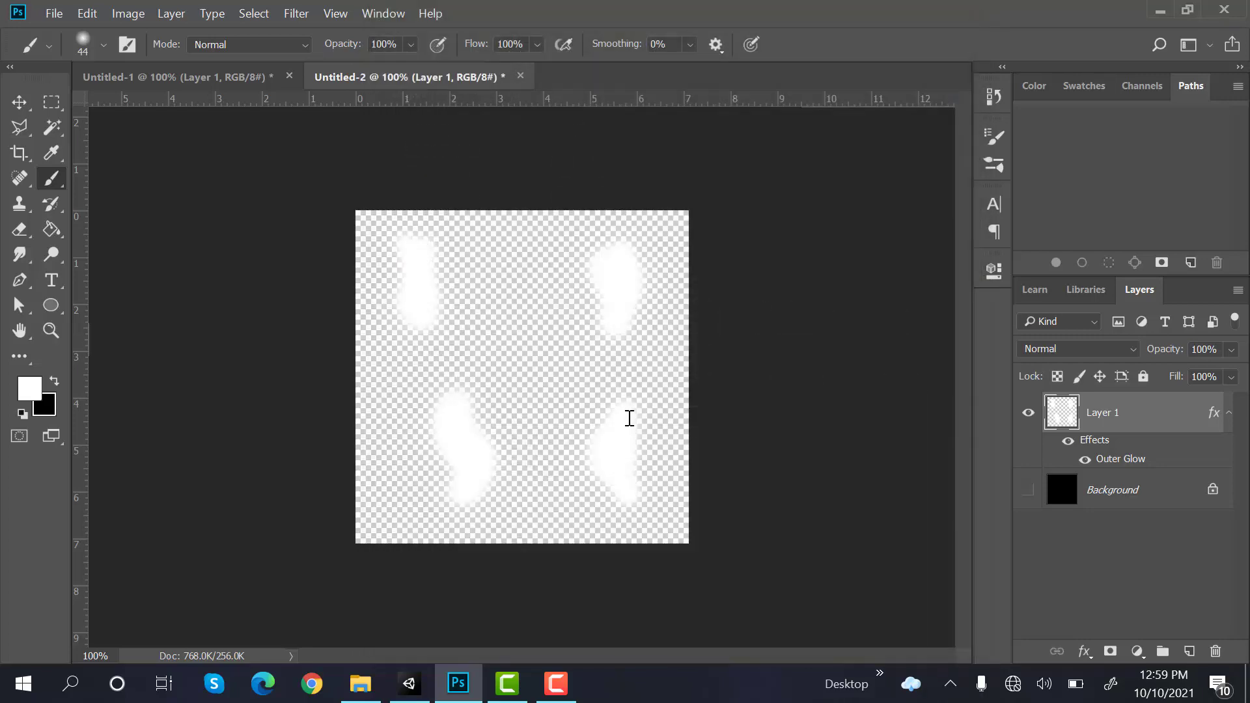
left_click(359, 684)
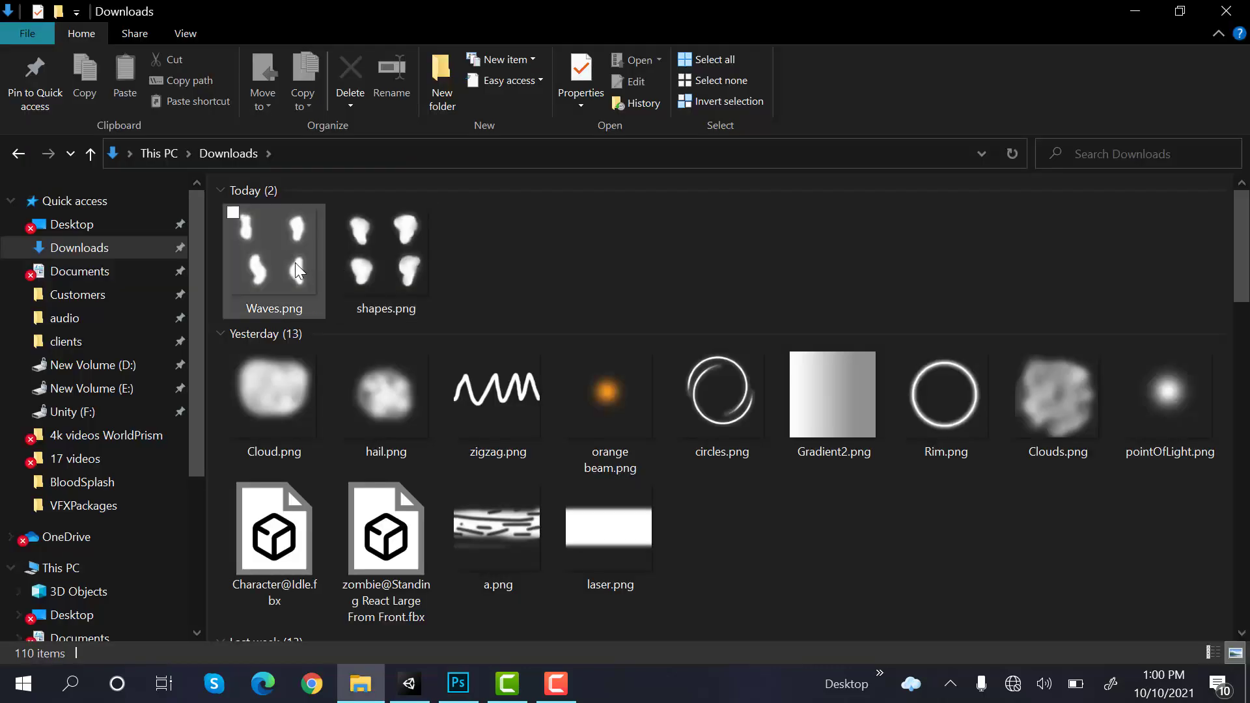
Step: Import Waves.png with Alpha Is Transparency and name the new material Waves_mat
left_click(407, 684)
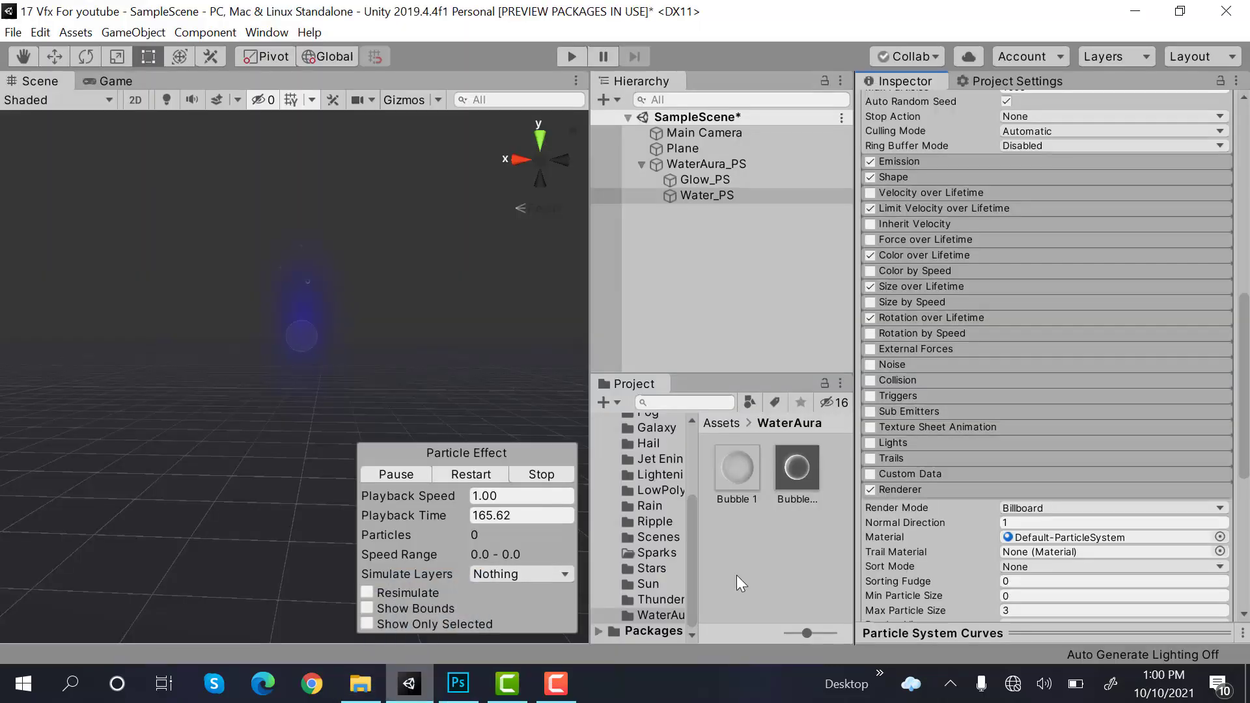
left_click(740, 550)
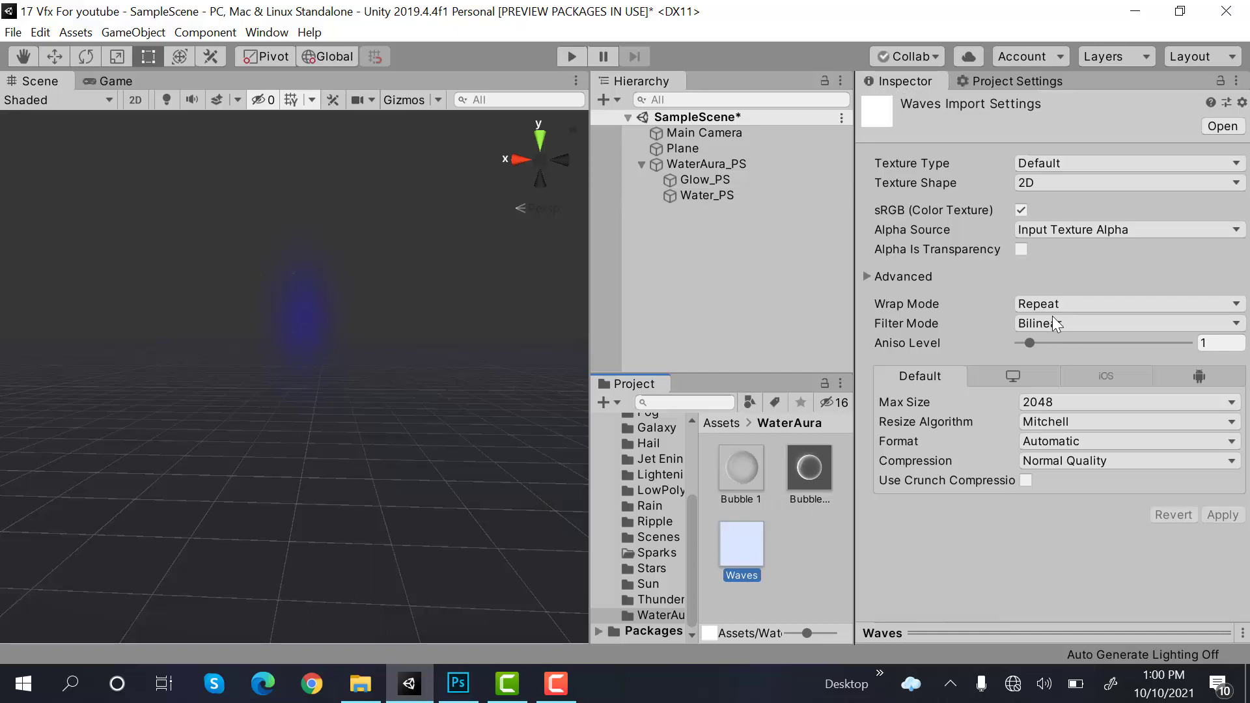
left_click(1021, 249)
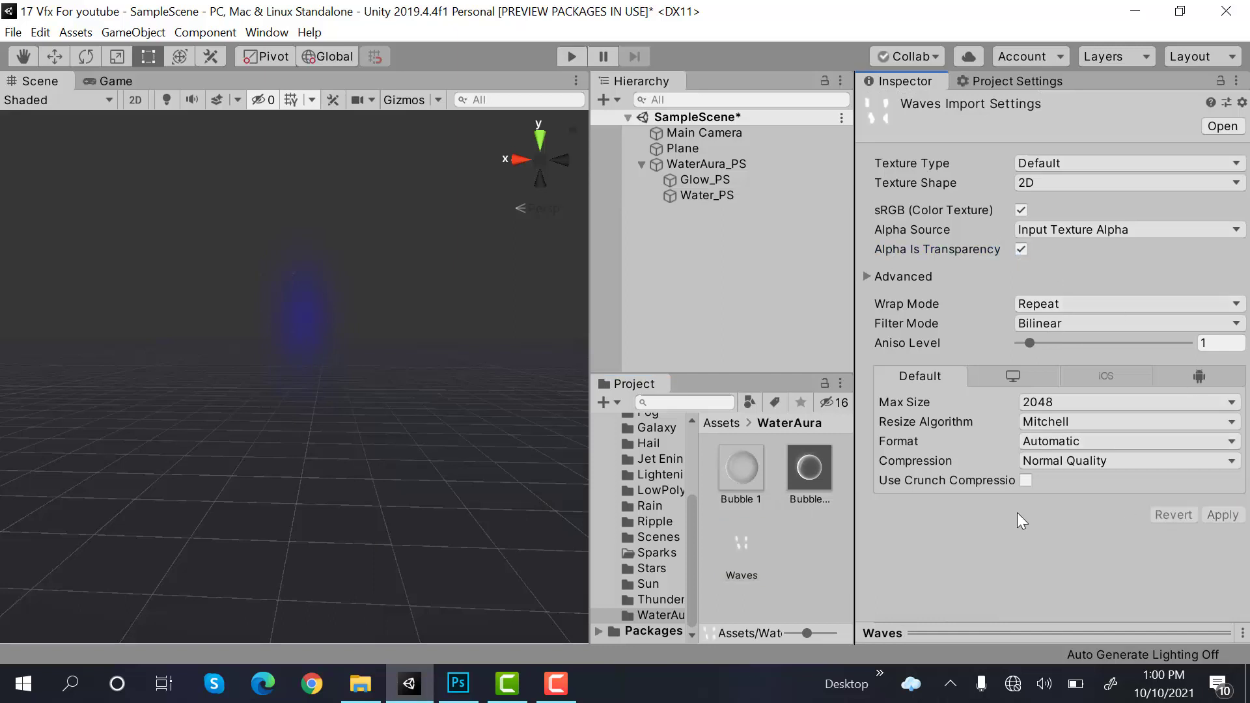
left_click(807, 470)
type("W")
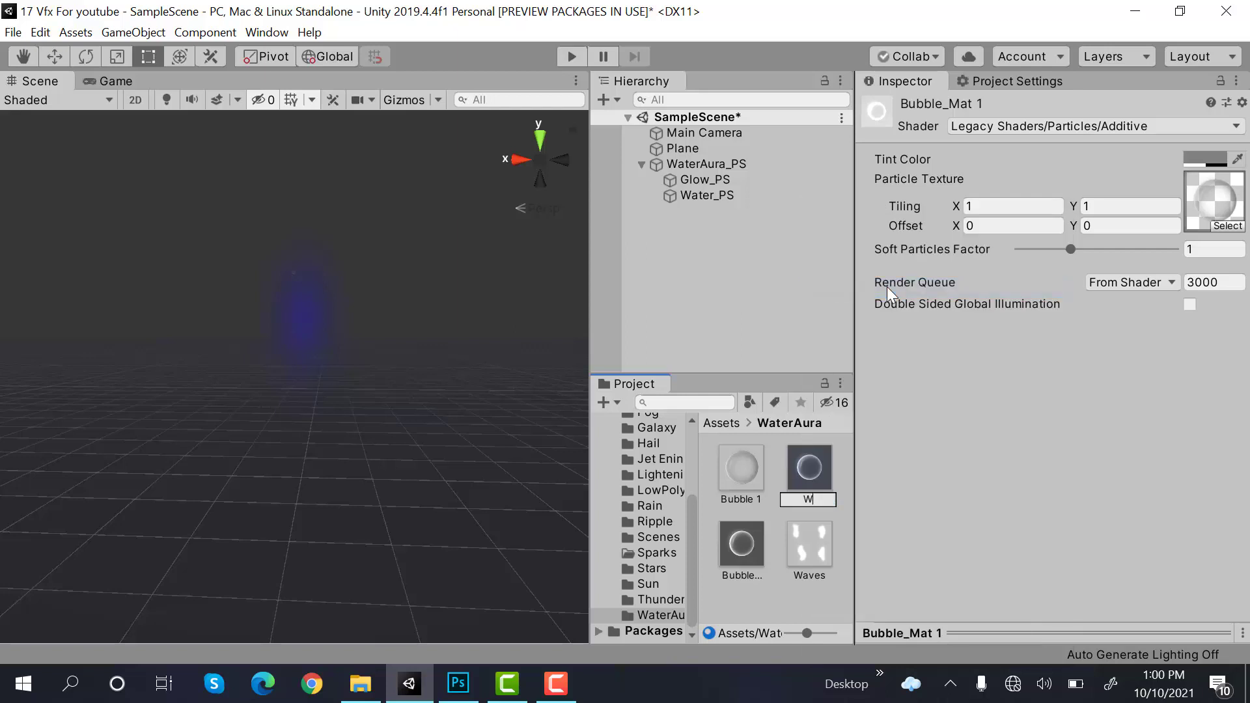
type("aves_mat")
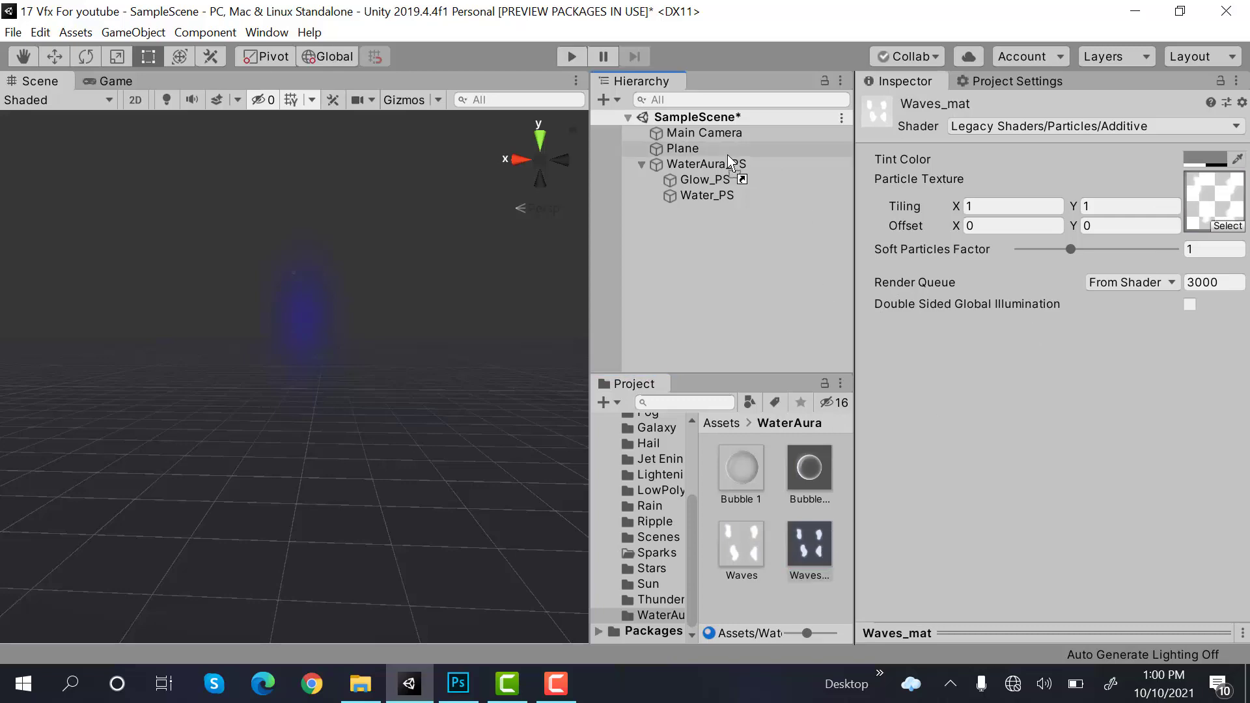
left_click(704, 195)
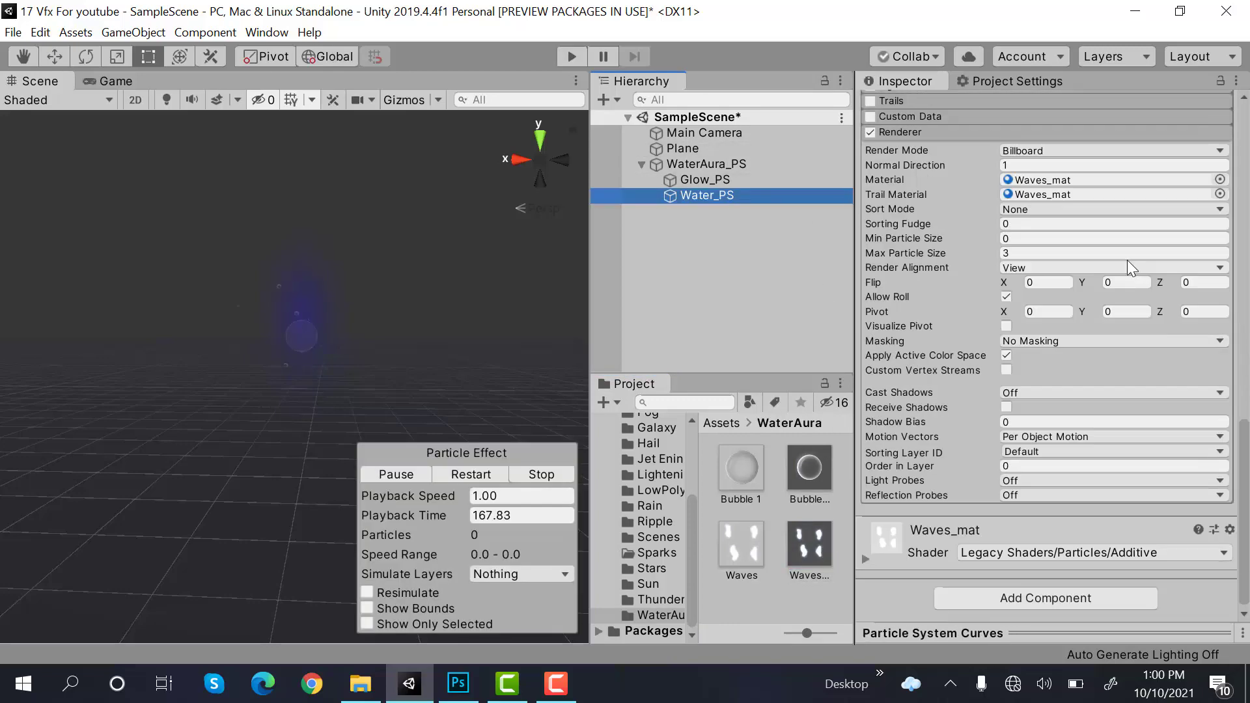
Step: Enable Texture Sheet Animation on Water_PS with a 2×2 tile grid
scroll("up", 3)
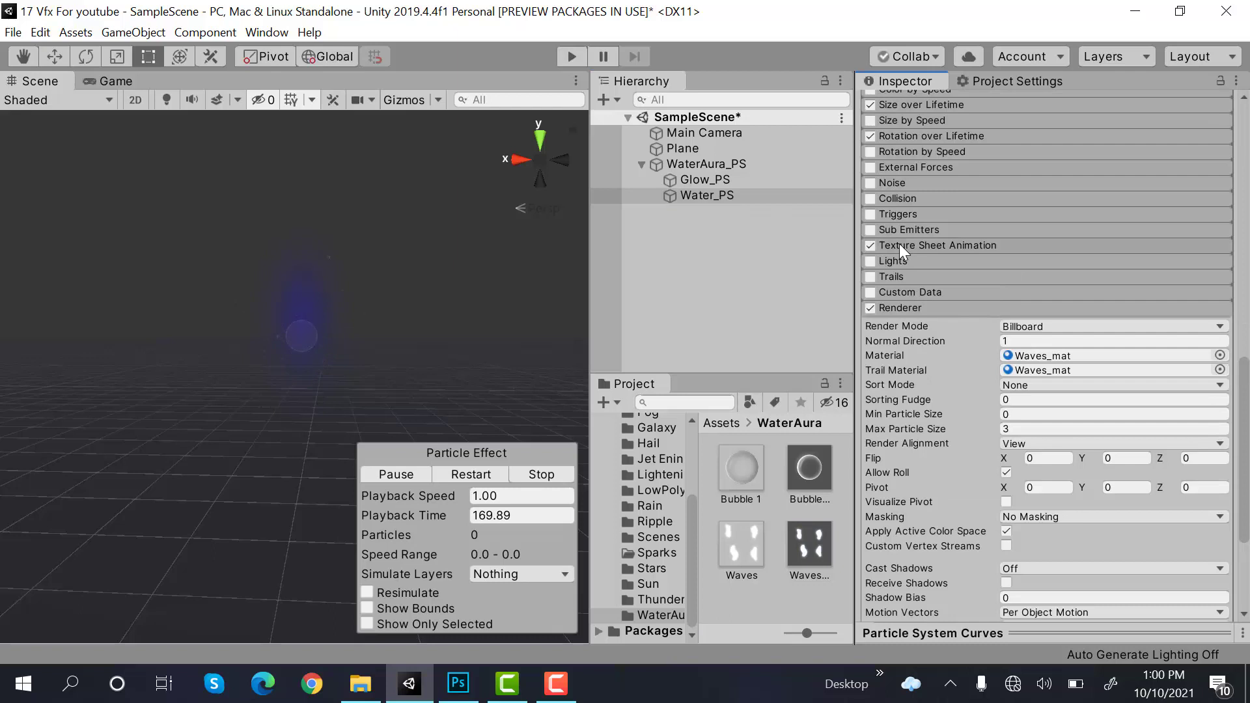
left_click(938, 245)
type("2")
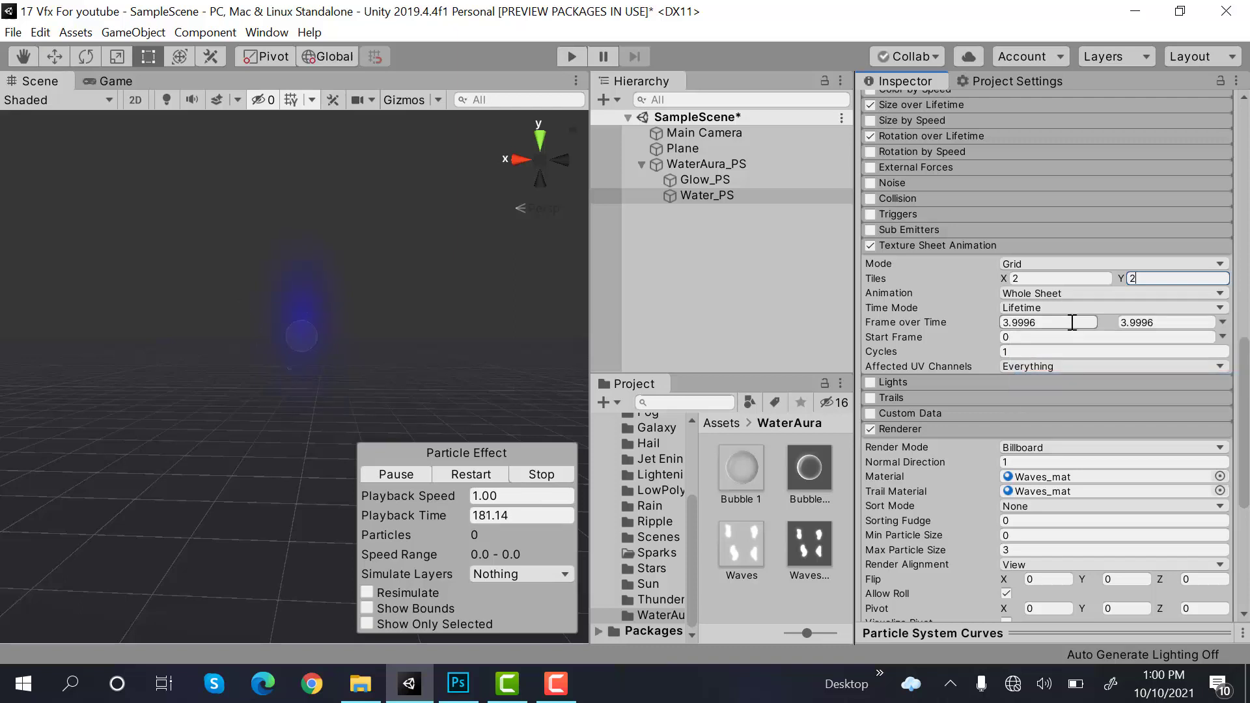
left_click(1048, 322)
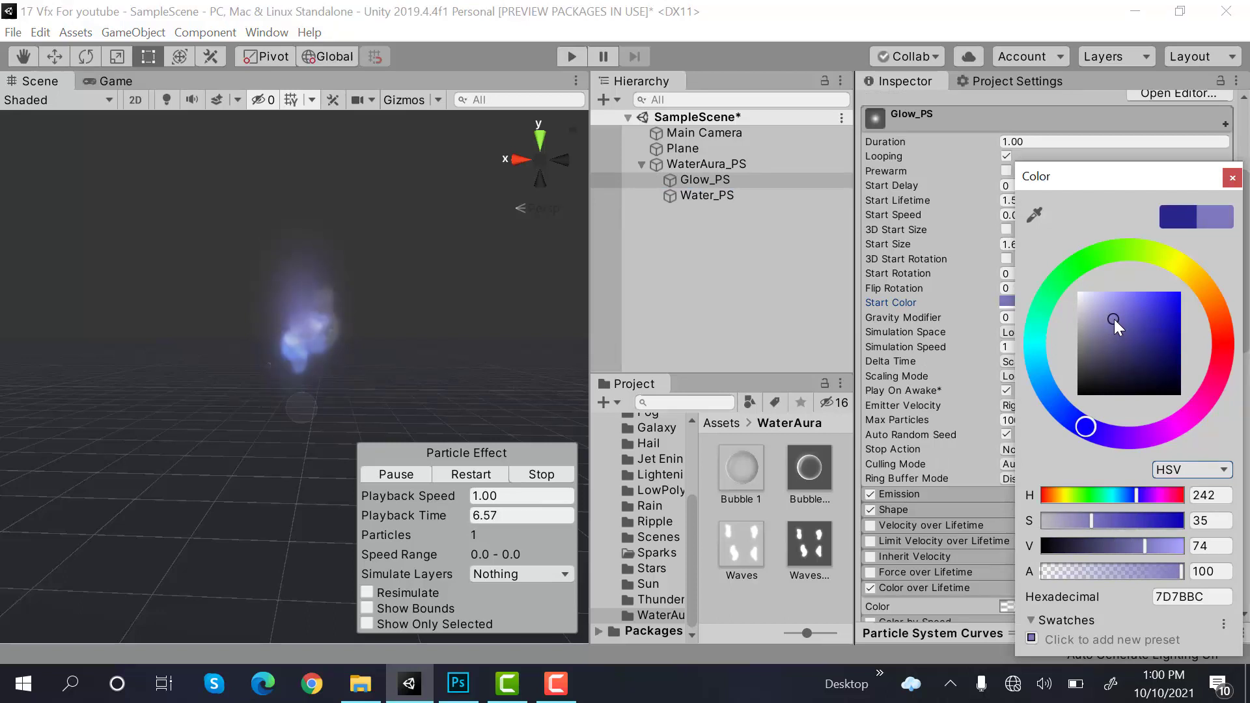
Step: Confirm Glow_PS start colour 7D7BBC and restart the particle effect to preview it
left_click(1232, 177)
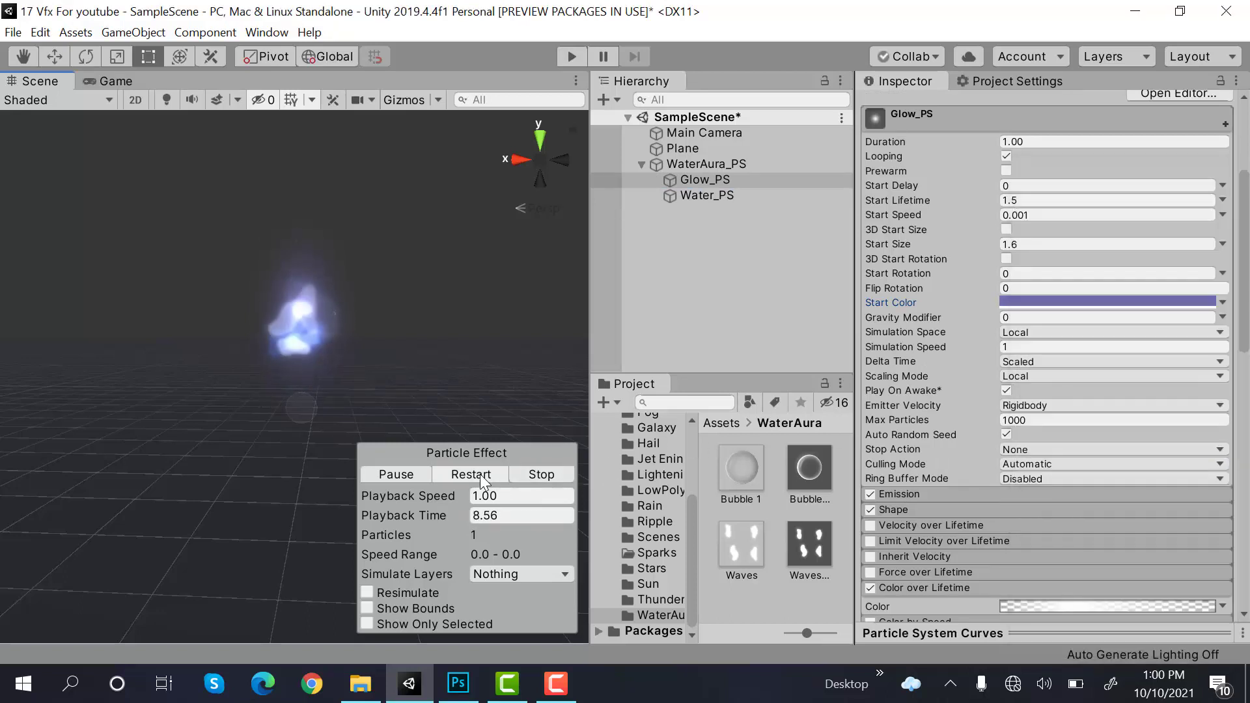
left_click(470, 474)
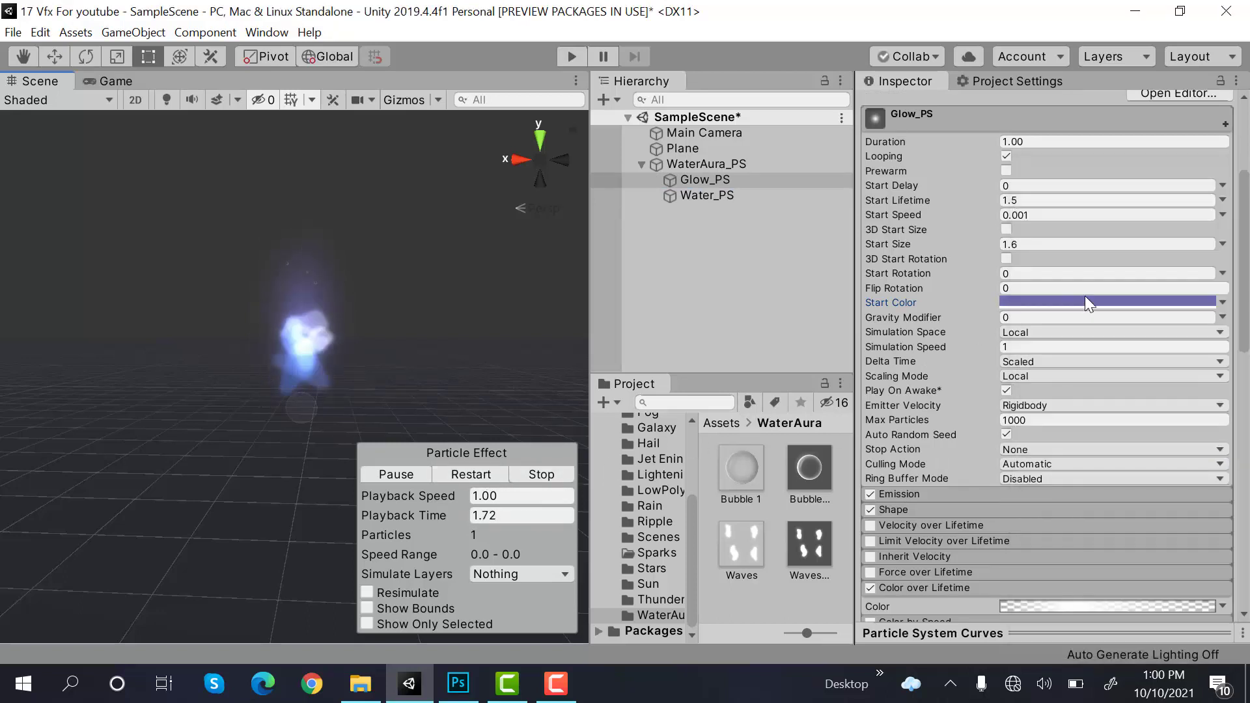